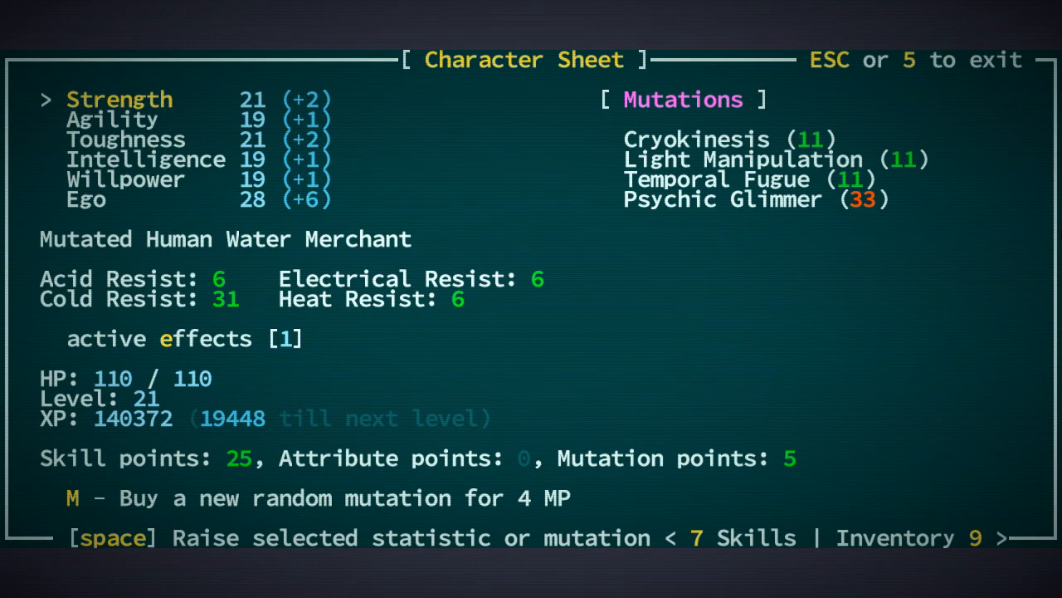
# Whip up a meal at the campfire, learning the Stripped Knish recipe.
pyautogui.press('Escape')
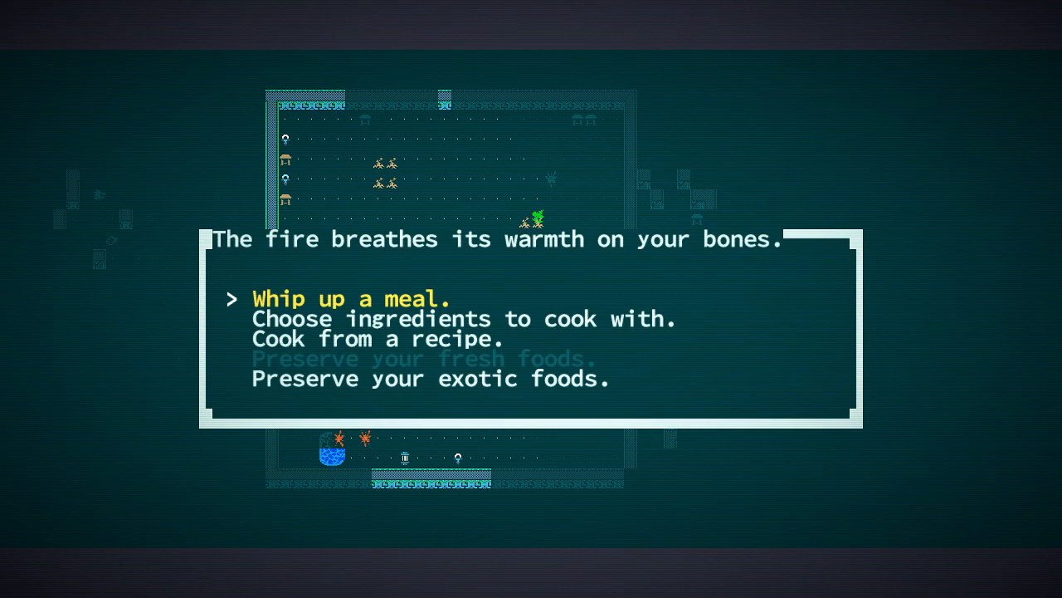
pyautogui.click(464, 318)
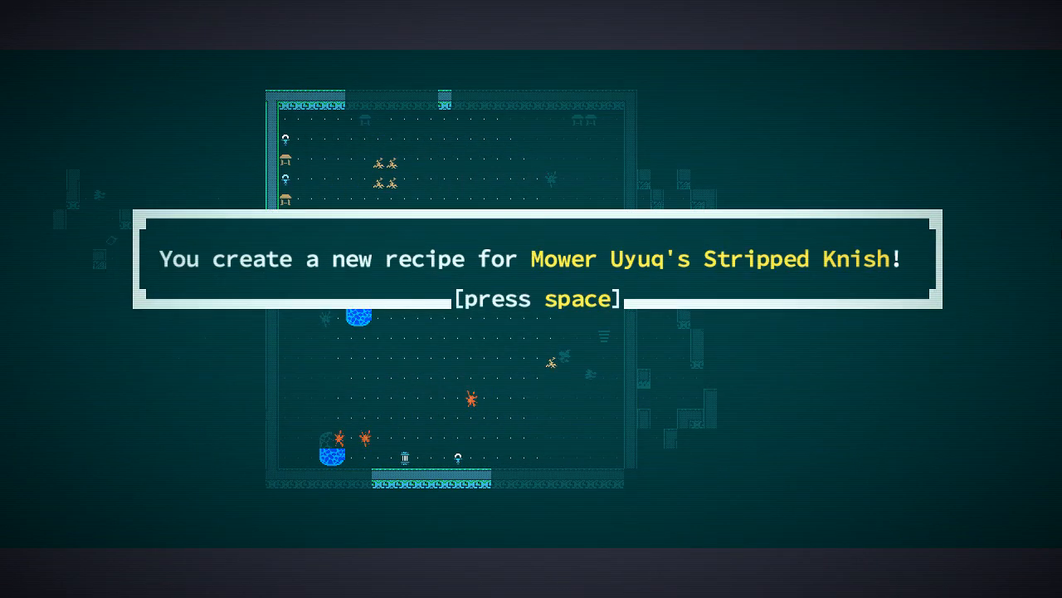
pyautogui.press('space')
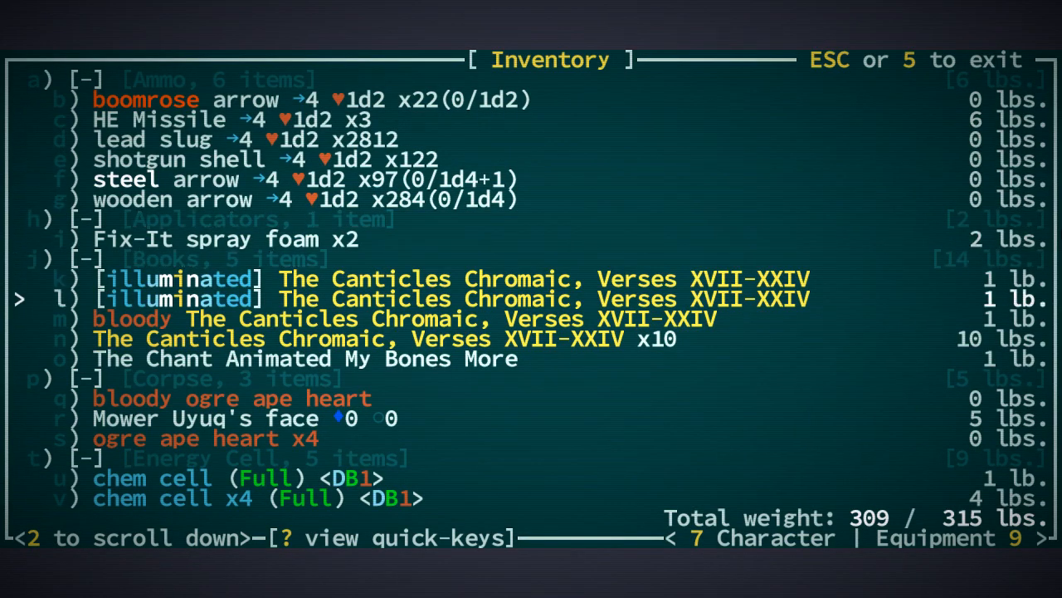
# Review the character sheet and inventory and inspect Mower Uyuq's severed face.
pyautogui.press('7')
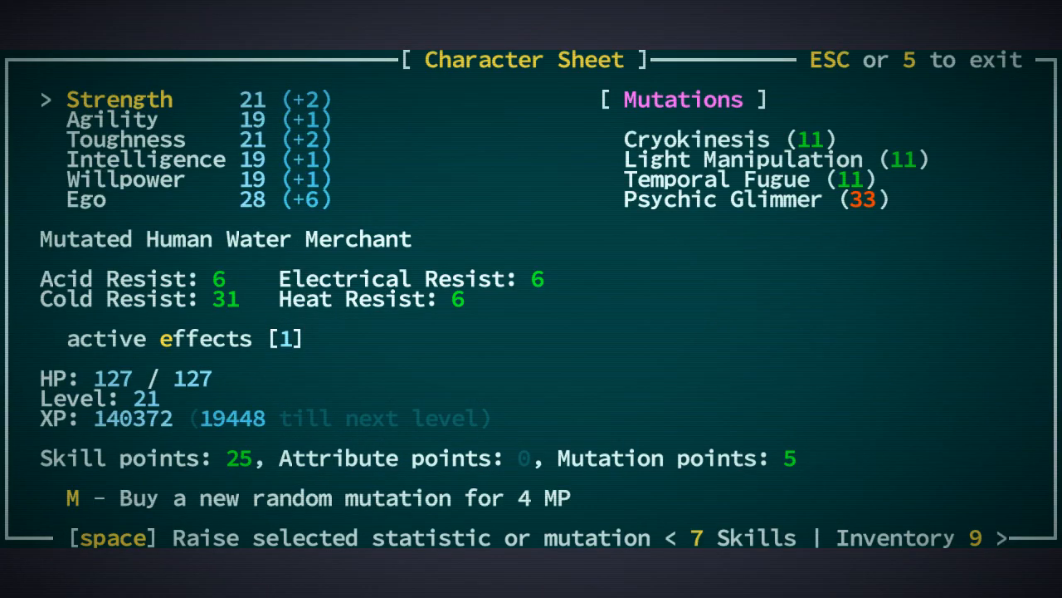
pyautogui.press('9')
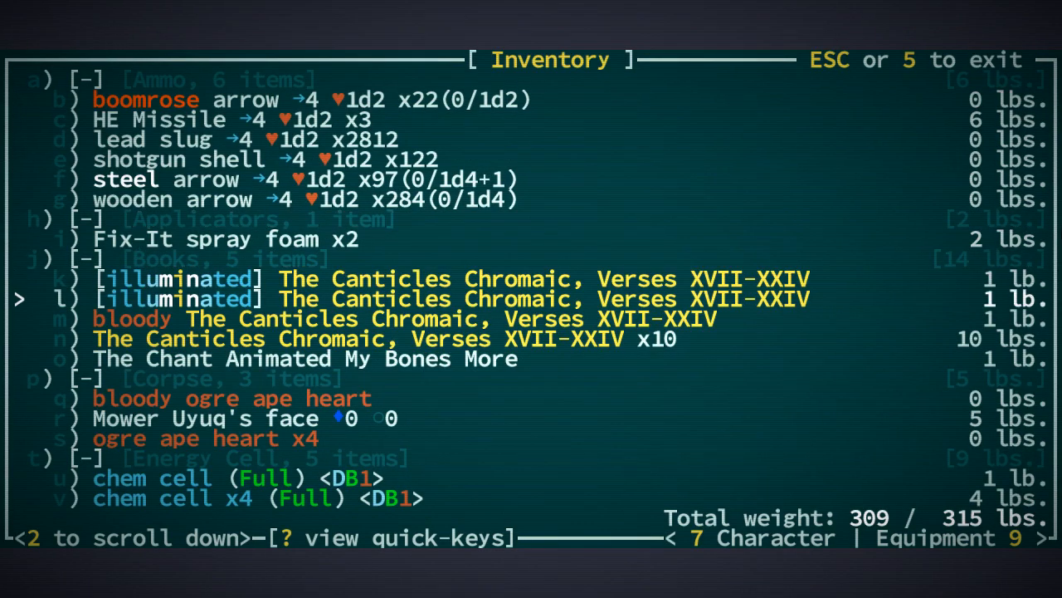
pyautogui.scroll(-3)
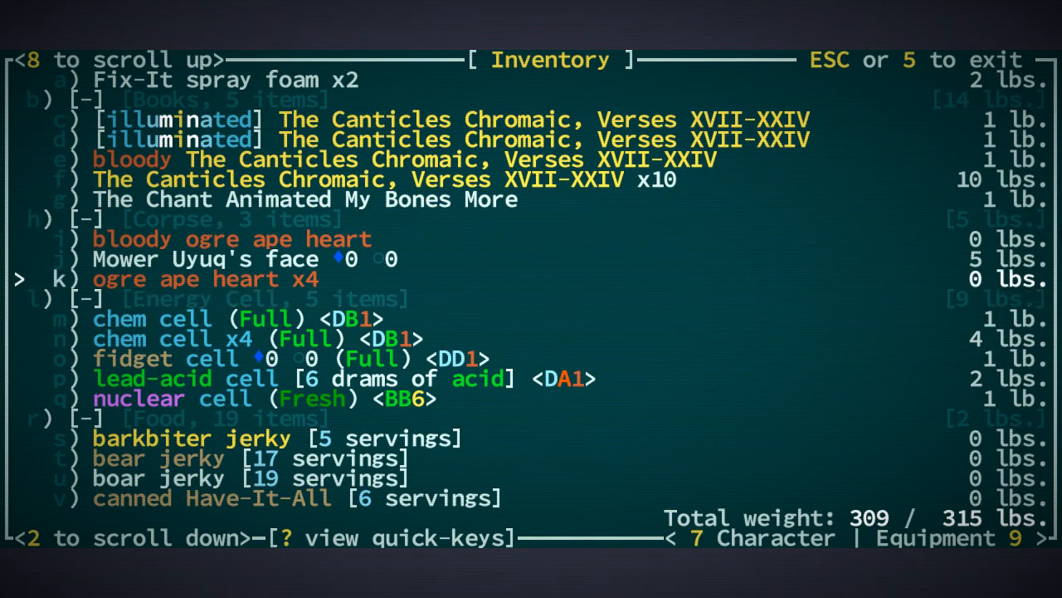
pyautogui.press('up')
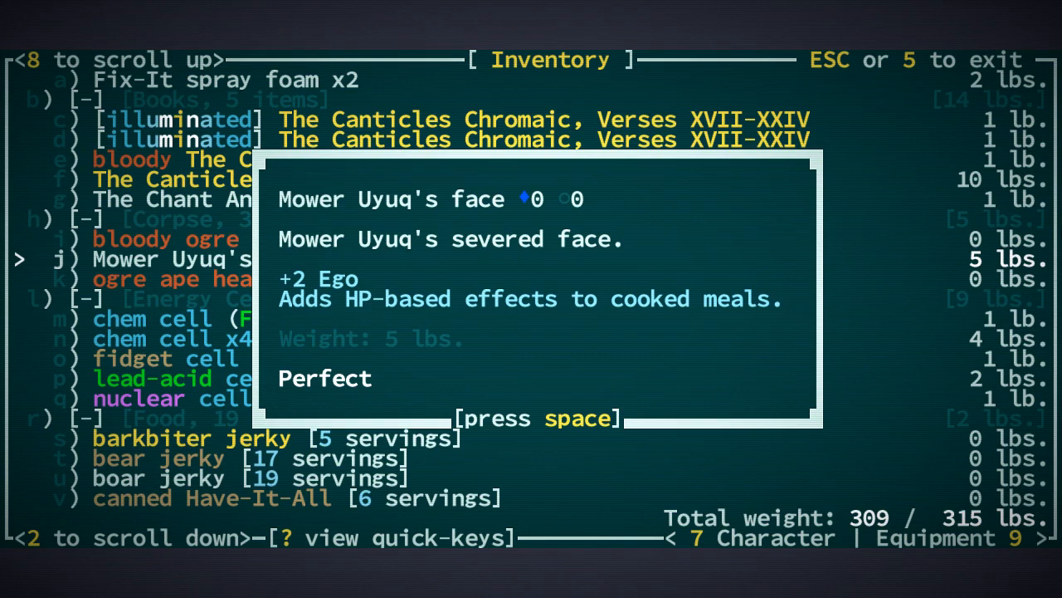
pyautogui.press('space')
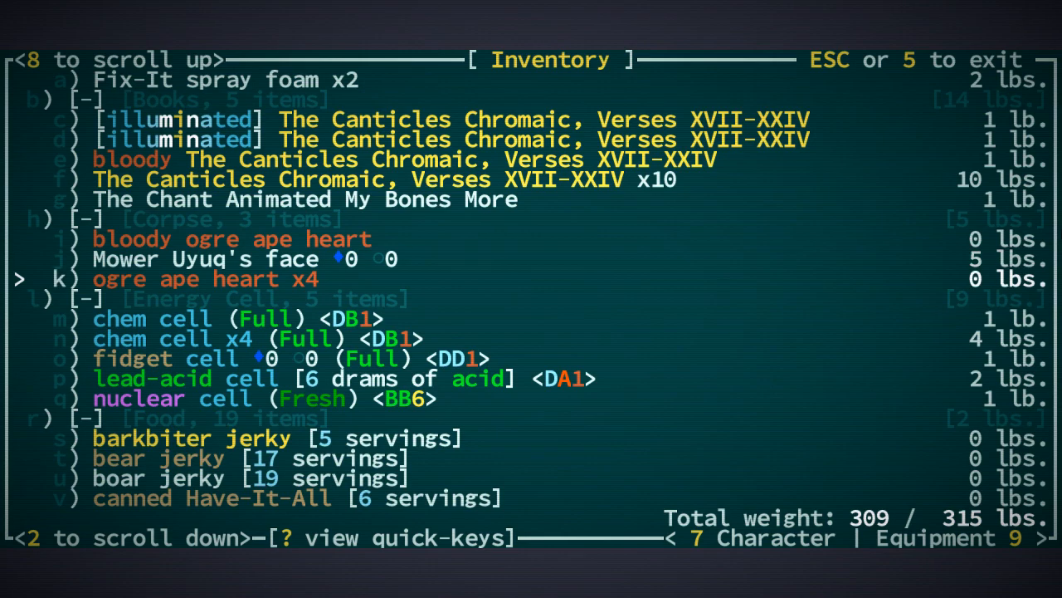
pyautogui.scroll(-3)
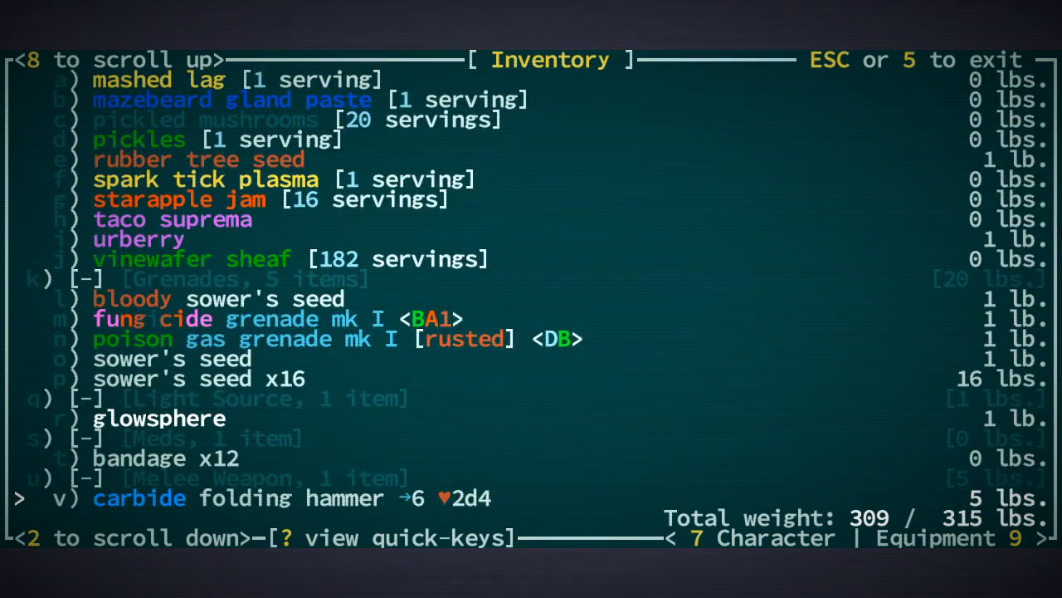
pyautogui.press('Escape')
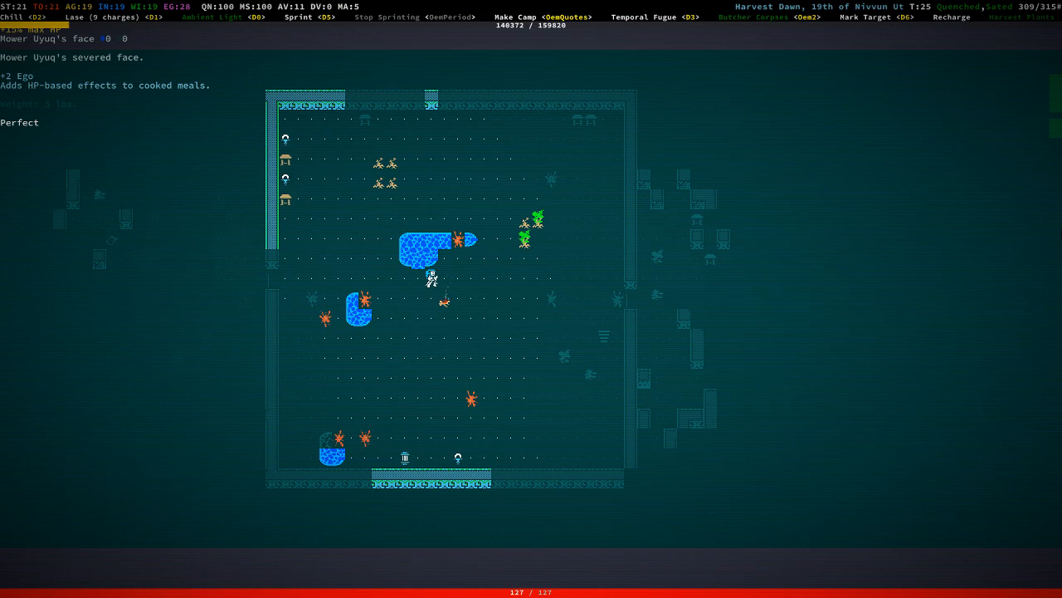
# Walk west into the small room and pick up five HE Missiles and a missile launcher.
pyautogui.press('Left')
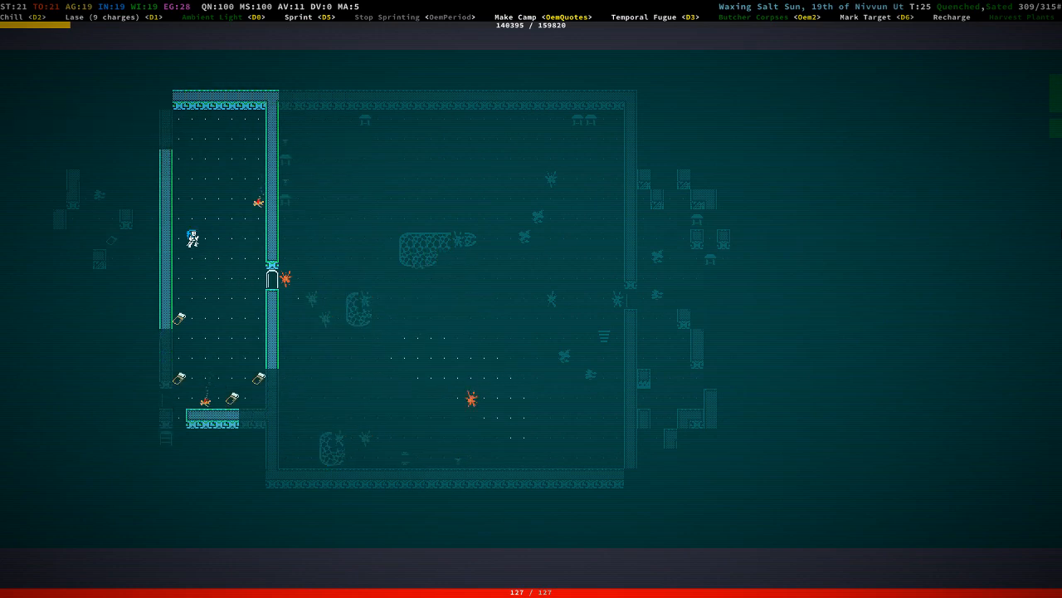
pyautogui.press('Down')
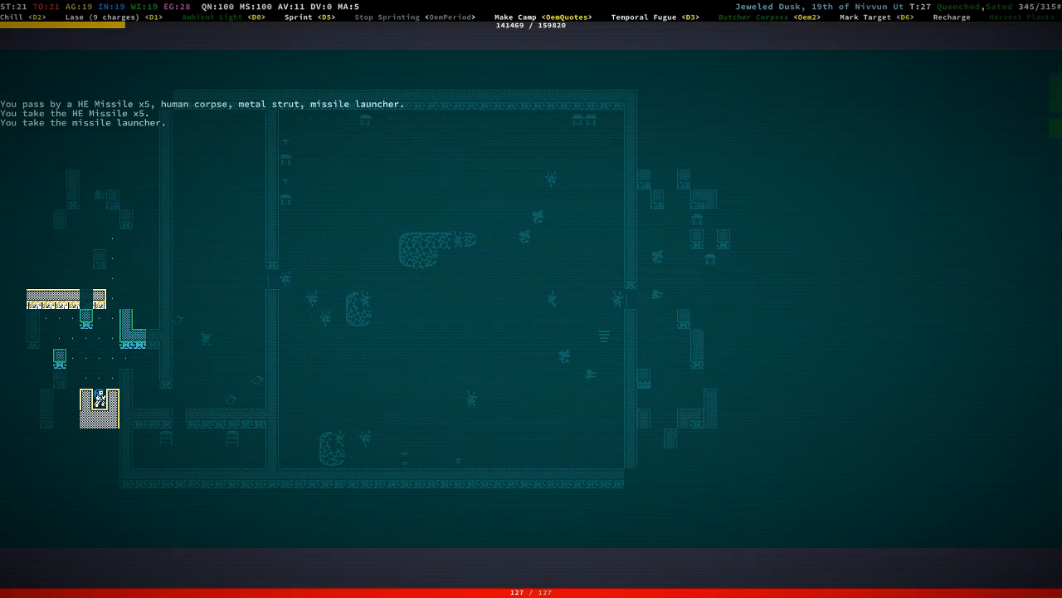
# Drop the HE Missiles and missile launchers, bringing weight to 279 of 315, and review equipment.
pyautogui.press('i')
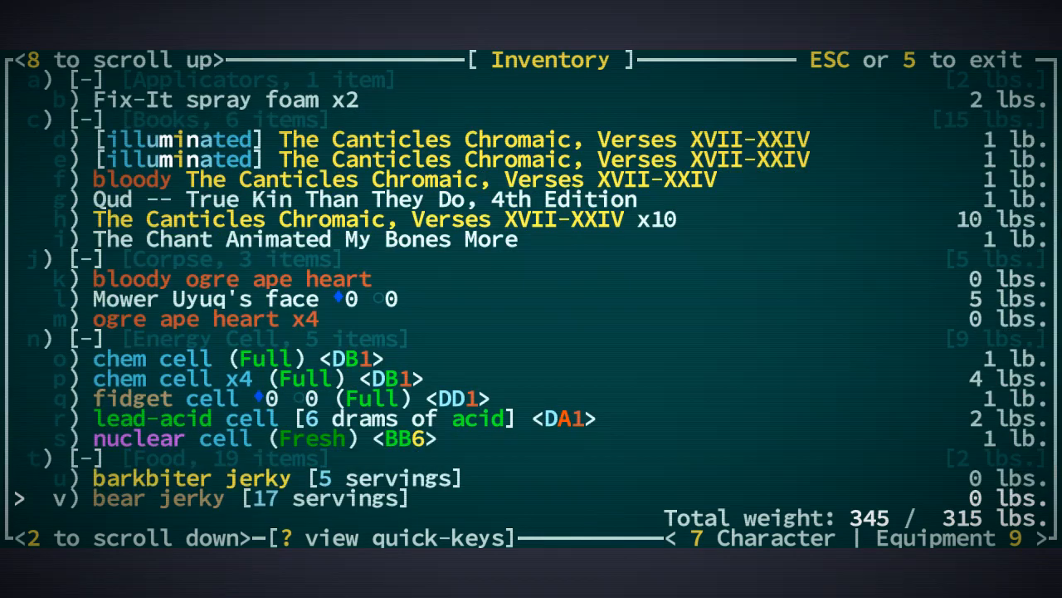
pyautogui.scroll(3)
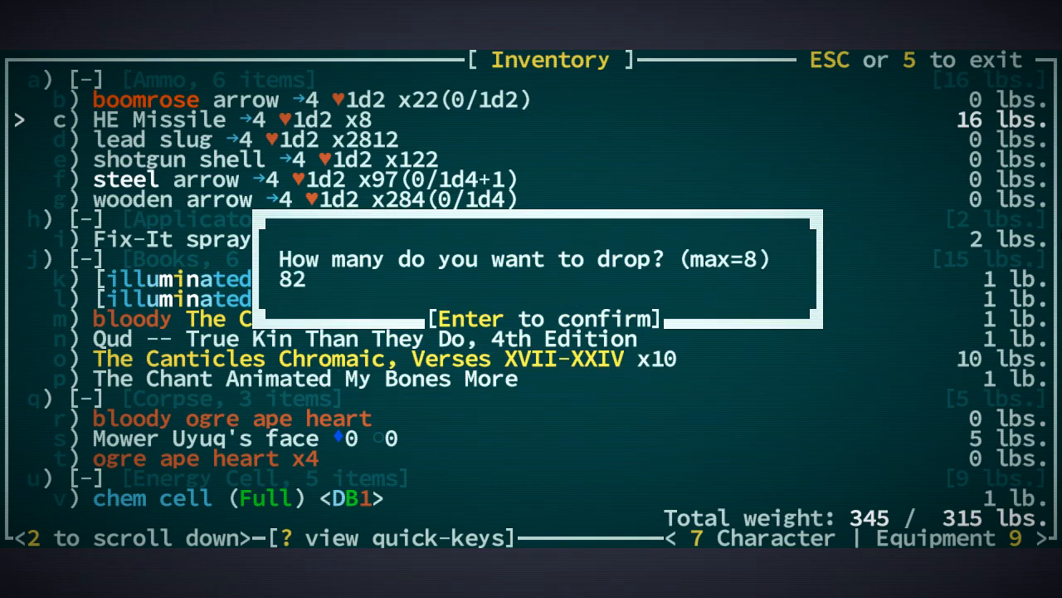
pyautogui.press('Return')
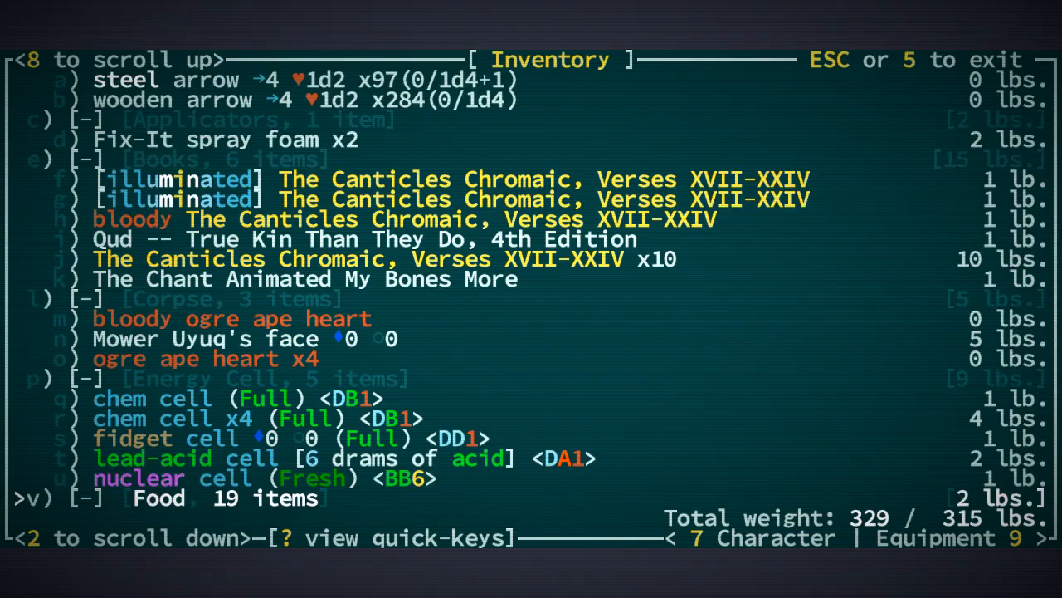
pyautogui.scroll(-3)
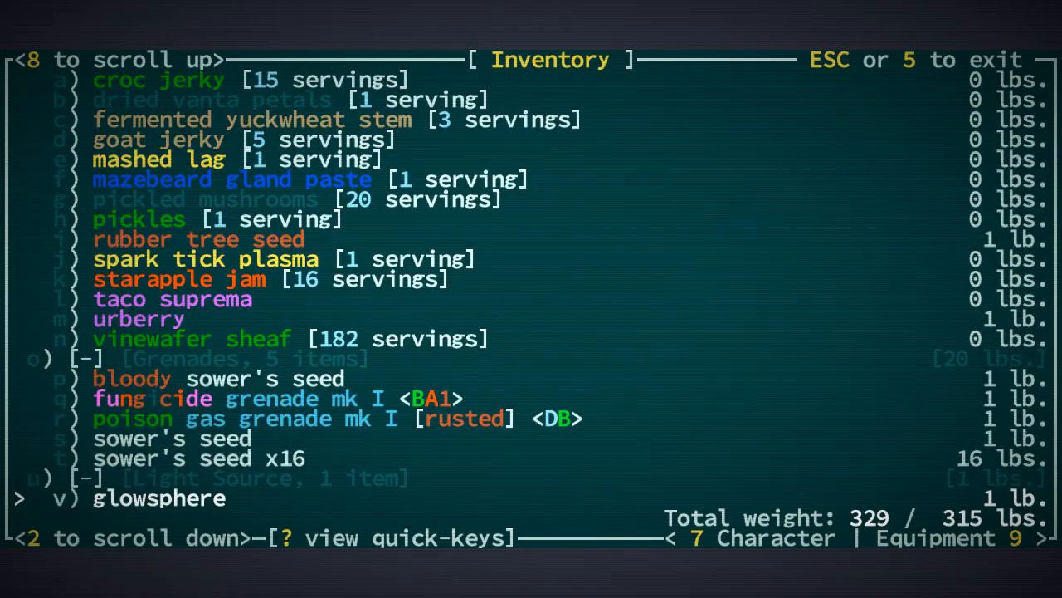
pyautogui.scroll(-3)
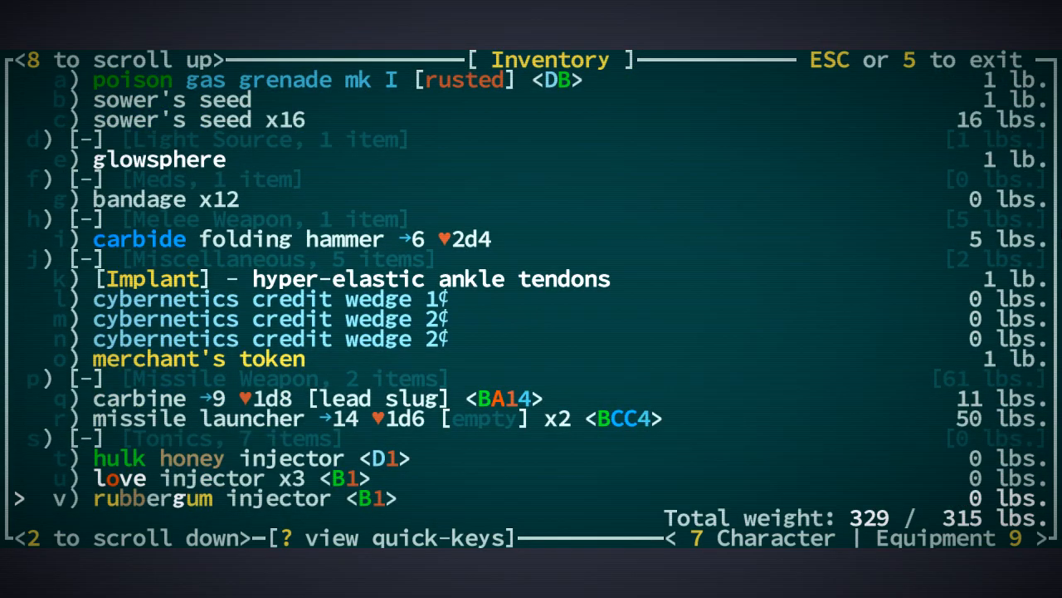
pyautogui.scroll(-3)
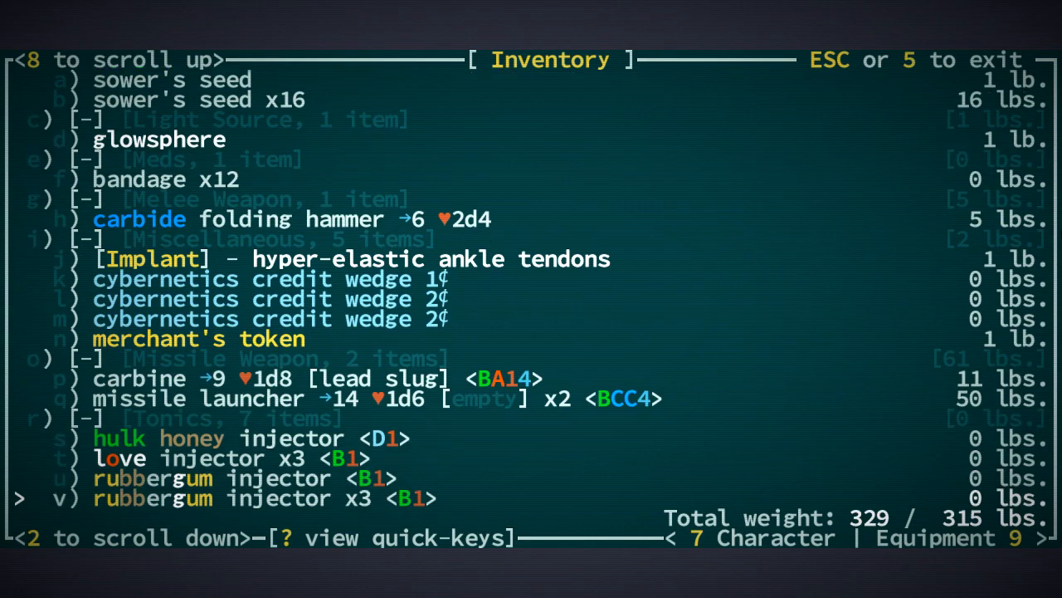
pyautogui.scroll(-3)
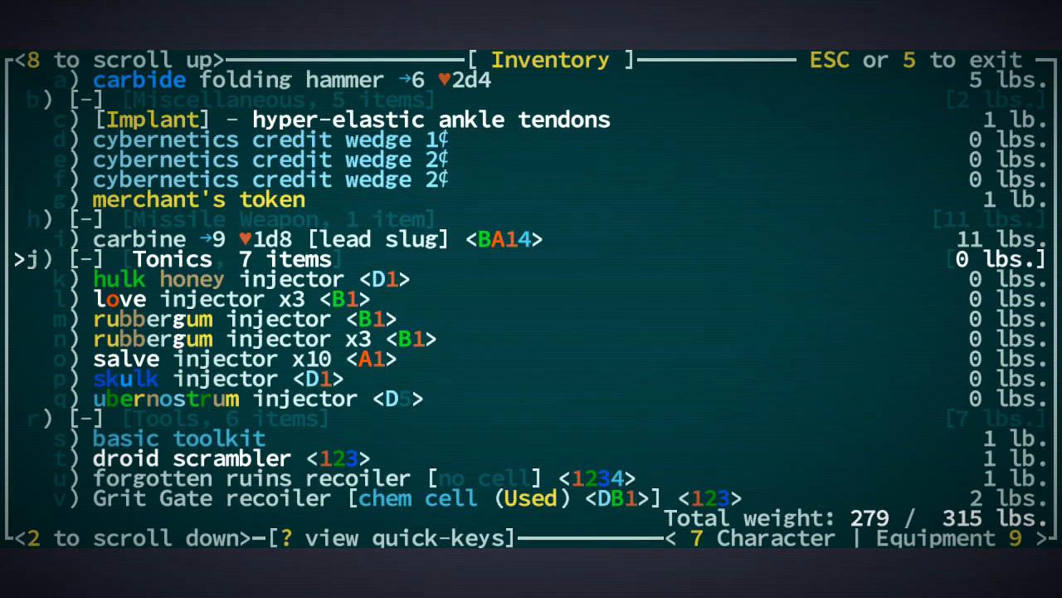
pyautogui.press('Escape')
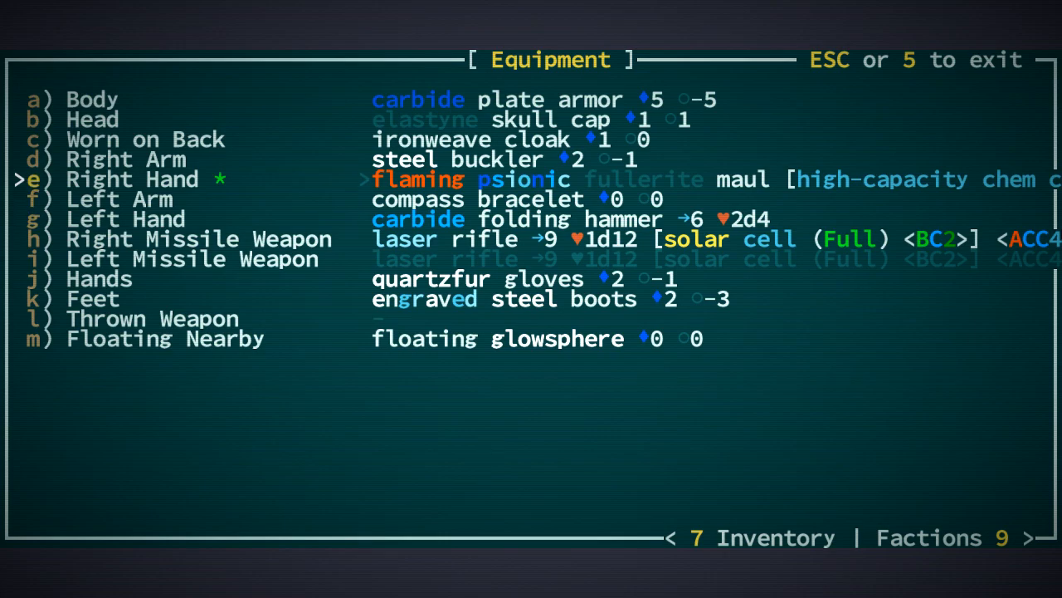
pyautogui.press('Escape')
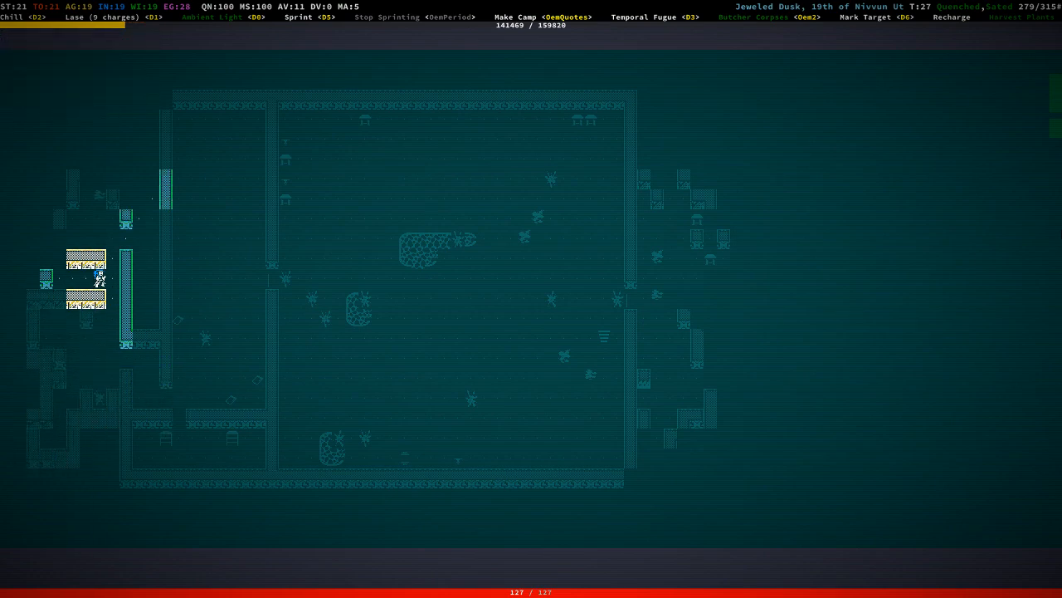
# Check the inventory, then walk east and pick up the metal folding chair.
pyautogui.press('i')
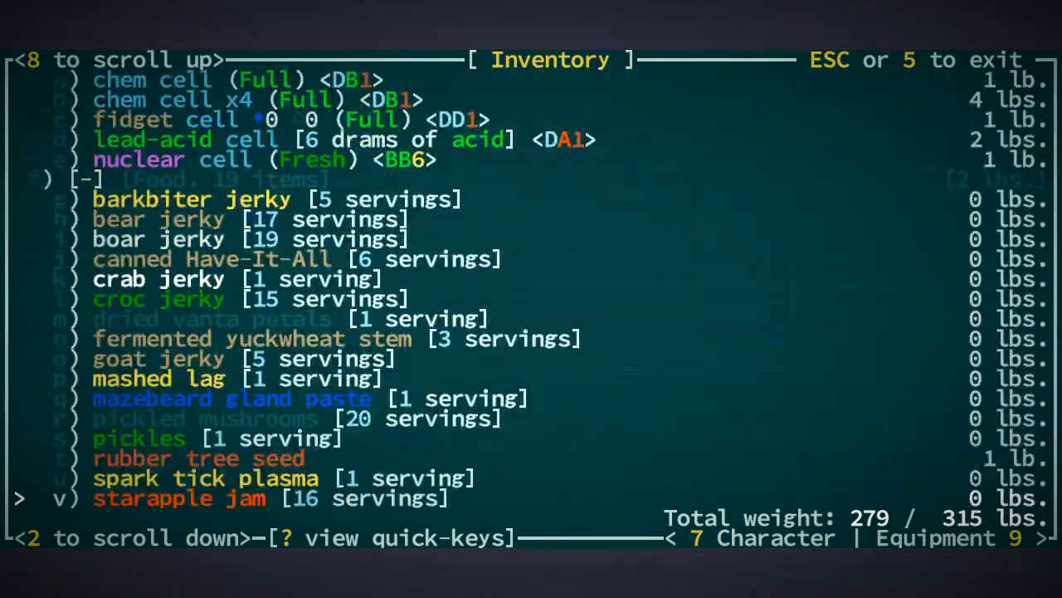
pyautogui.press('Escape')
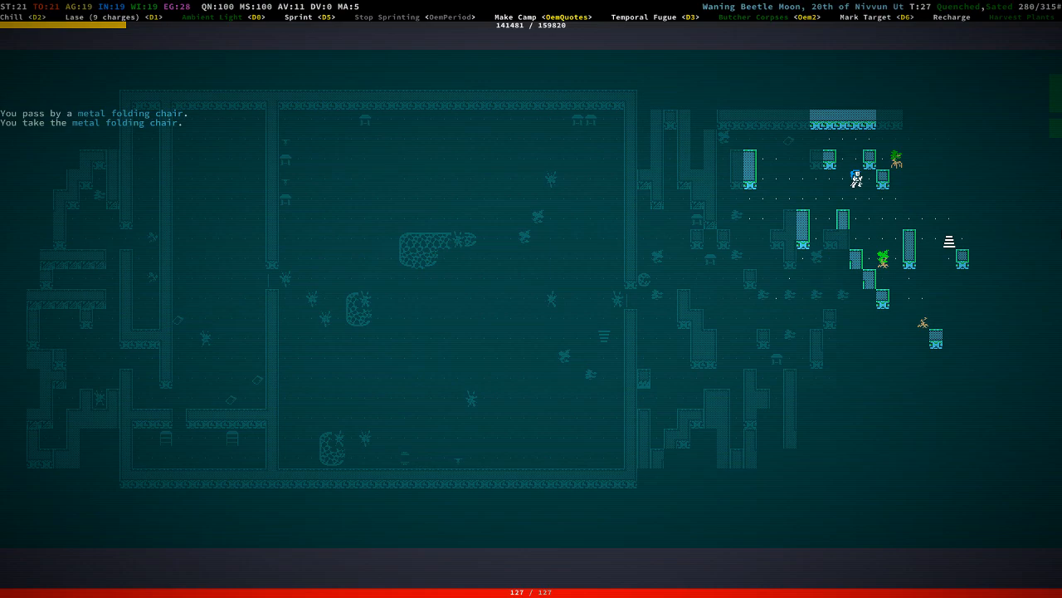
# Disassemble the metal folding chair into tinkering bits, becoming overburdened.
pyautogui.press('i')
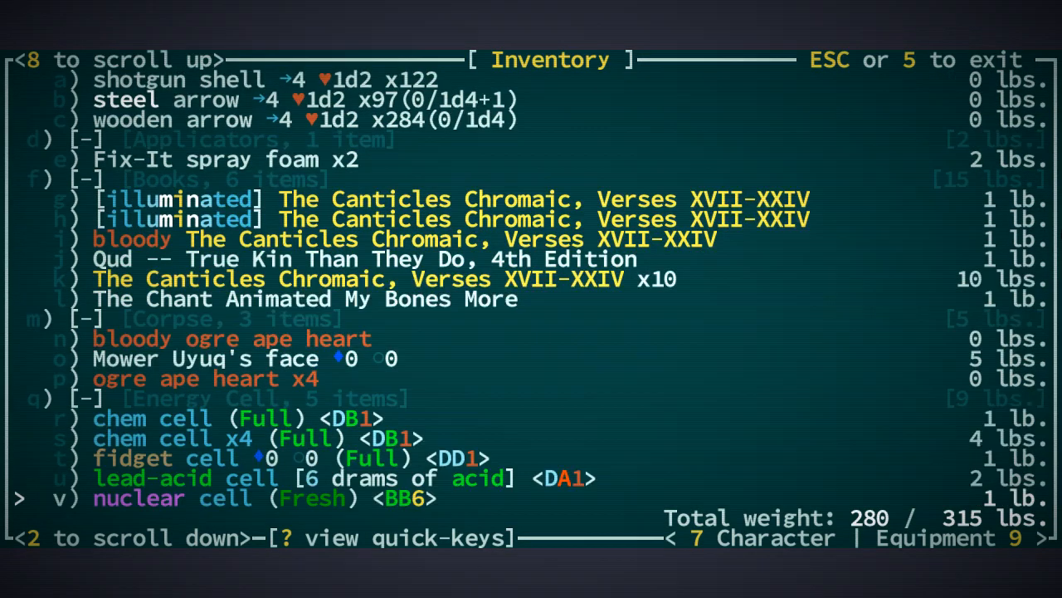
pyautogui.scroll(3)
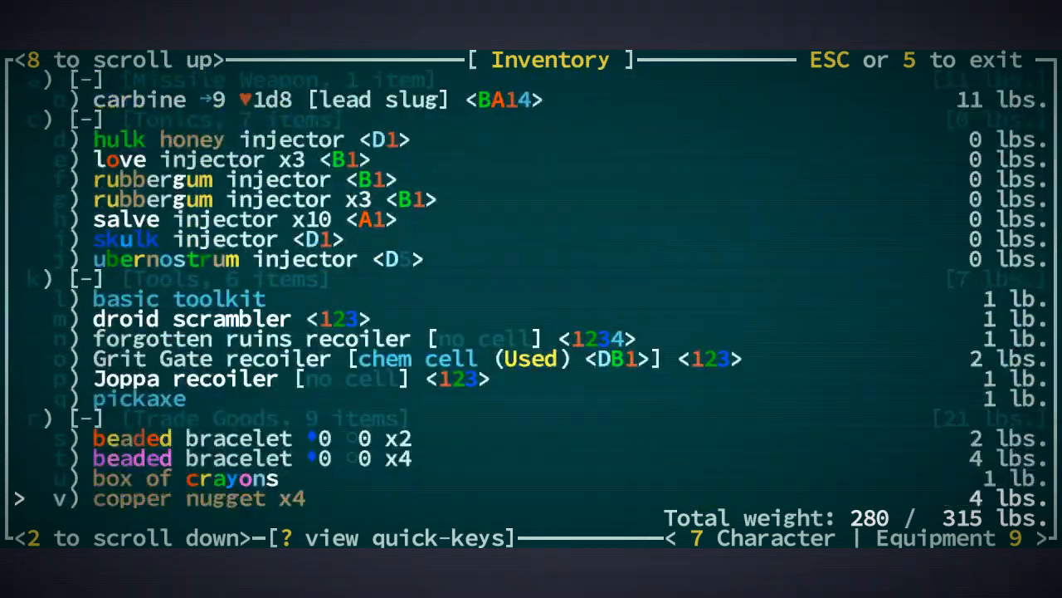
pyautogui.scroll(-3)
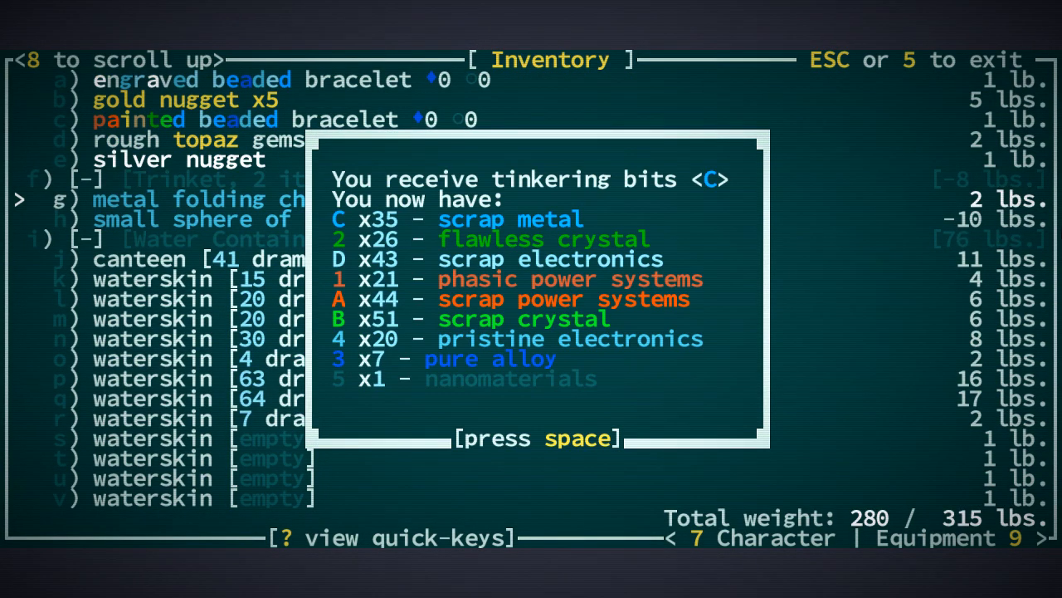
pyautogui.press('space')
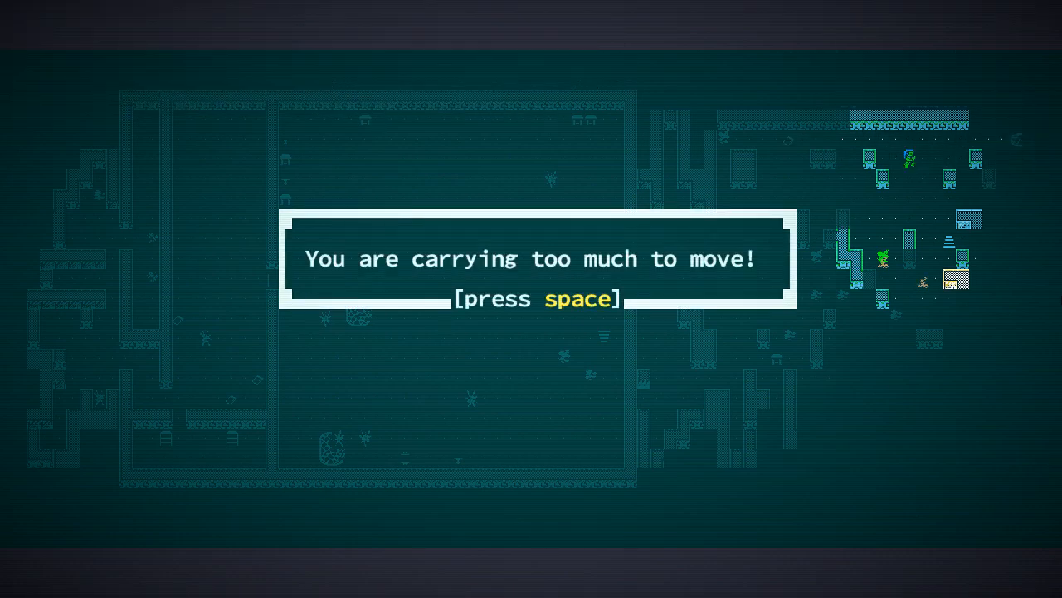
# Drop a heavy item to get the load back under the 315 lb limit.
pyautogui.press('space')
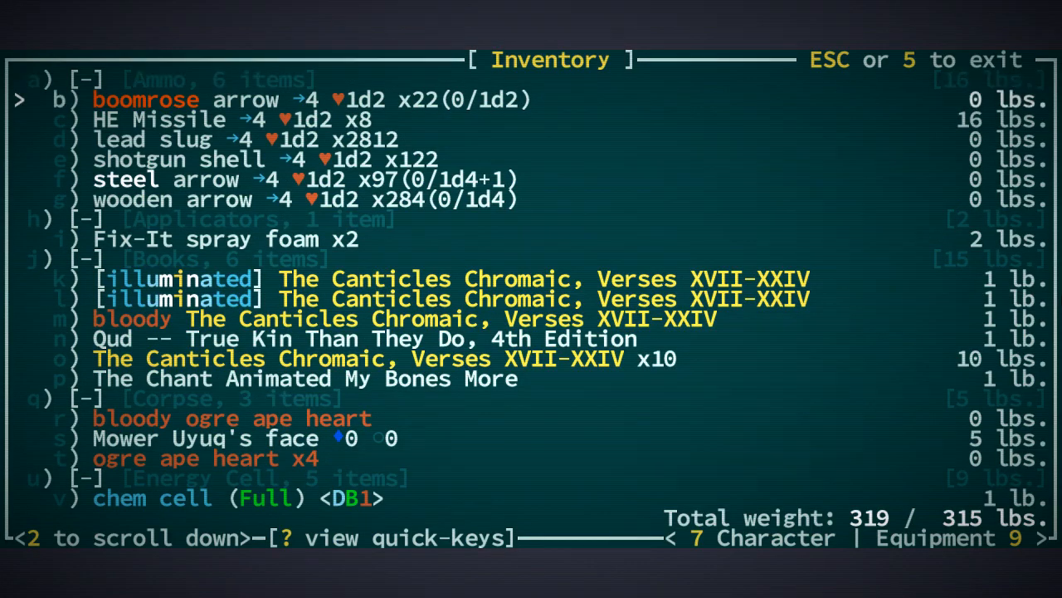
pyautogui.press('Down')
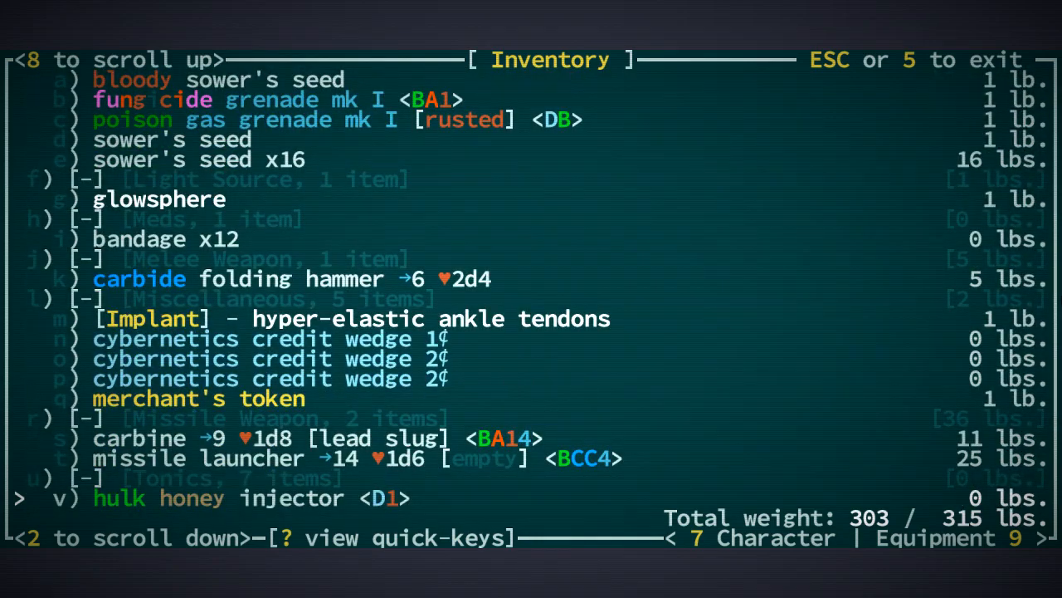
pyautogui.scroll(3)
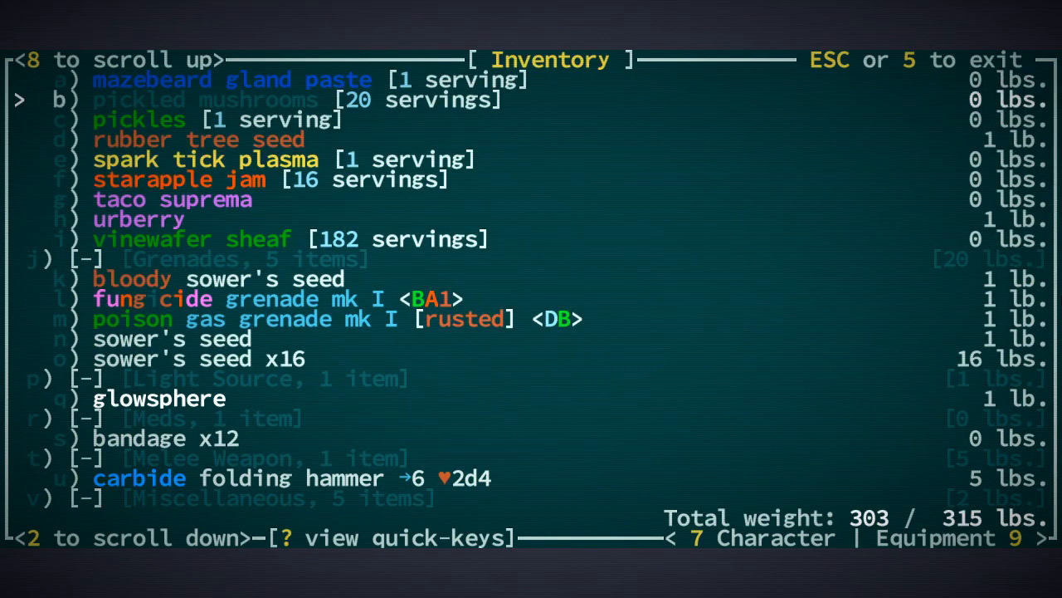
pyautogui.scroll(-3)
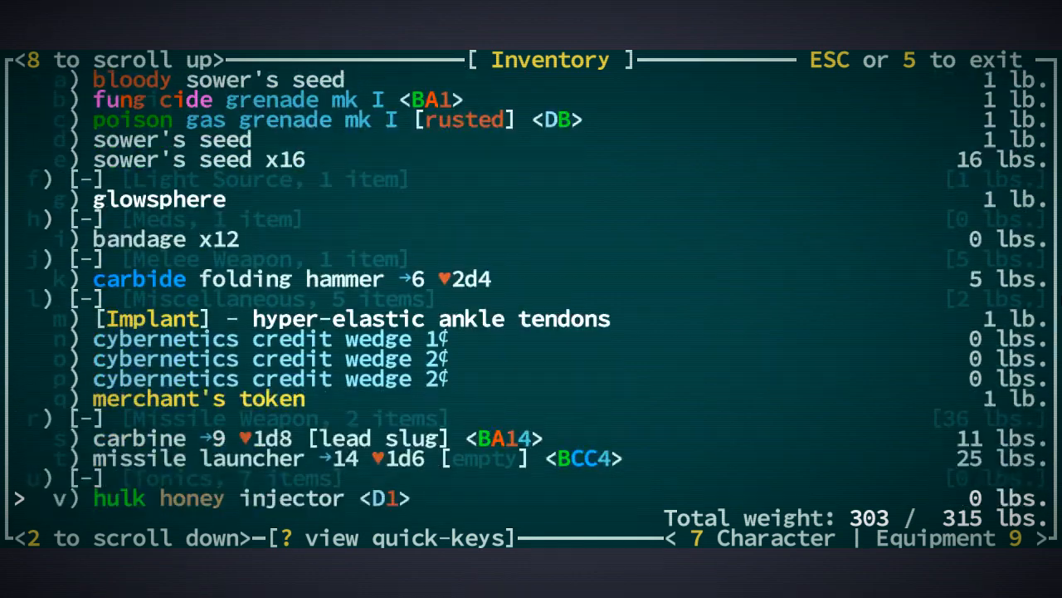
pyautogui.scroll(-3)
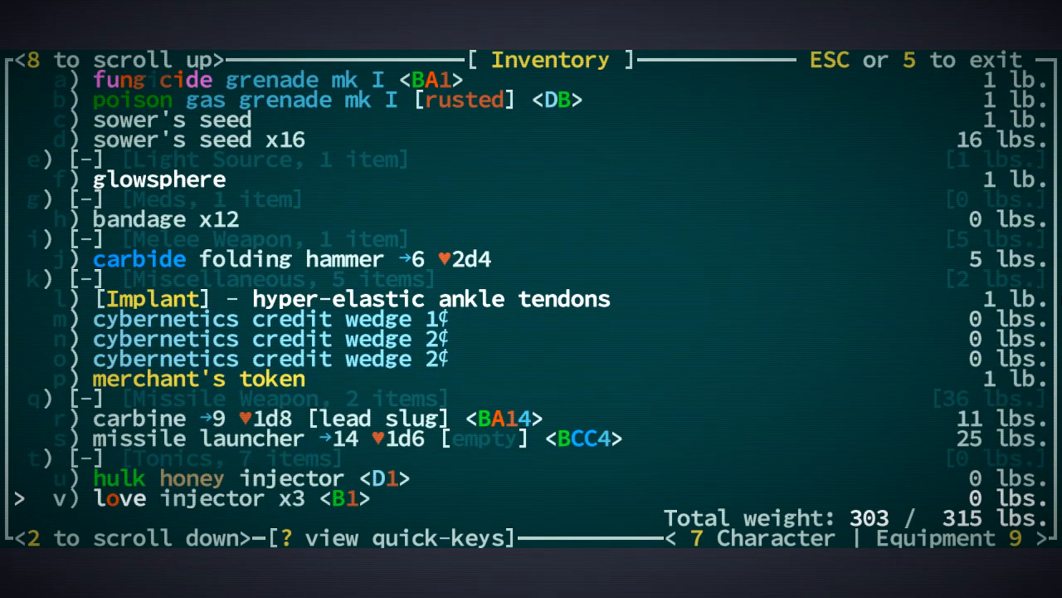
pyautogui.scroll(-3)
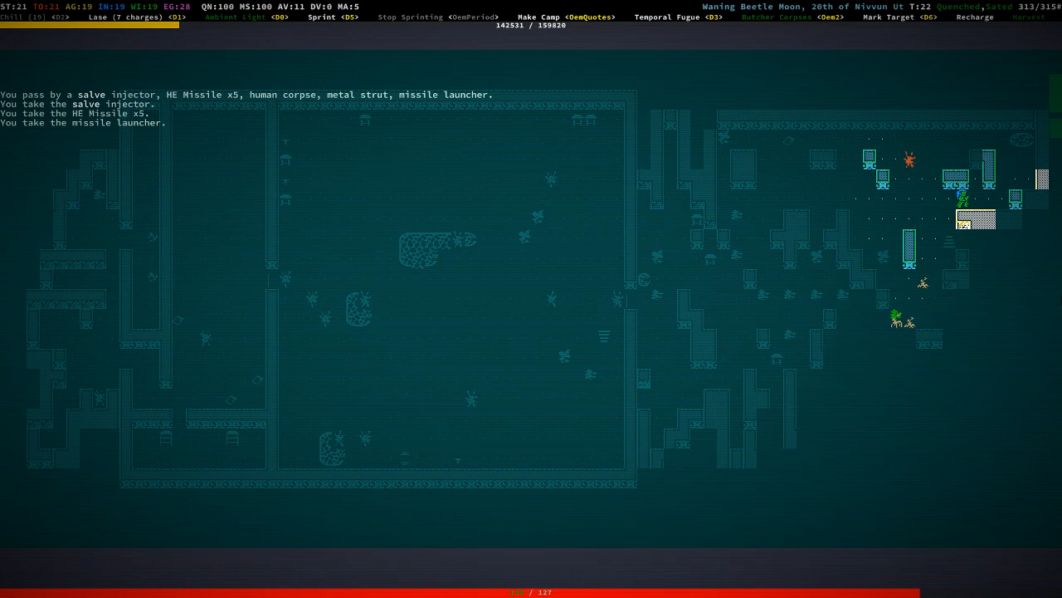
# Drop all six HE Missiles, weight 278 of 315 lbs, and inspect the crysteel coronet.
pyautogui.press('i')
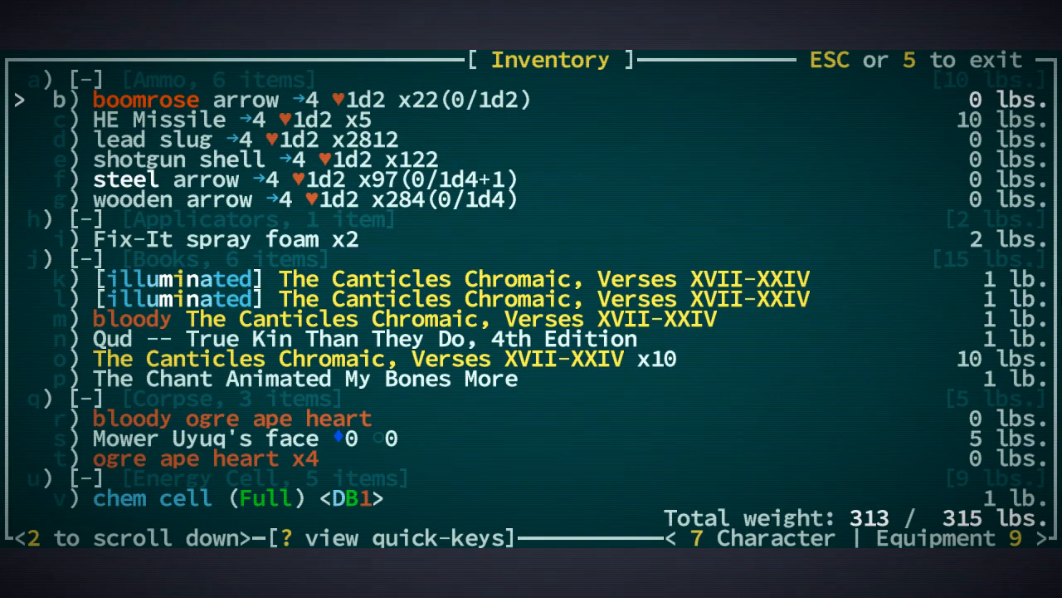
pyautogui.scroll(-3)
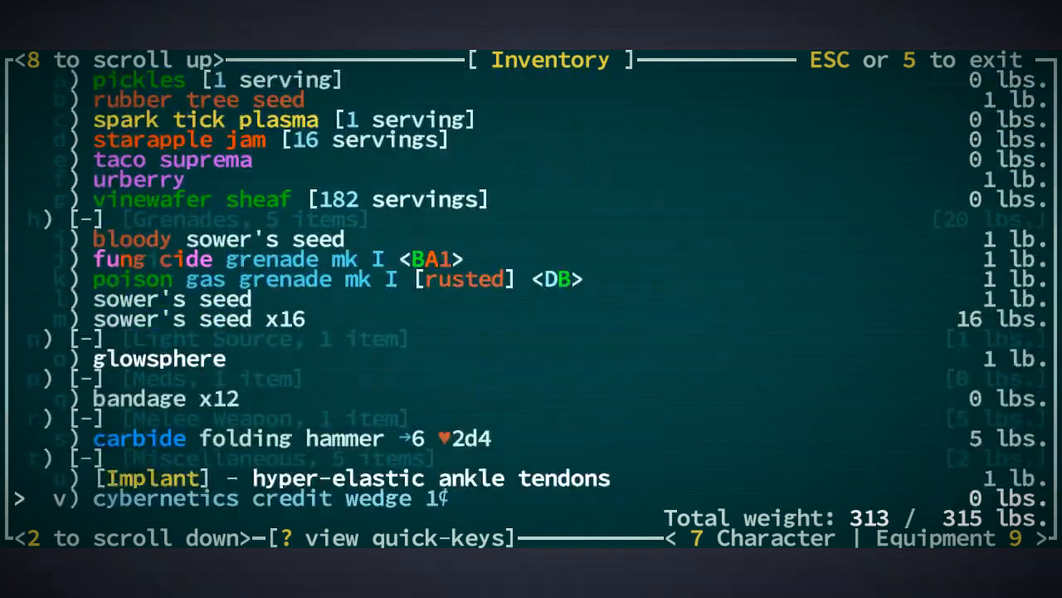
pyautogui.scroll(-3)
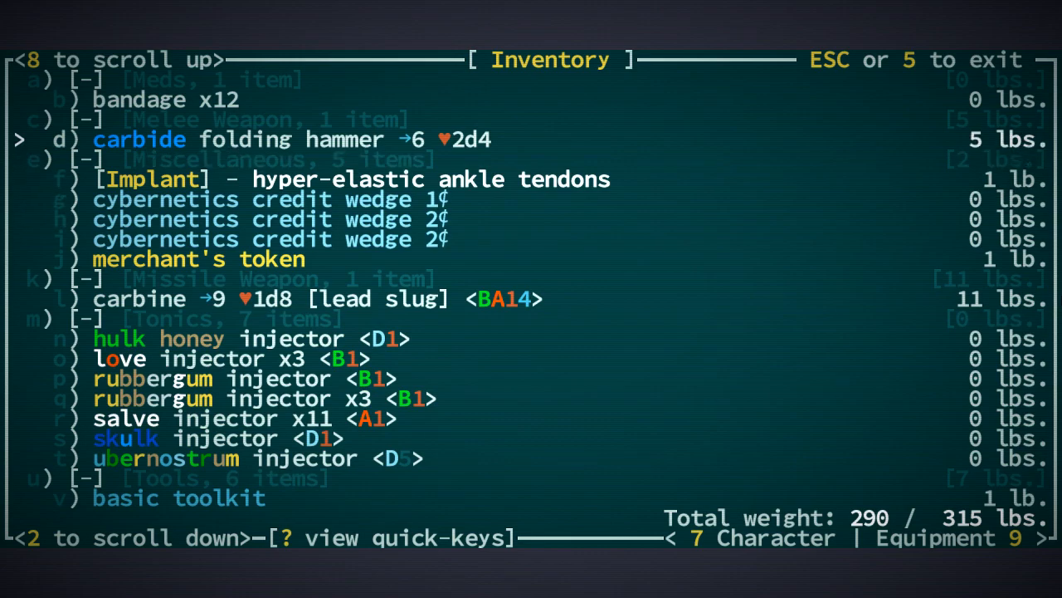
pyautogui.scroll(3)
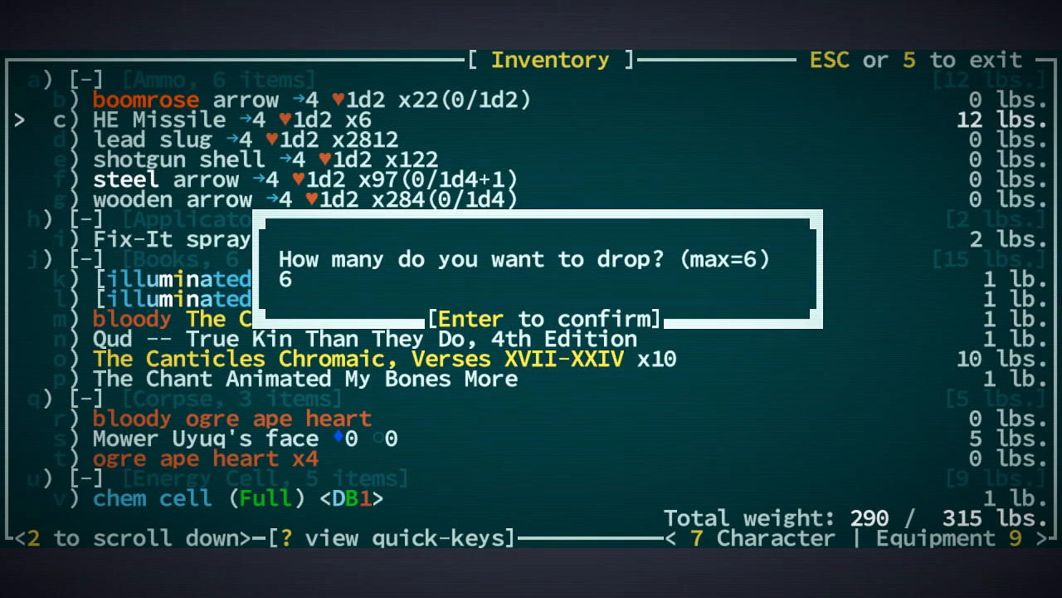
pyautogui.press('Return')
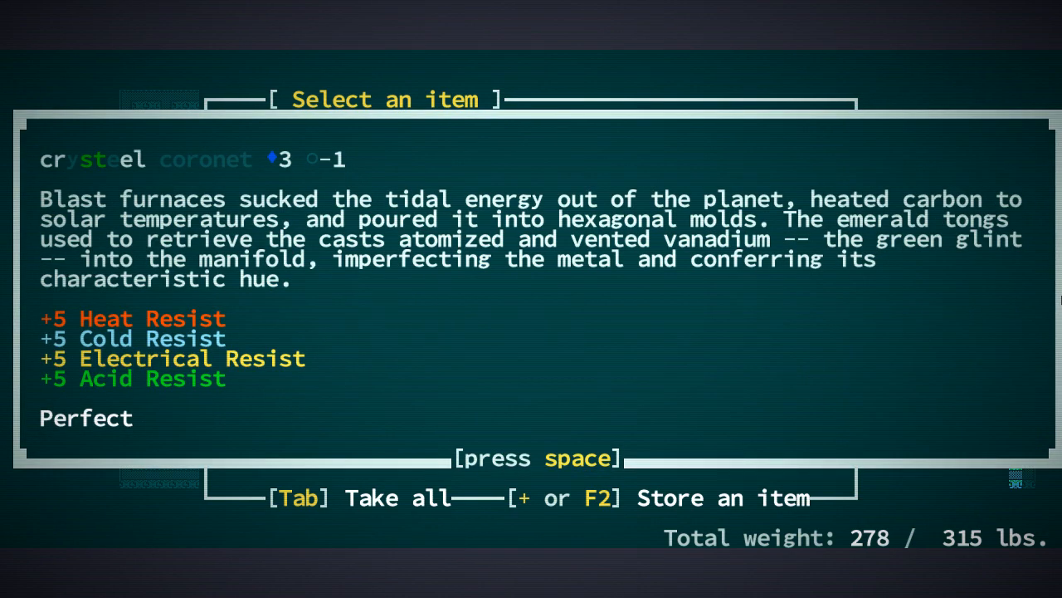
# Take the crysteel coronet and equip it in the Head slot.
pyautogui.press('space')
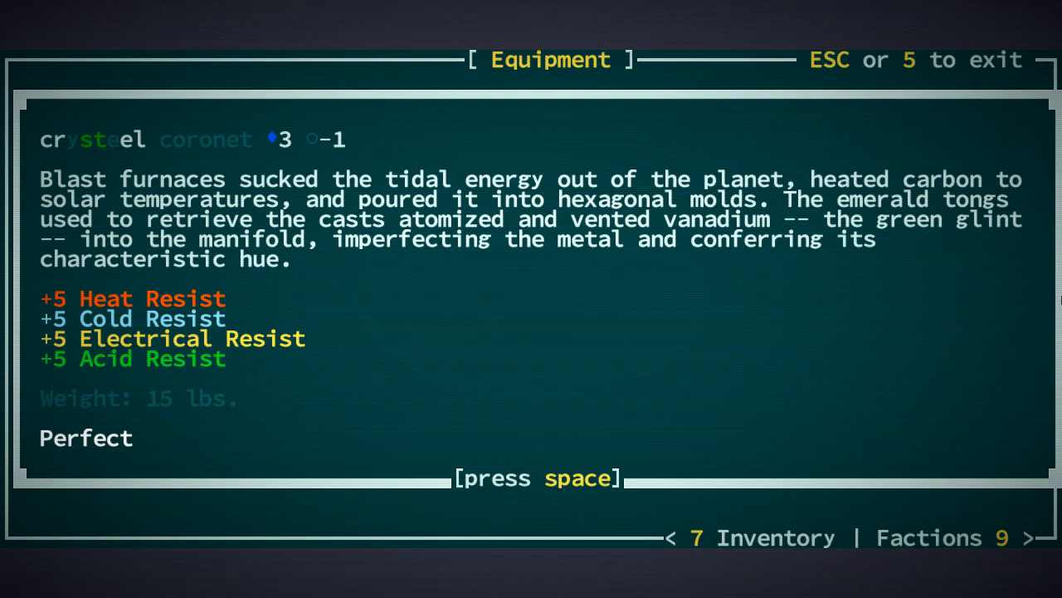
pyautogui.press('space')
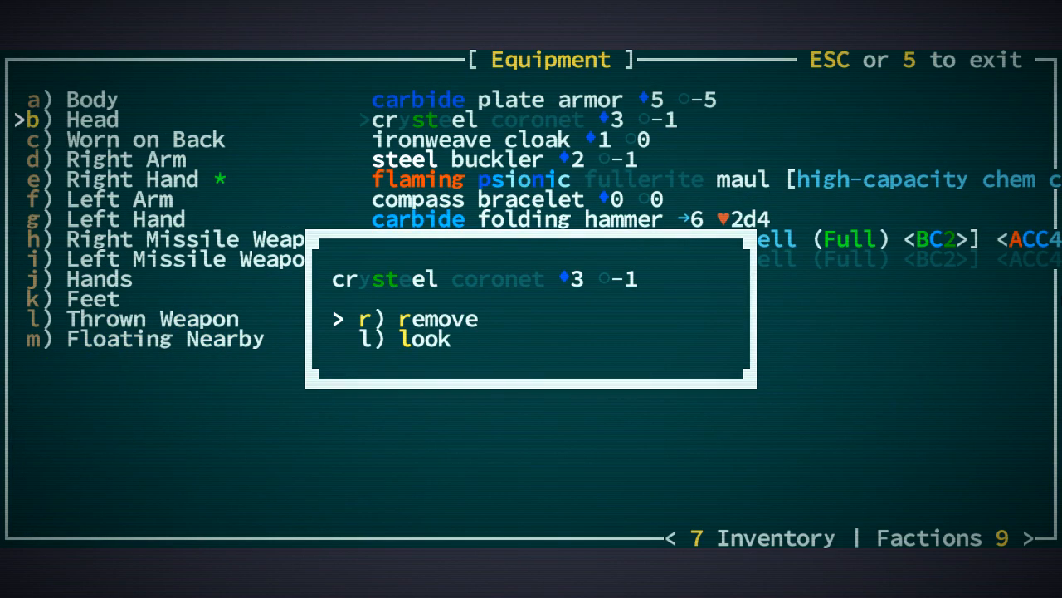
pyautogui.press('r')
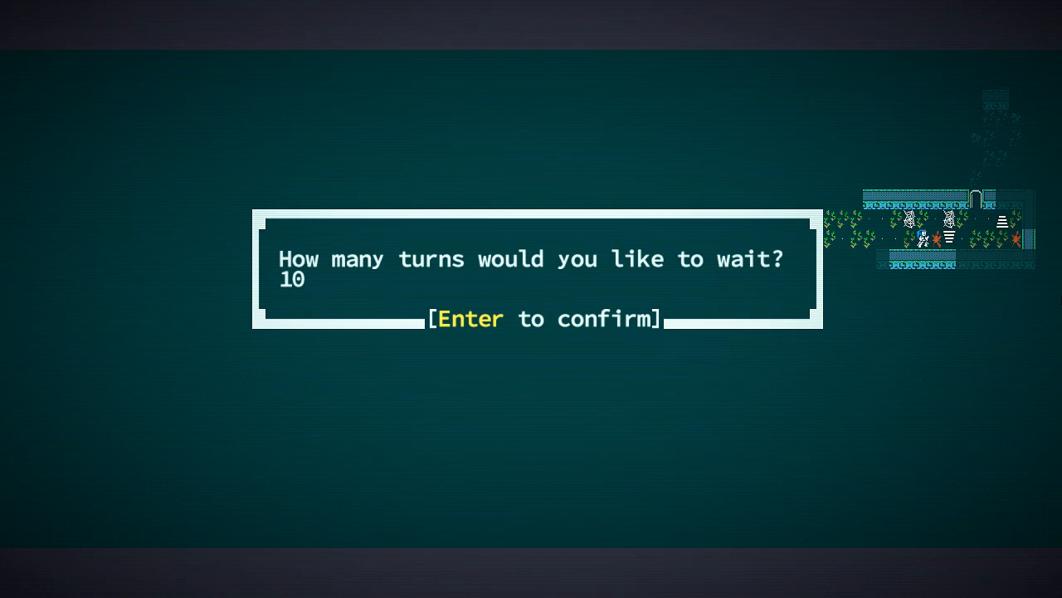
# Wait ten turns until a Raphtaali runt is spotted, then cancel the wait prompt.
pyautogui.press('Return')
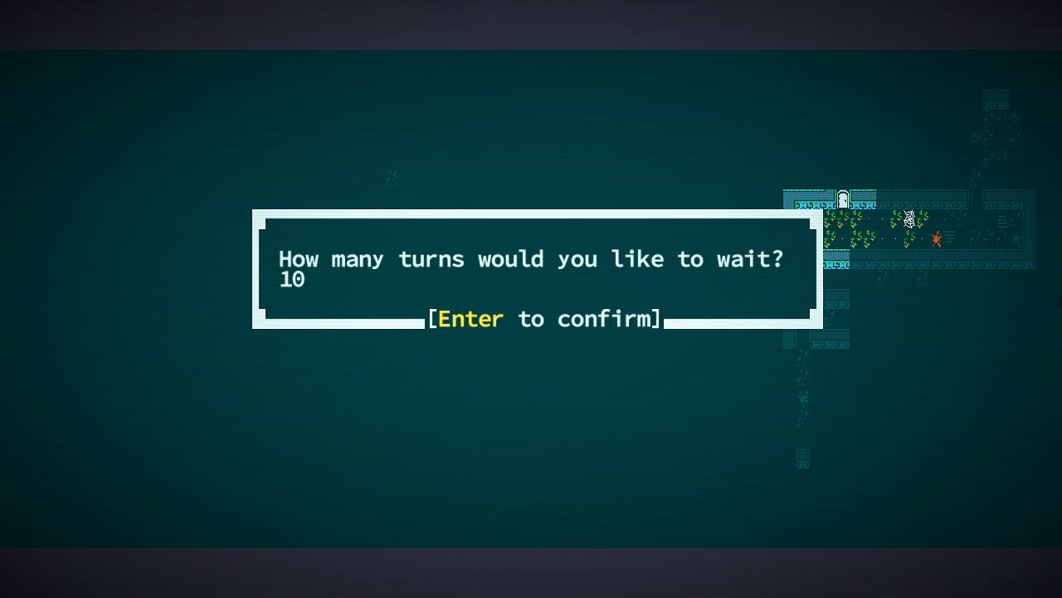
pyautogui.press('backspace')
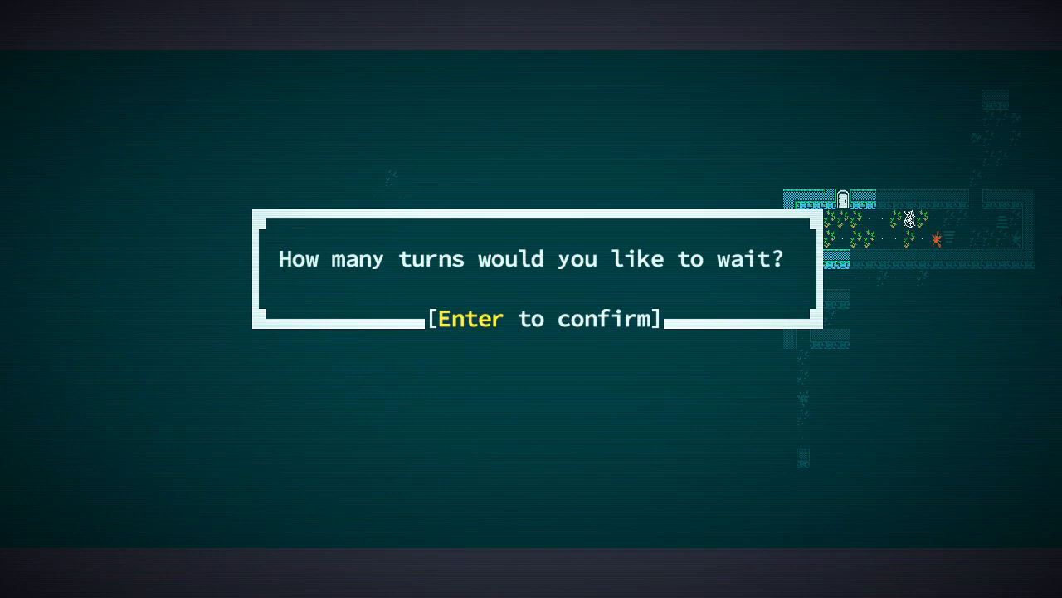
pyautogui.press('Return')
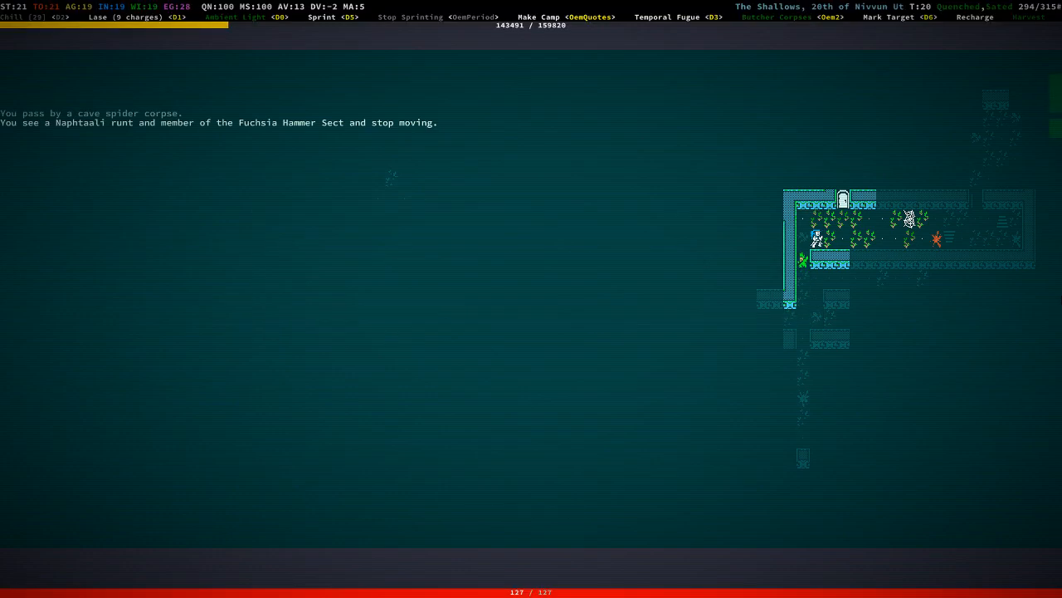
# Travel south and west through the ruins and wait another ten turns.
pyautogui.press('D1')
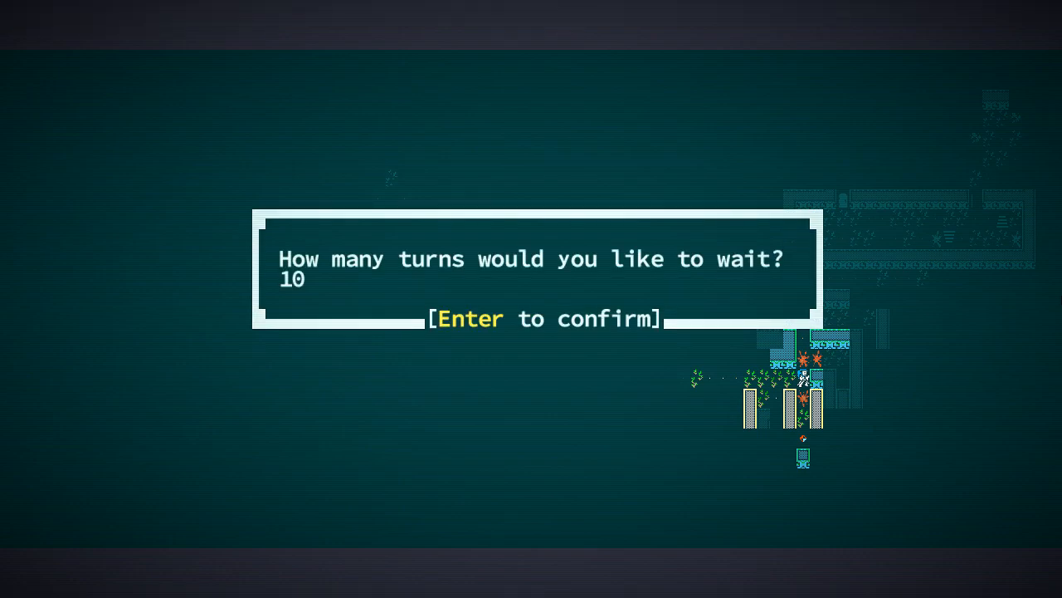
pyautogui.press('Return')
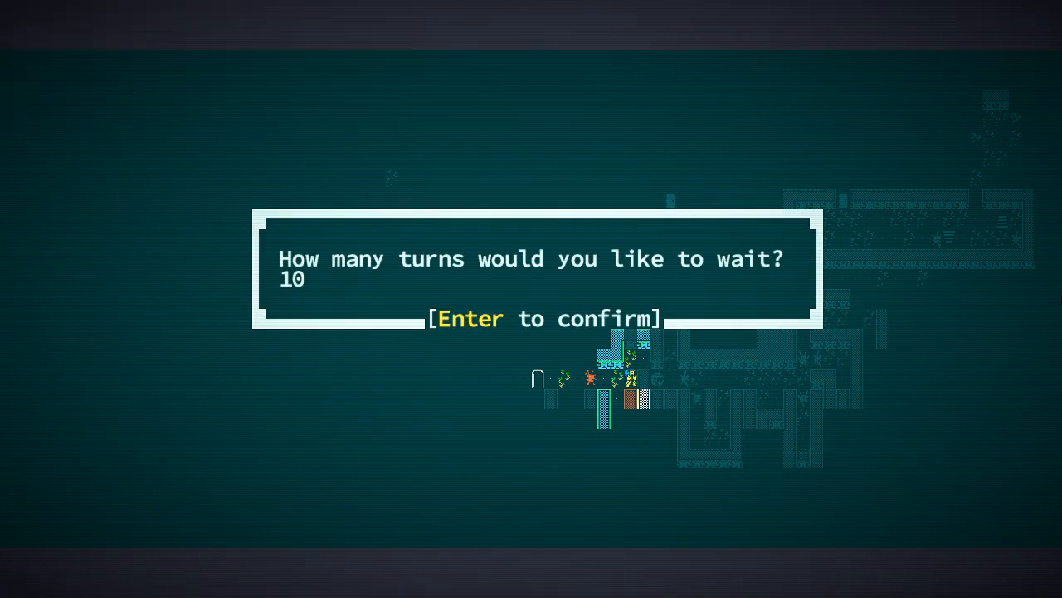
# Wait ten turns, inspect the pool of oil, then return to the map and wait ten more.
pyautogui.press('Return')
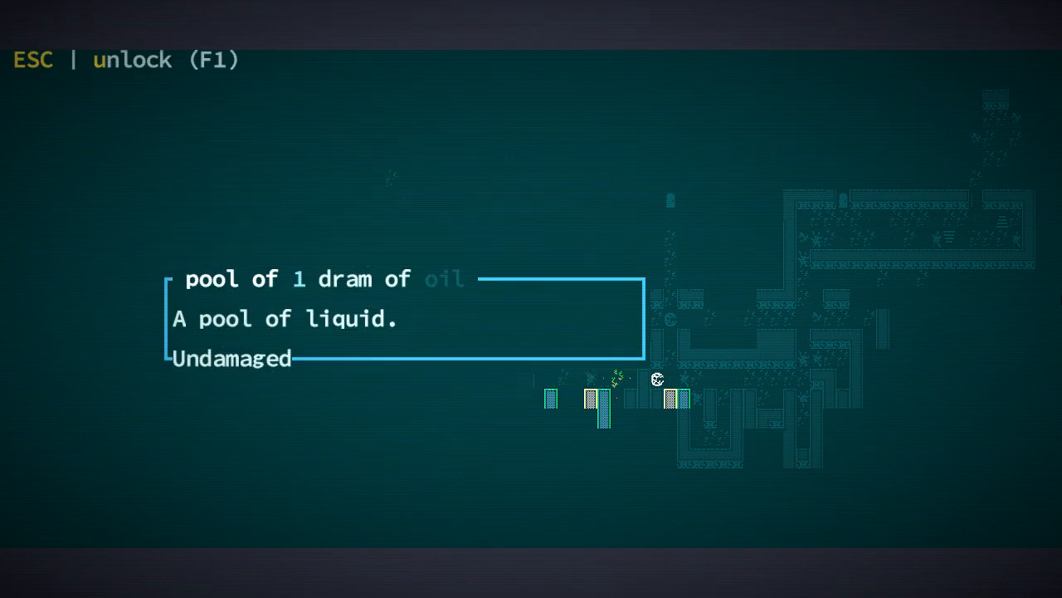
pyautogui.press('escape')
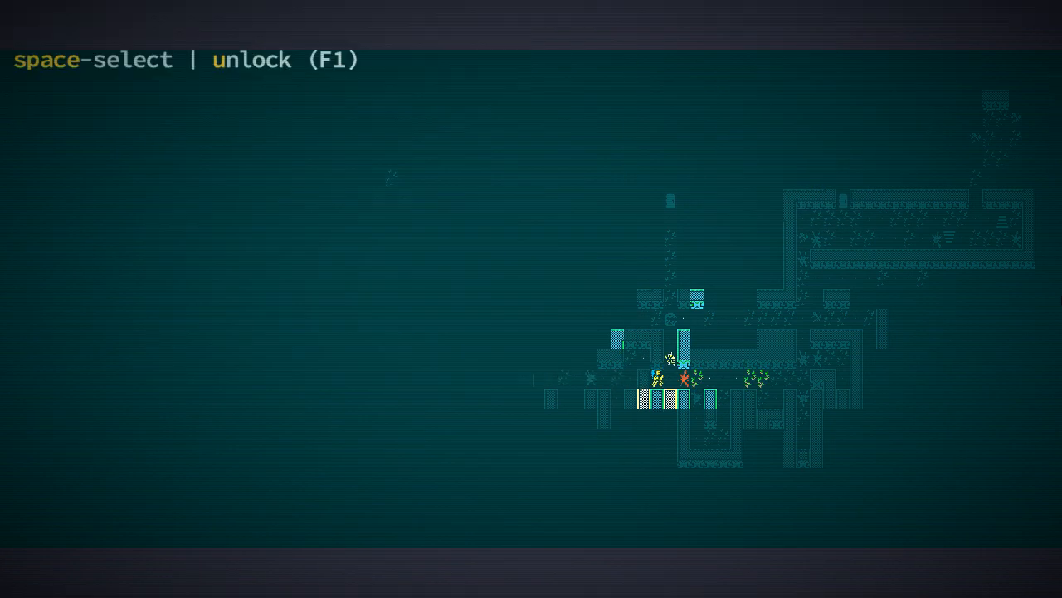
pyautogui.press('f1')
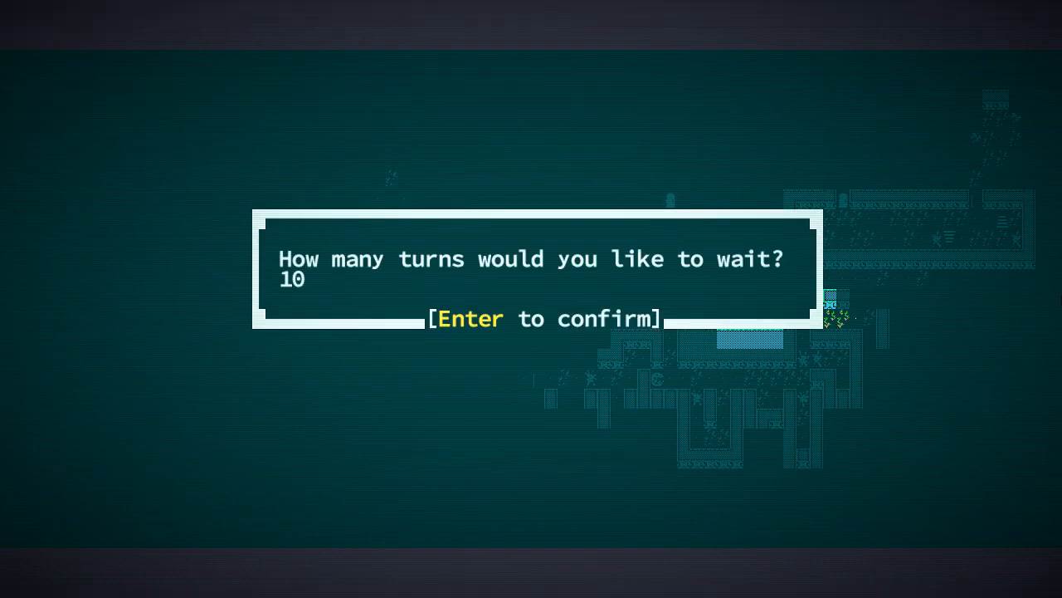
pyautogui.press('Return')
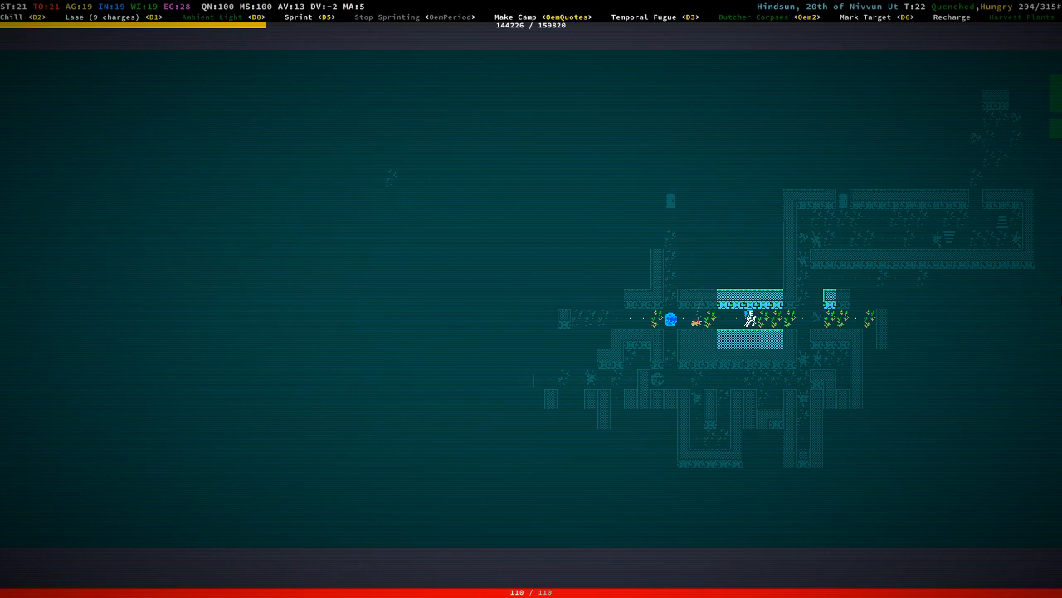
# Flee the dreadroot through the corridor northward into the vine-filled room.
pyautogui.press('Right')
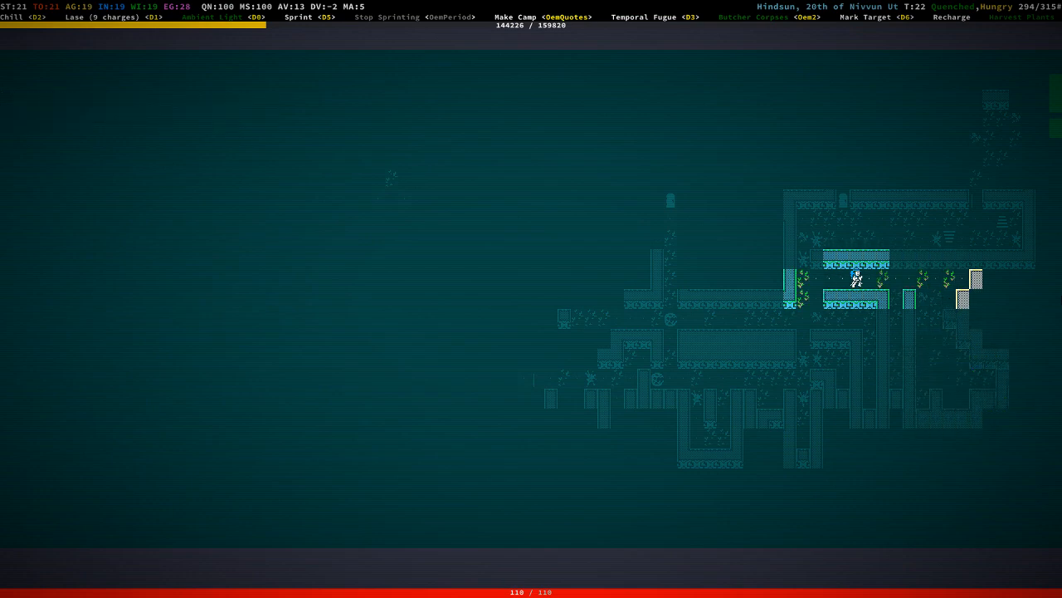
pyautogui.press('up')
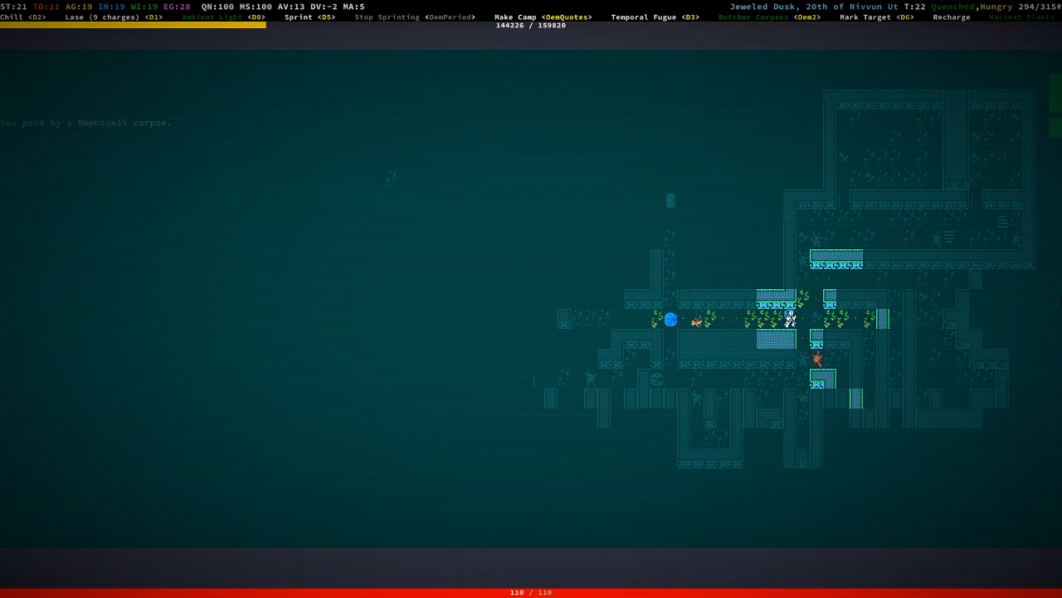
pyautogui.press('Left')
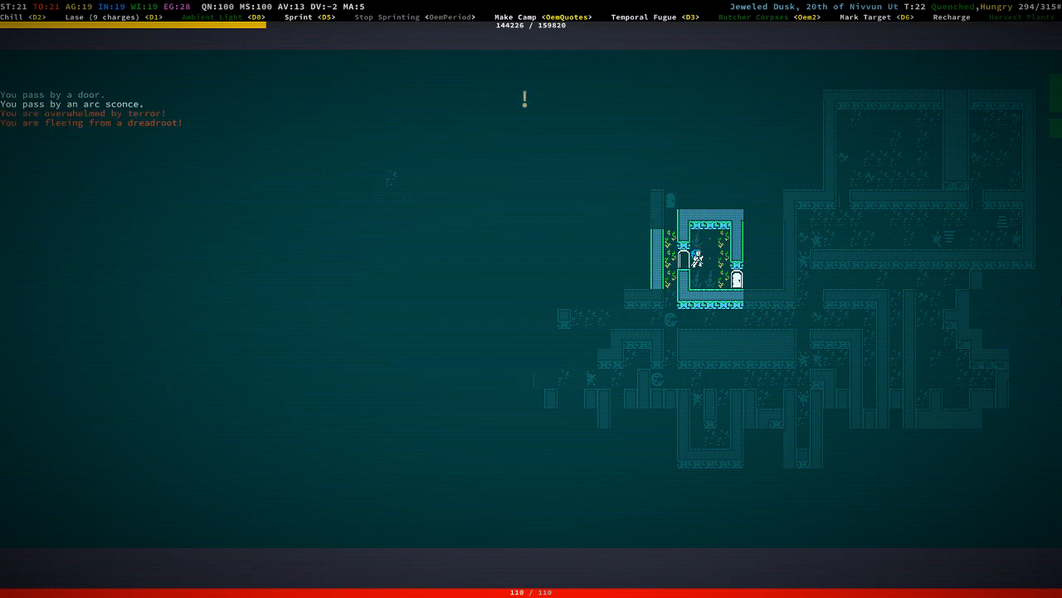
pyautogui.press('Right')
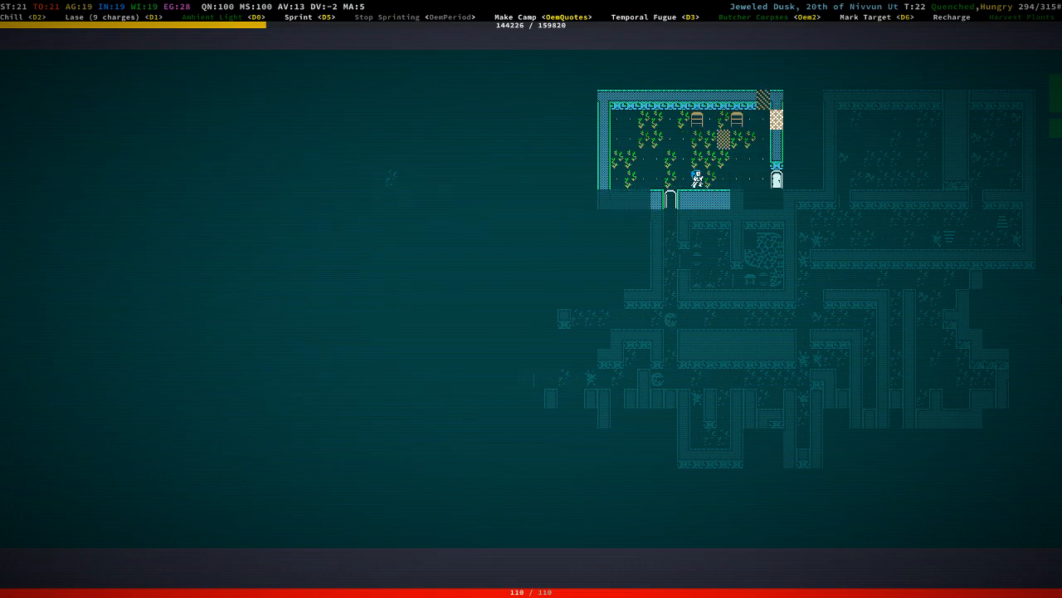
# Preserve the mazebeard gland at the campfire into five servings of paste.
pyautogui.press('Right')
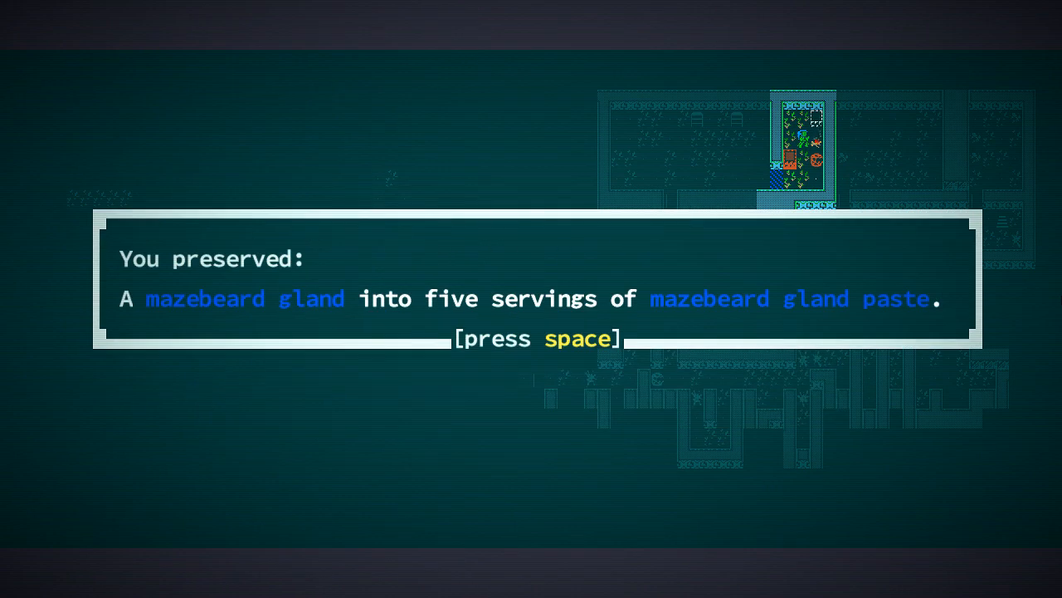
# Dismiss the preserve notices, cook a campfire meal from gathered ingredients for +11% max HP, and bring up the inventory.
pyautogui.press('space')
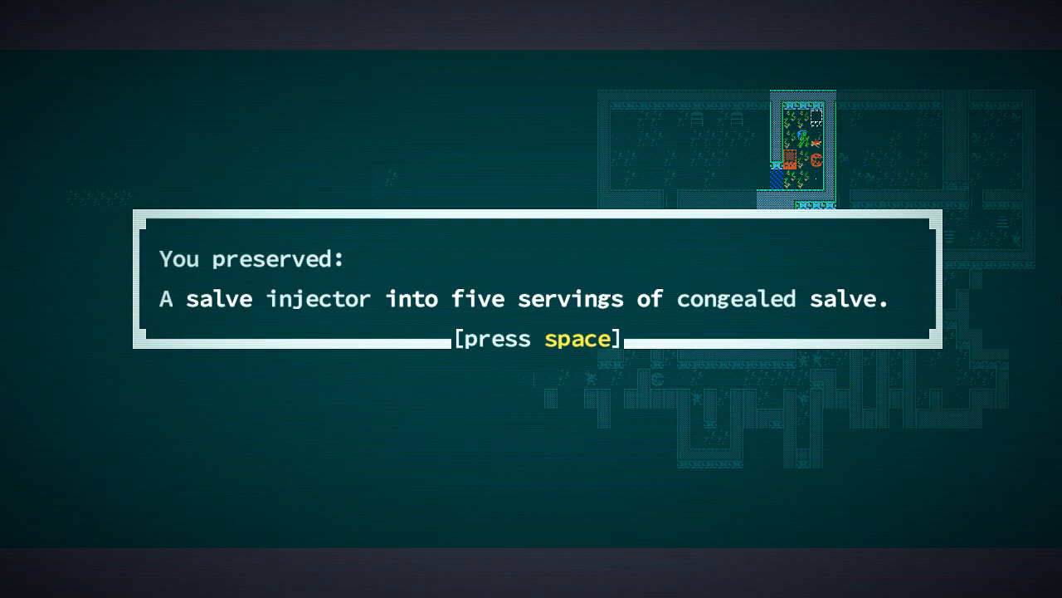
pyautogui.press('space')
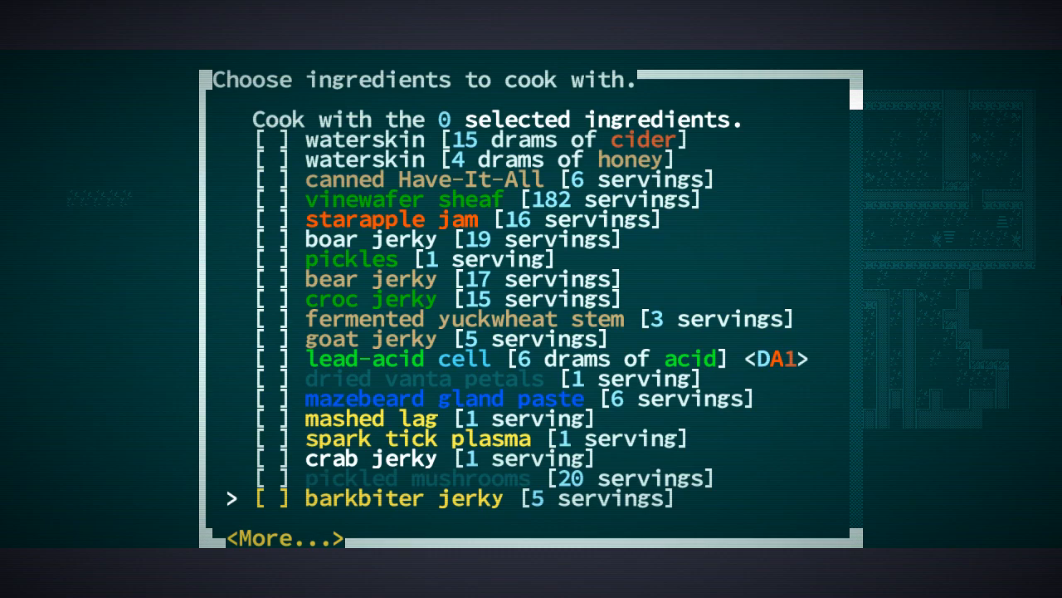
pyautogui.press('up')
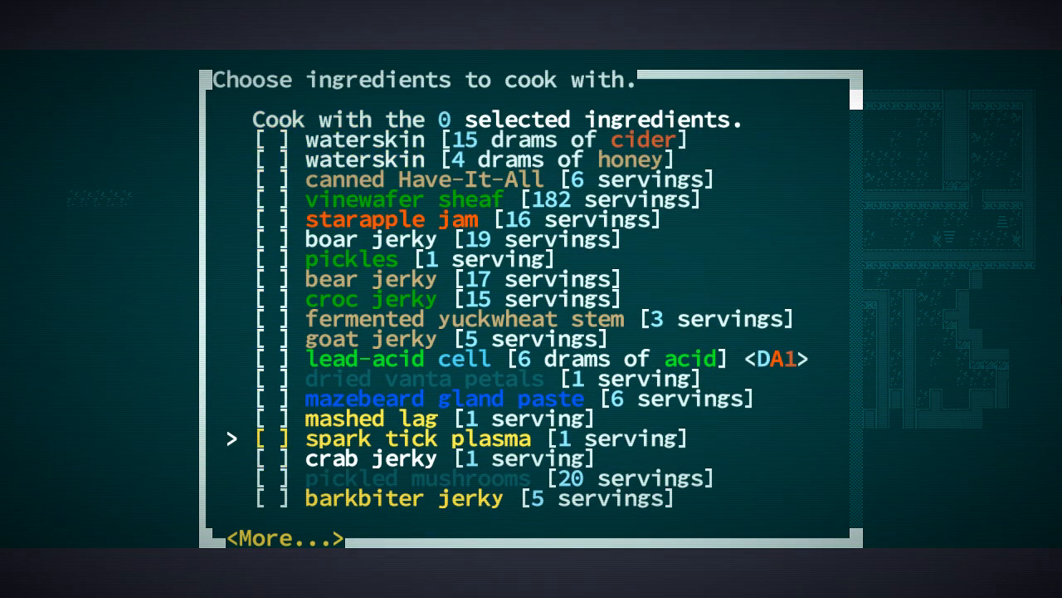
pyautogui.press('up')
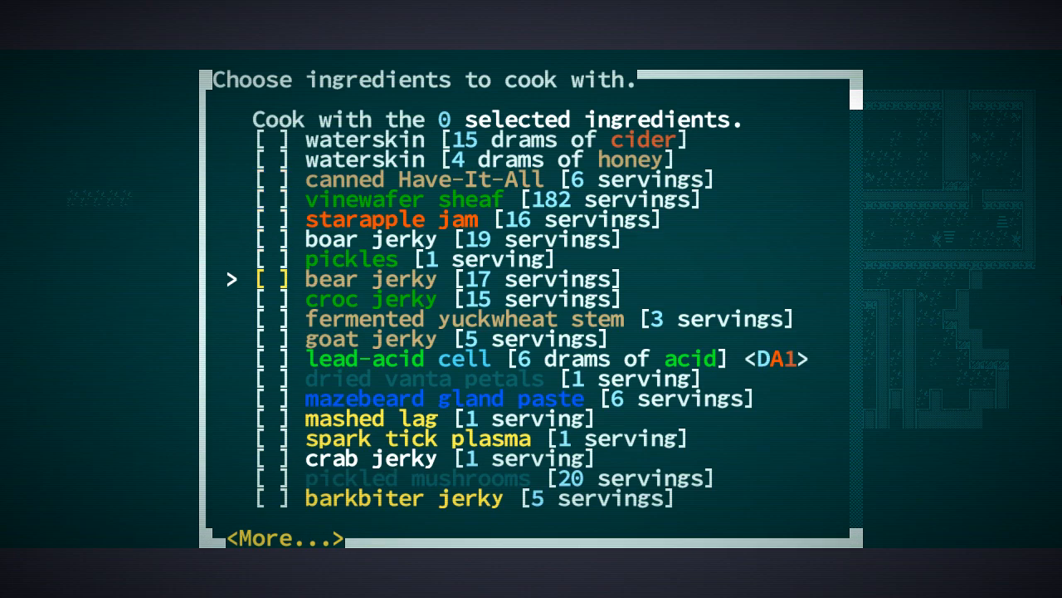
pyautogui.press('up')
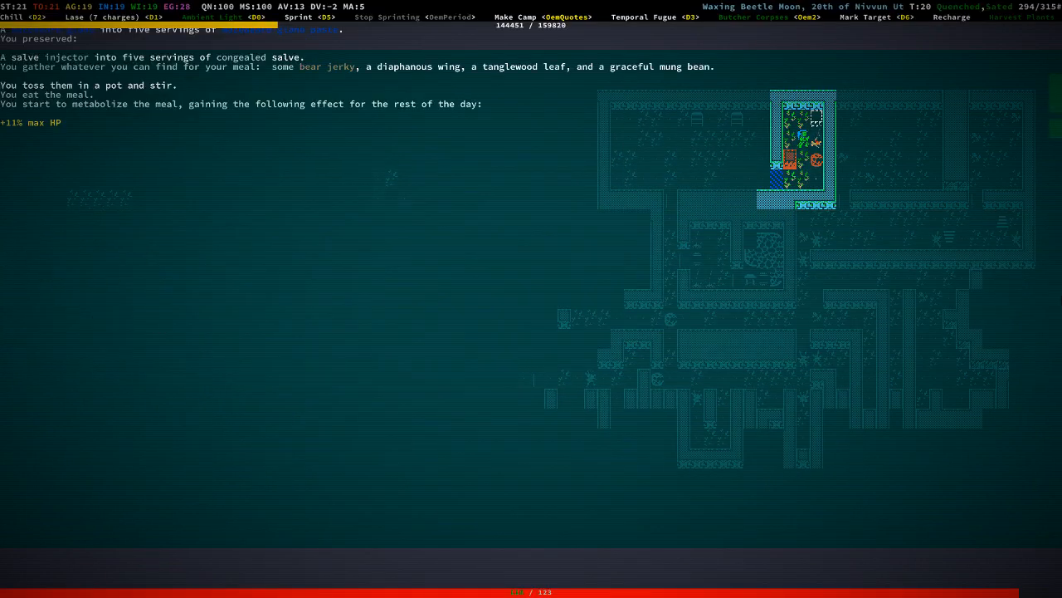
pyautogui.press('i')
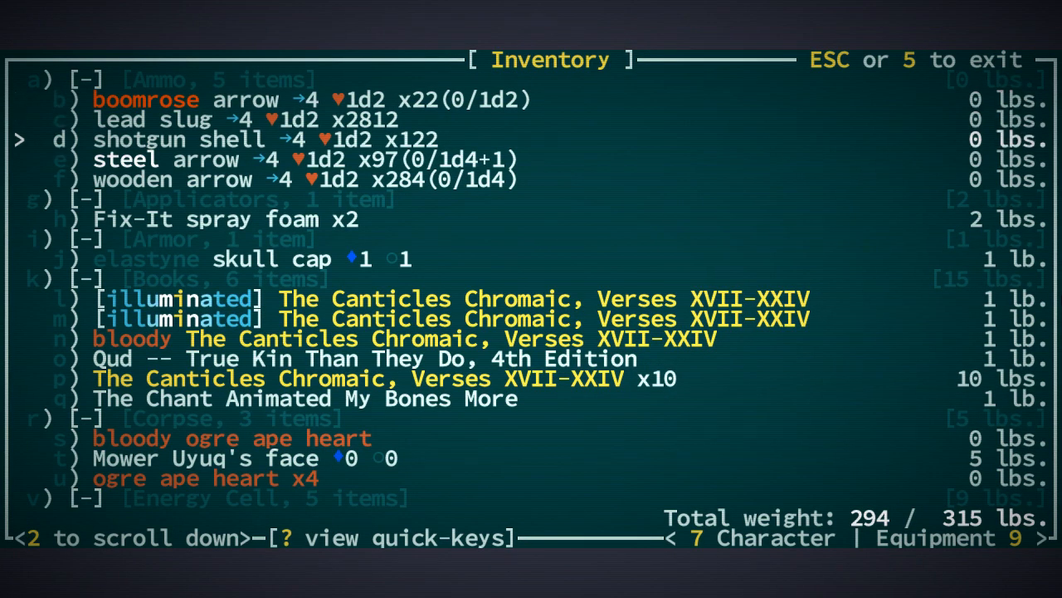
# Check the mazebeard gland paste and congealed salve descriptions, then leave the inventory.
pyautogui.scroll(-3)
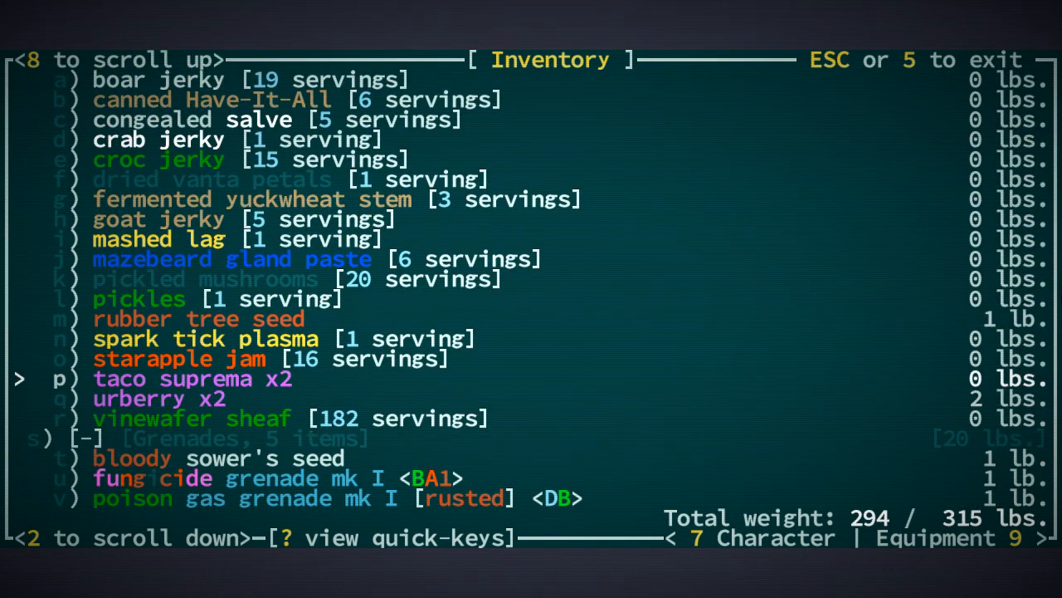
pyautogui.press('down')
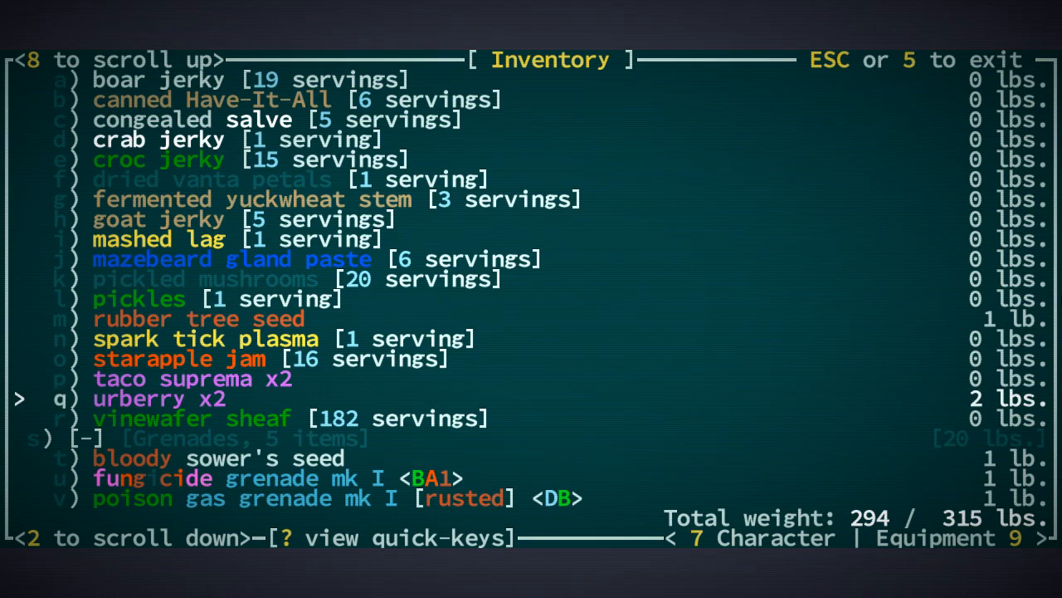
pyautogui.press('up')
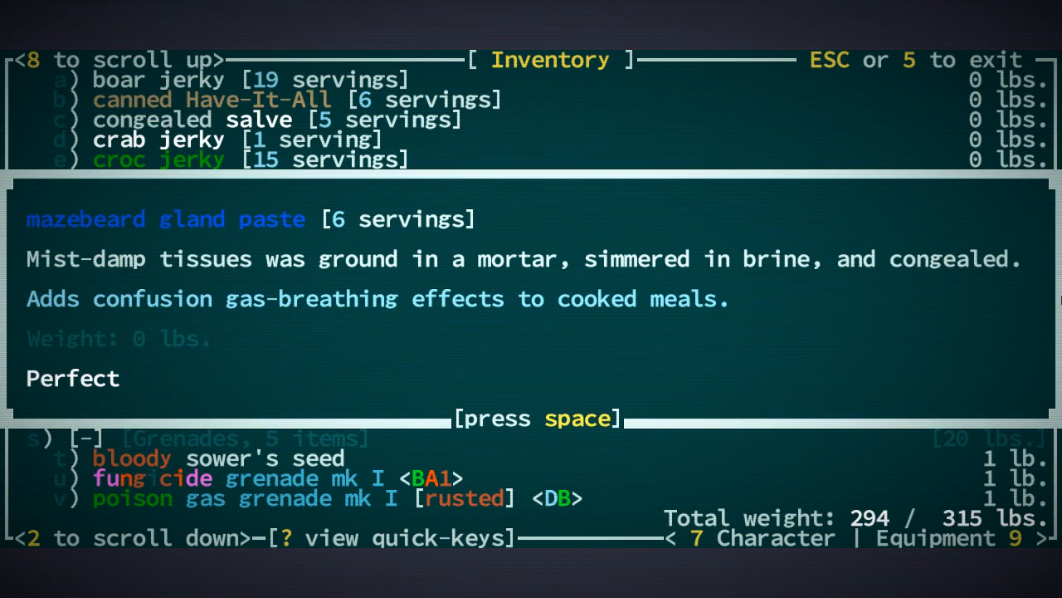
pyautogui.press('space')
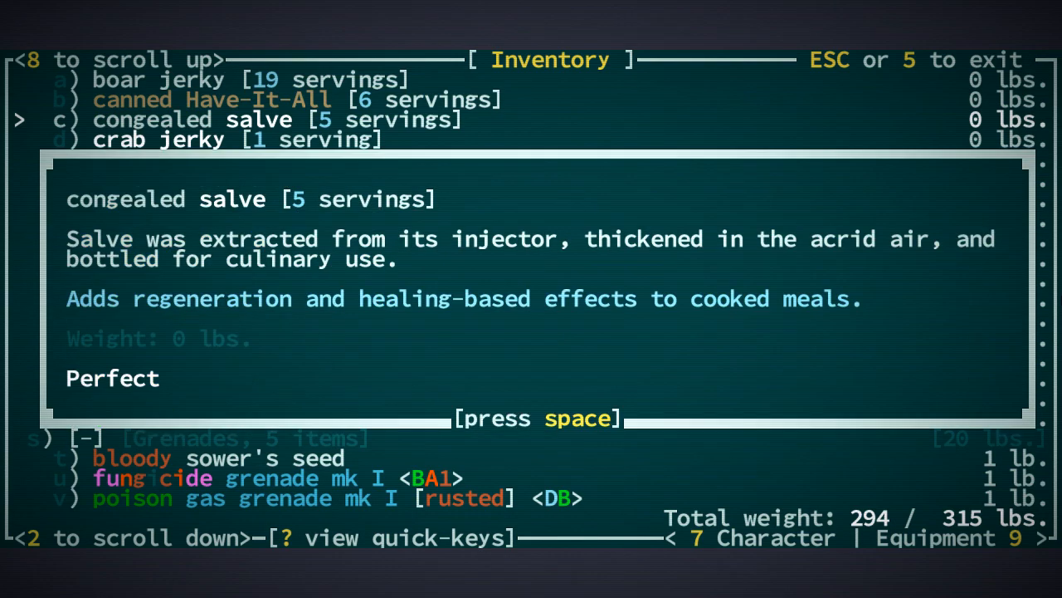
pyautogui.press('space')
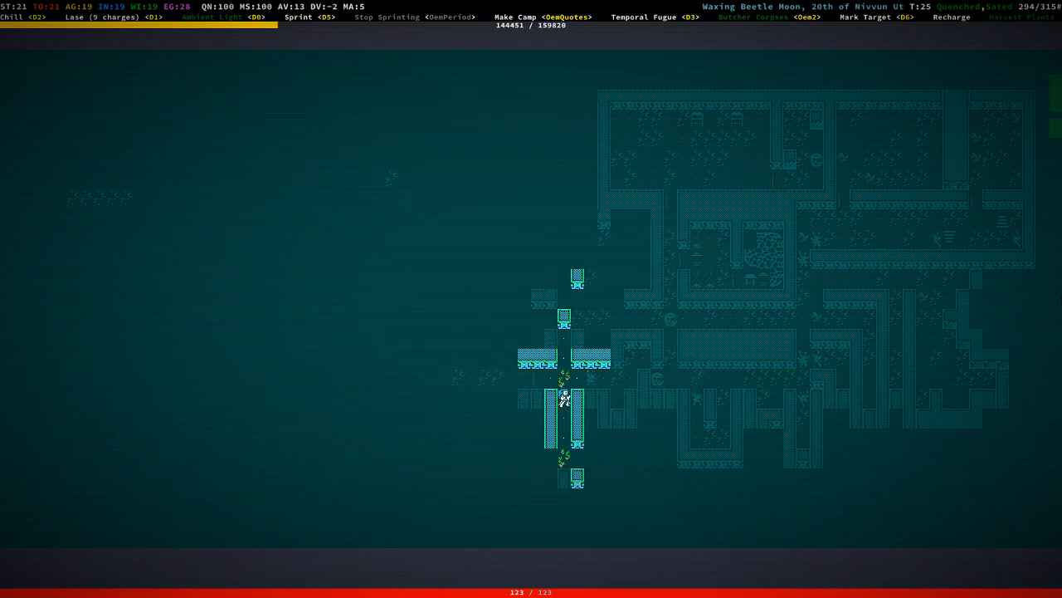
# Pick up copper nuggets, the folded carbide dagger, Too Many, Vol. III and 100 Rounds Saad Amus Called.
pyautogui.press('Down')
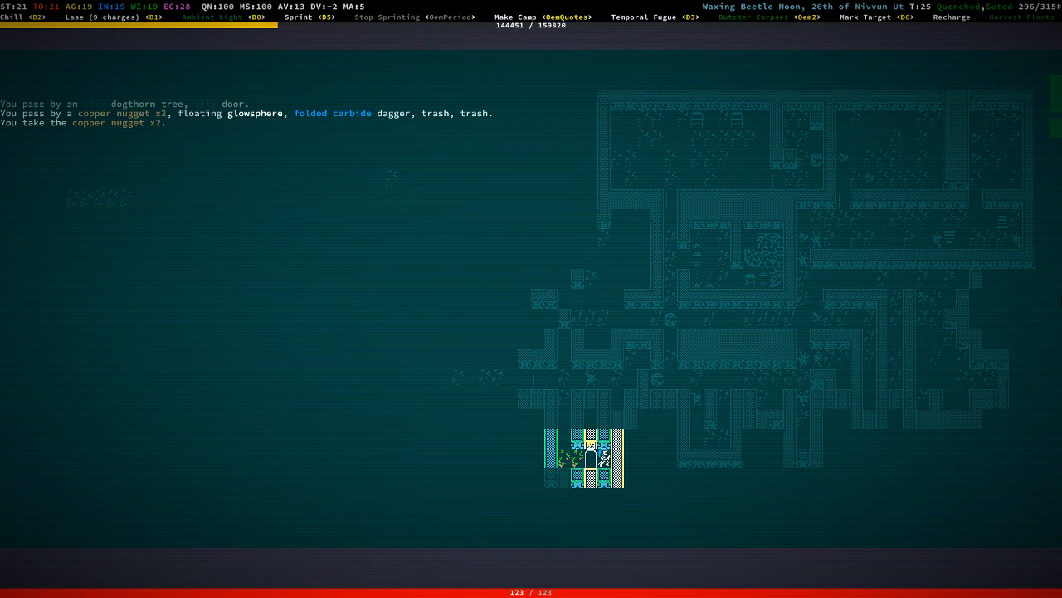
pyautogui.press('g')
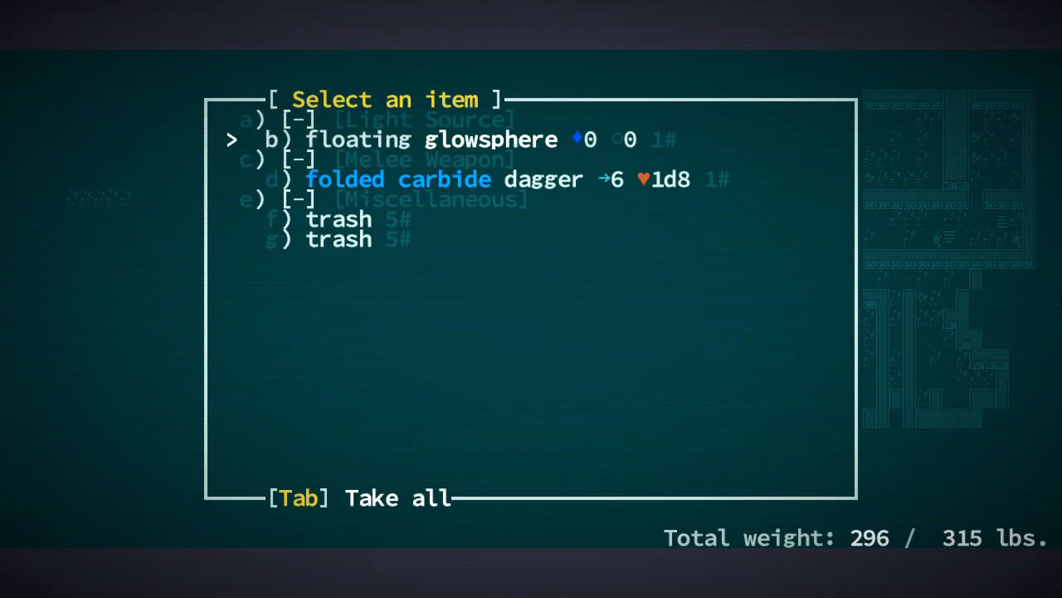
pyautogui.press('d')
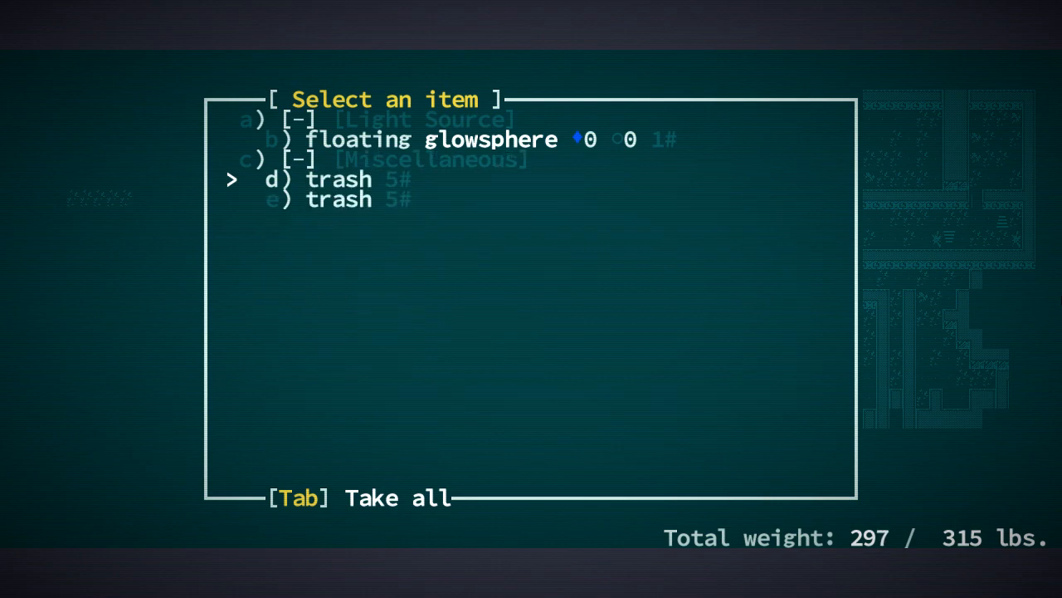
pyautogui.press('Tab')
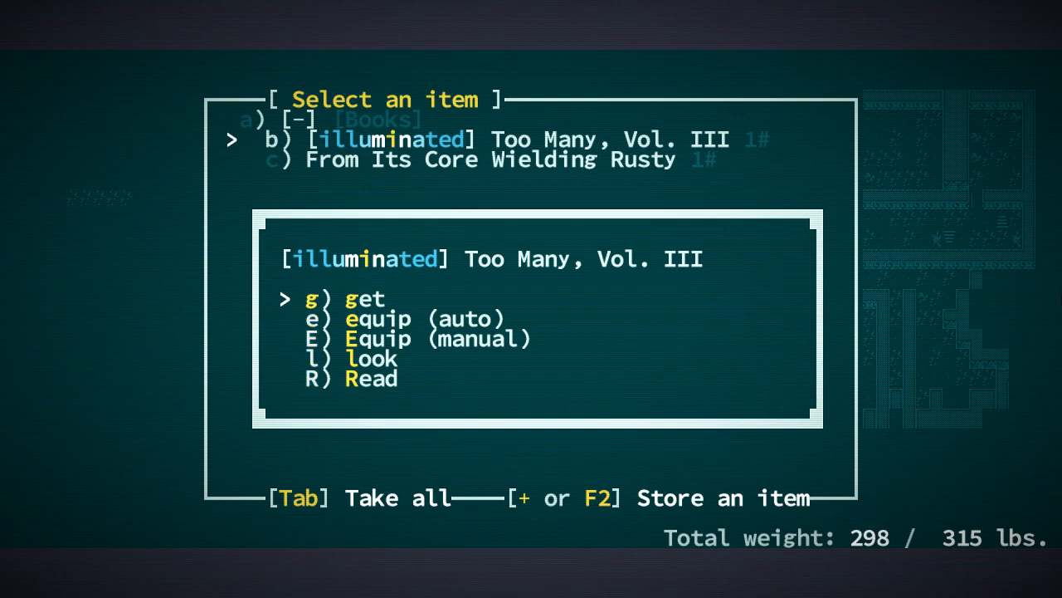
pyautogui.press('g')
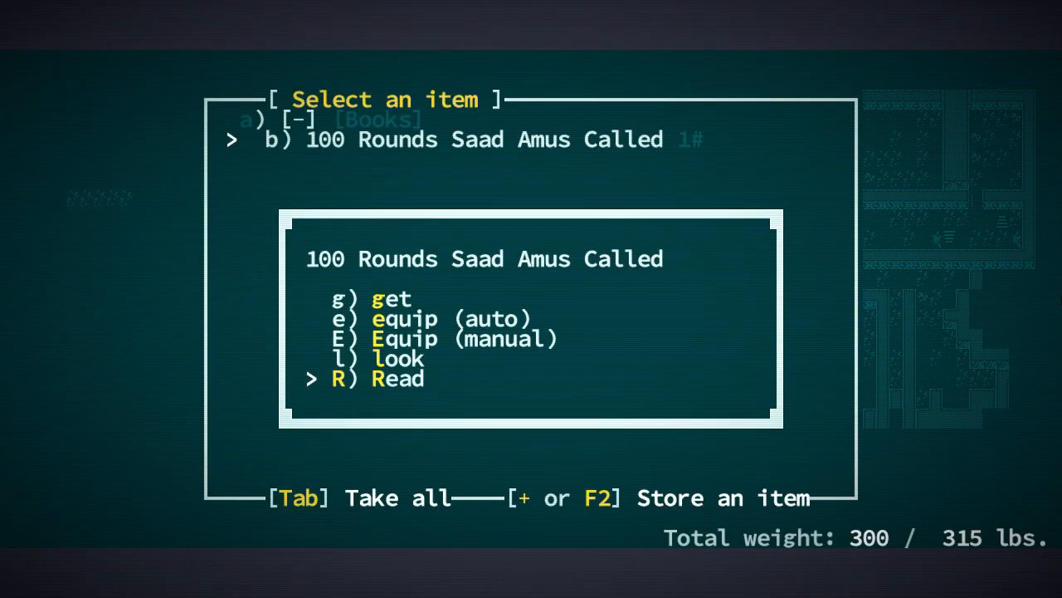
pyautogui.press('up')
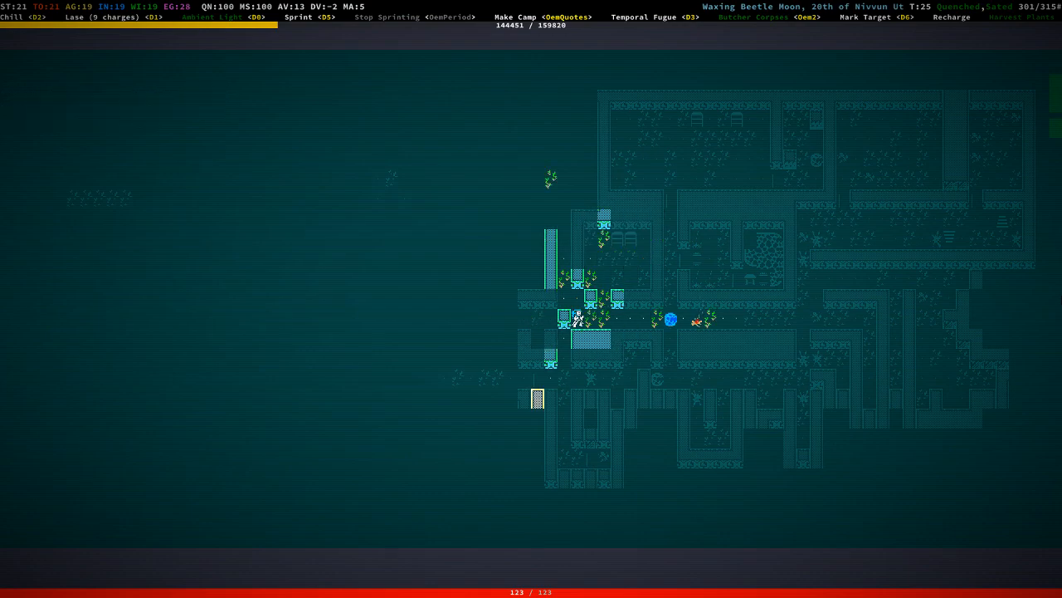
# Head north toward the overgrown room and bring up the wait prompt.
pyautogui.press('up')
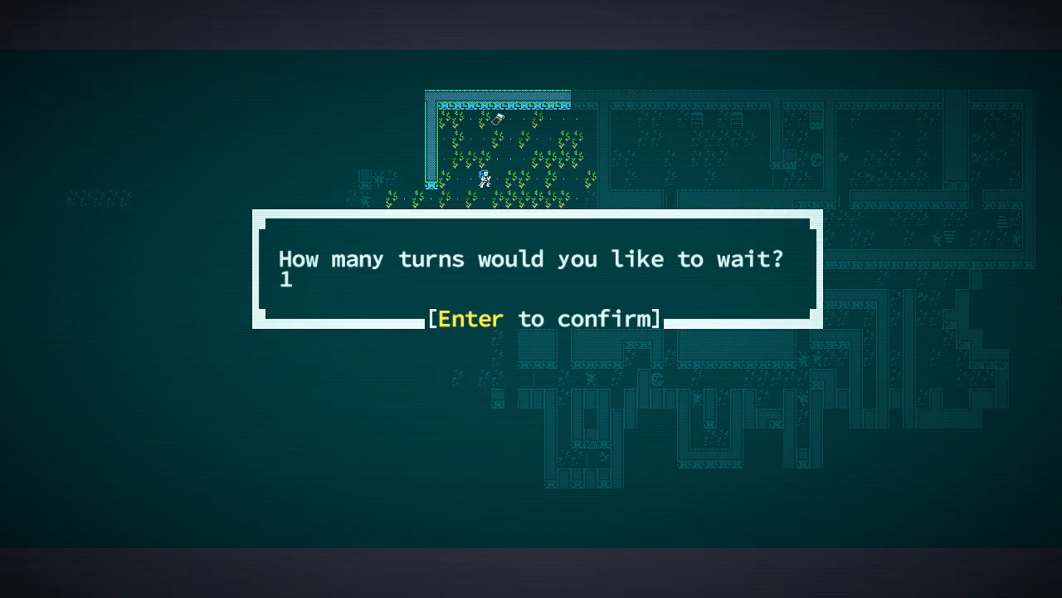
# Wait one turn, take the three HE Missiles and missile launcher, and bring up the inventory.
pyautogui.press('Return')
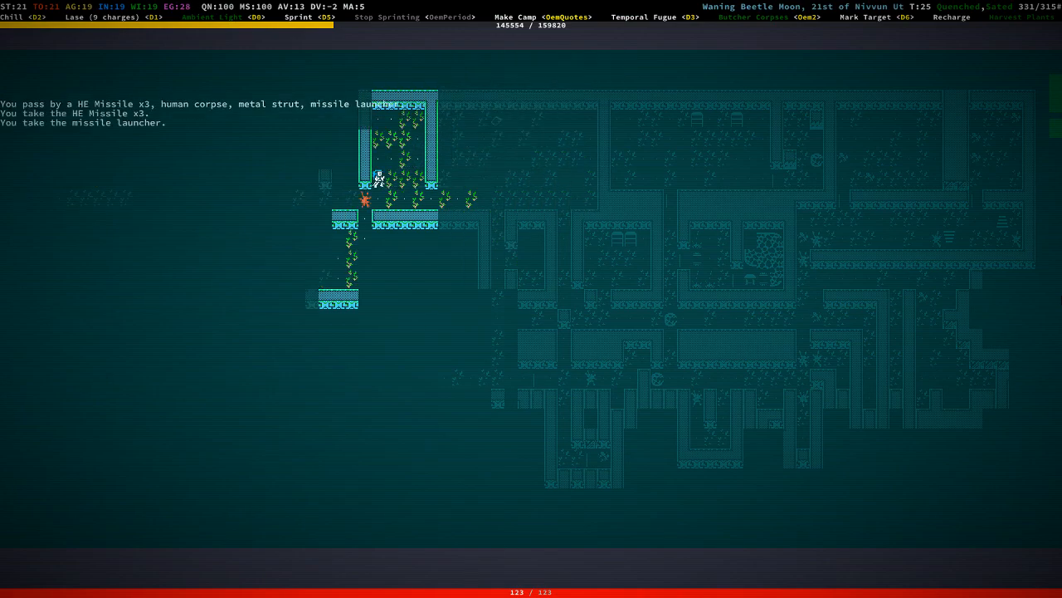
pyautogui.press('i')
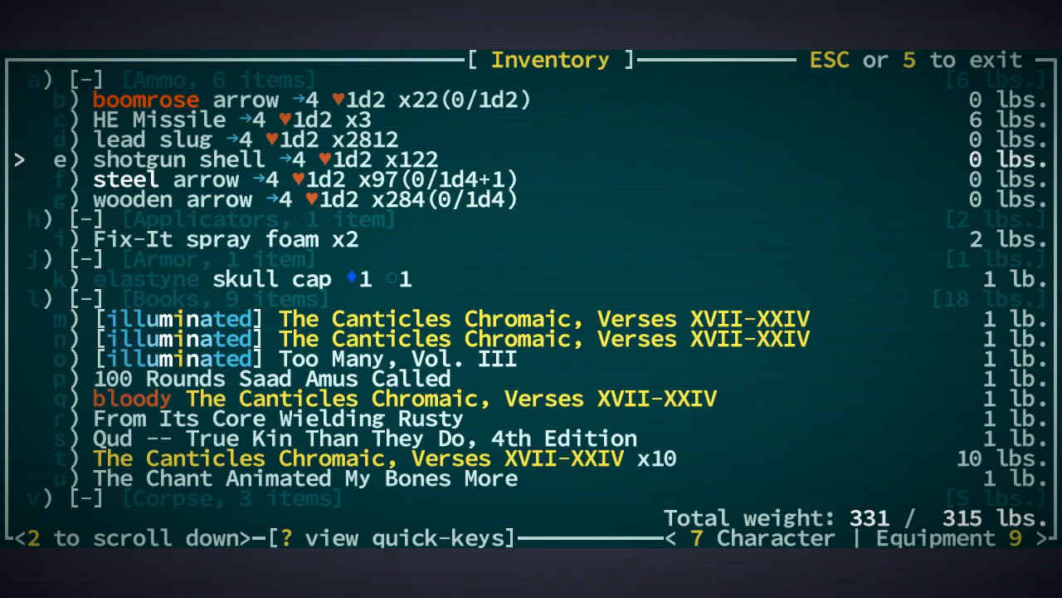
# Disassemble the old missile launcher into tinkering bits and pick up the lacquered launcher and HE Missiles.
pyautogui.scroll(-3)
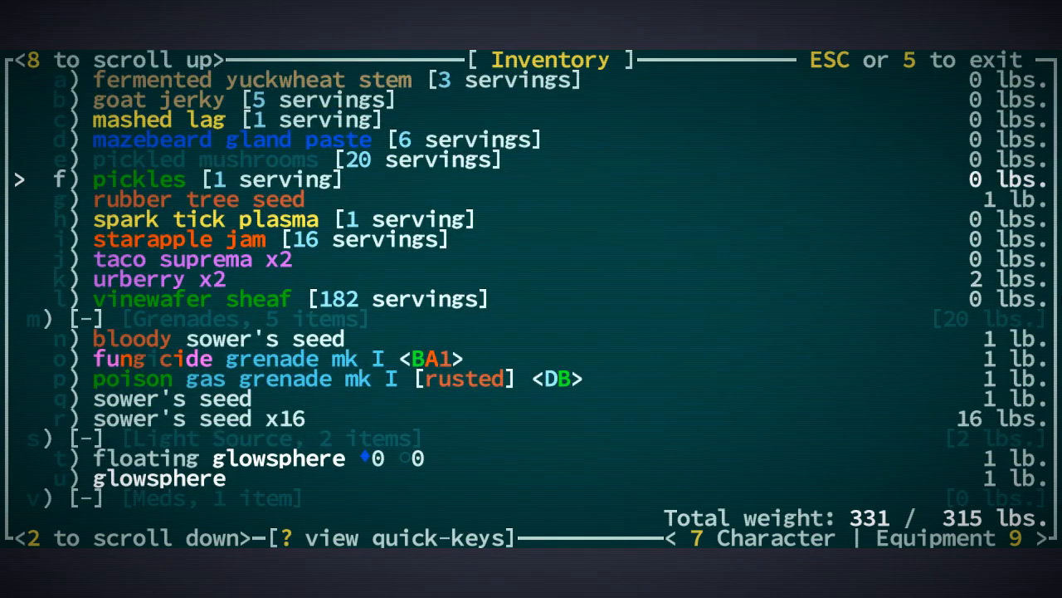
pyautogui.scroll(-3)
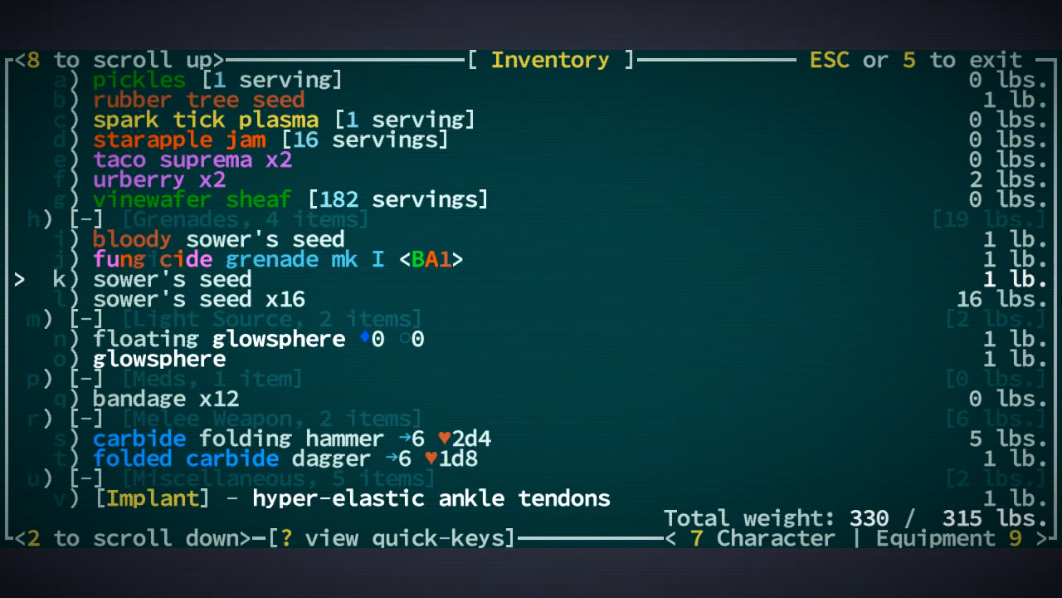
pyautogui.press('up')
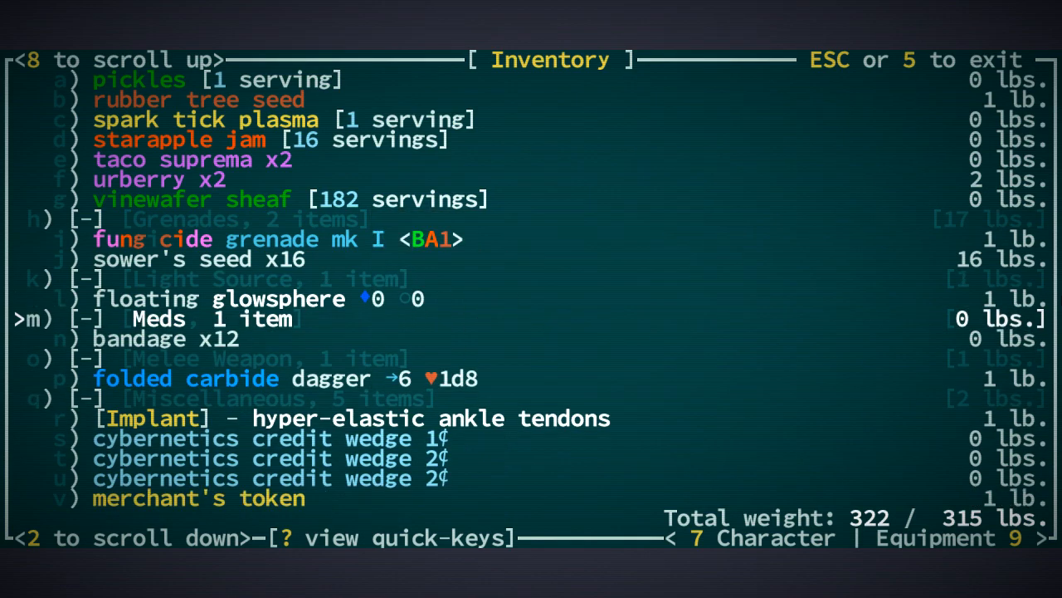
pyautogui.scroll(-3)
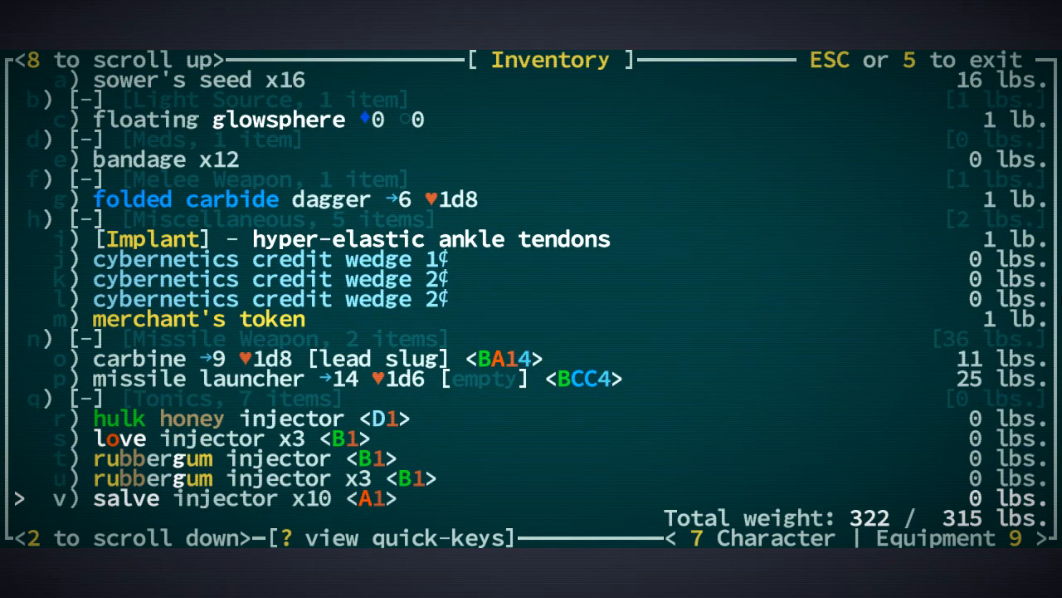
pyautogui.scroll(-3)
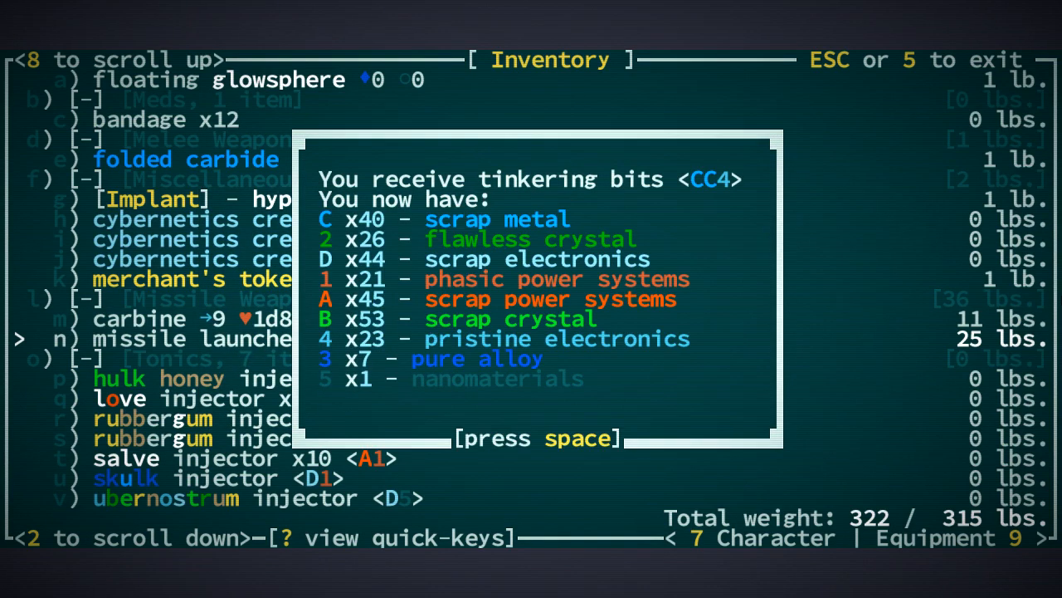
pyautogui.press('space')
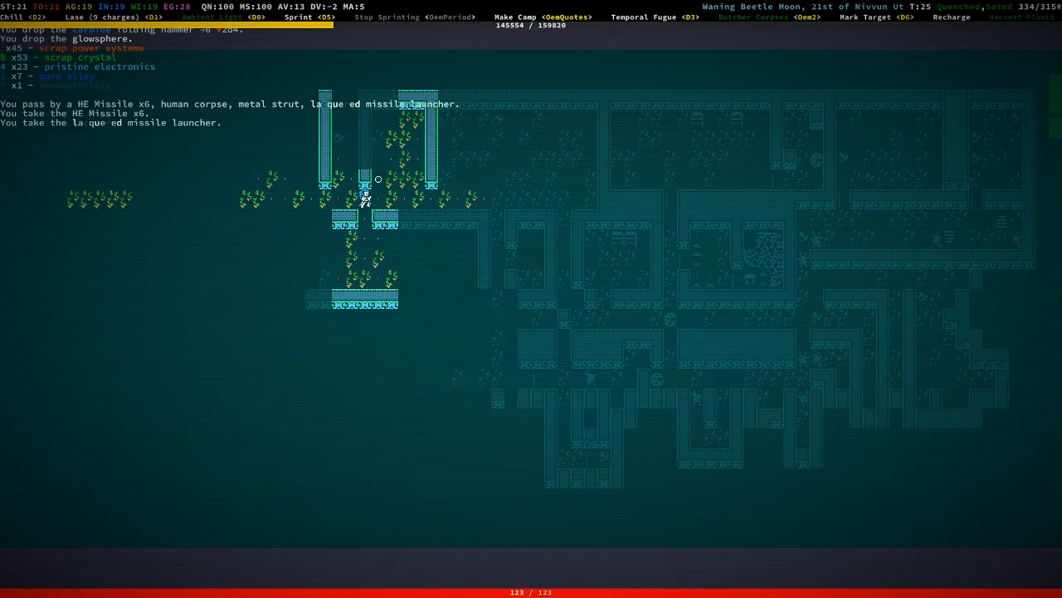
# Load the HE Missiles into the lacquered missile launcher and switch to the equipment overview.
pyautogui.press('i')
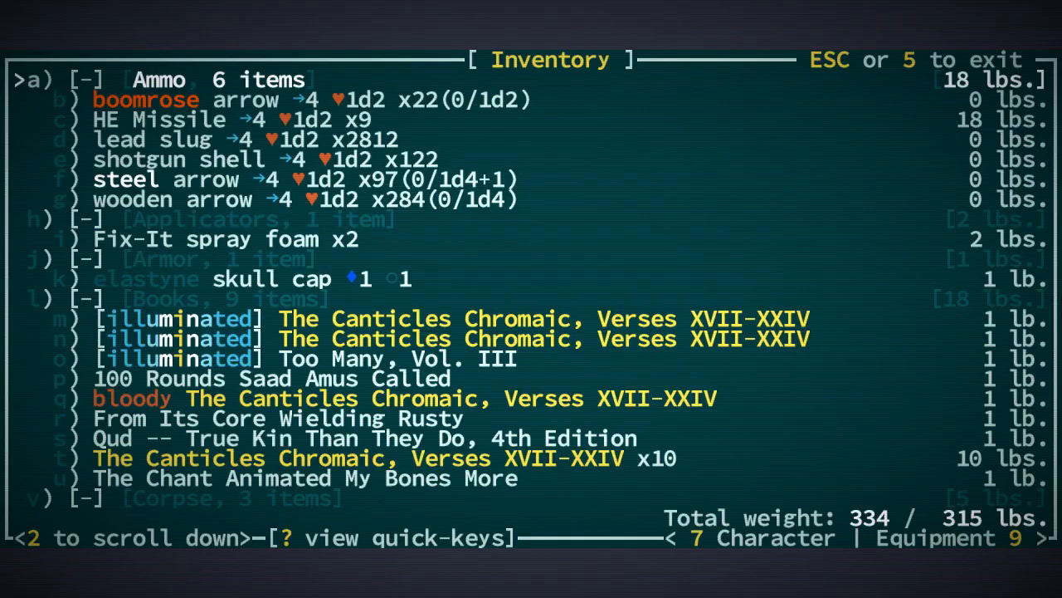
pyautogui.press('Down')
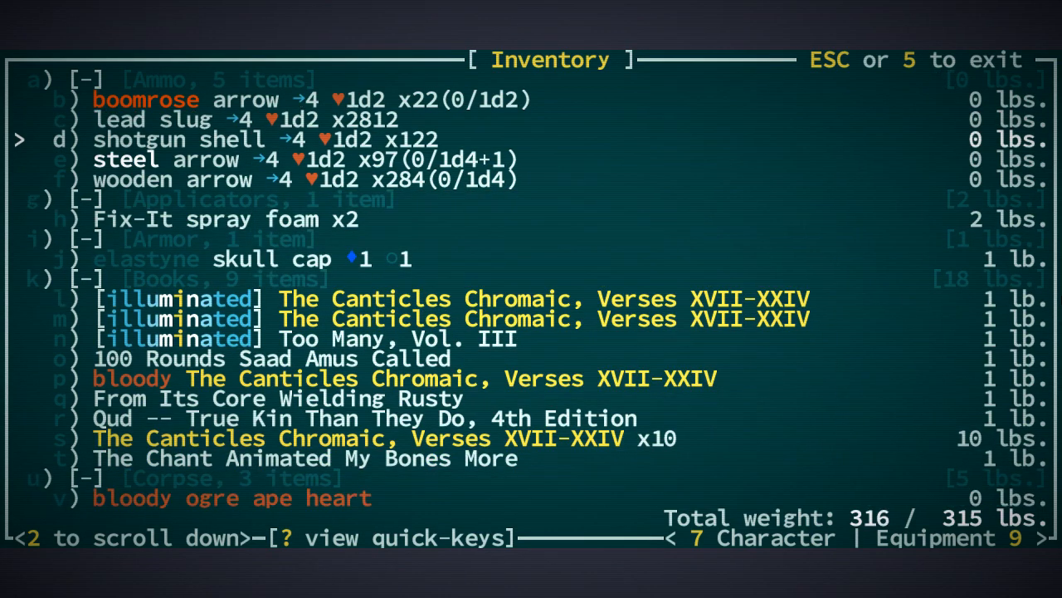
pyautogui.scroll(-3)
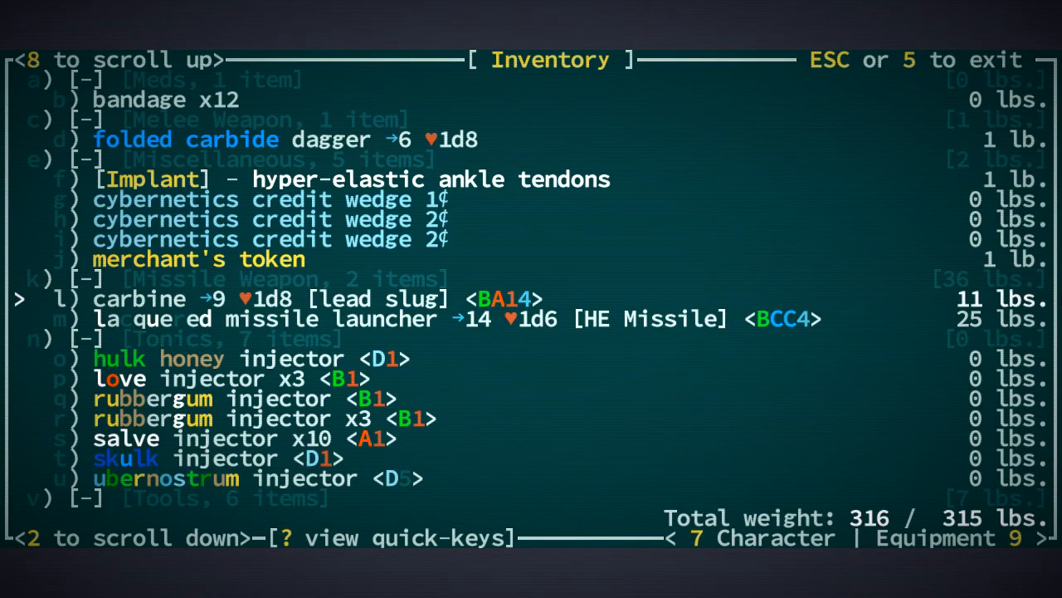
pyautogui.press('Down')
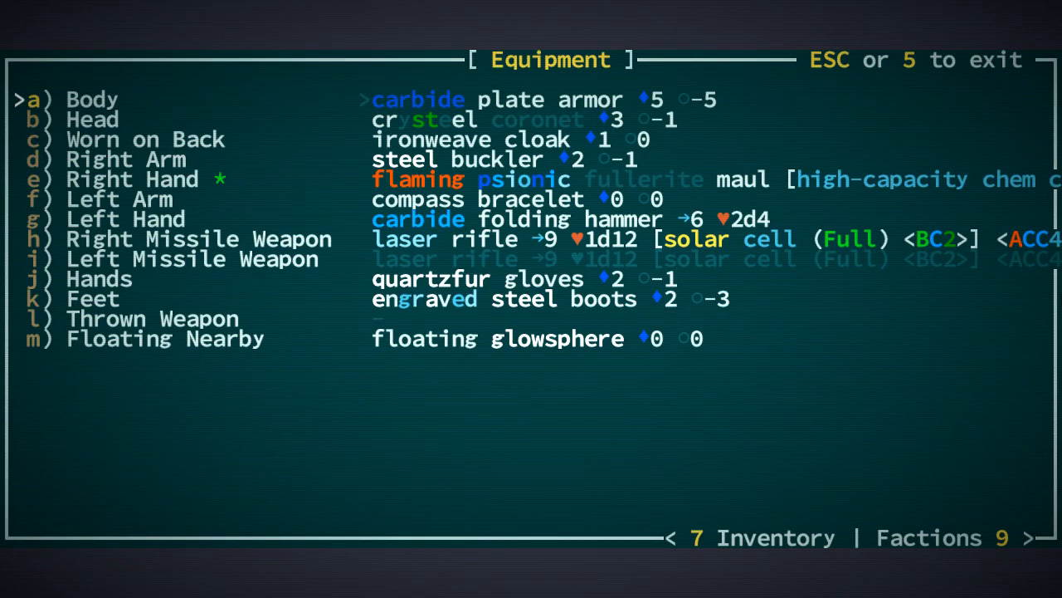
# Leave the Equipment screen and walk west through The Shallows until stunned.
pyautogui.press('Escape')
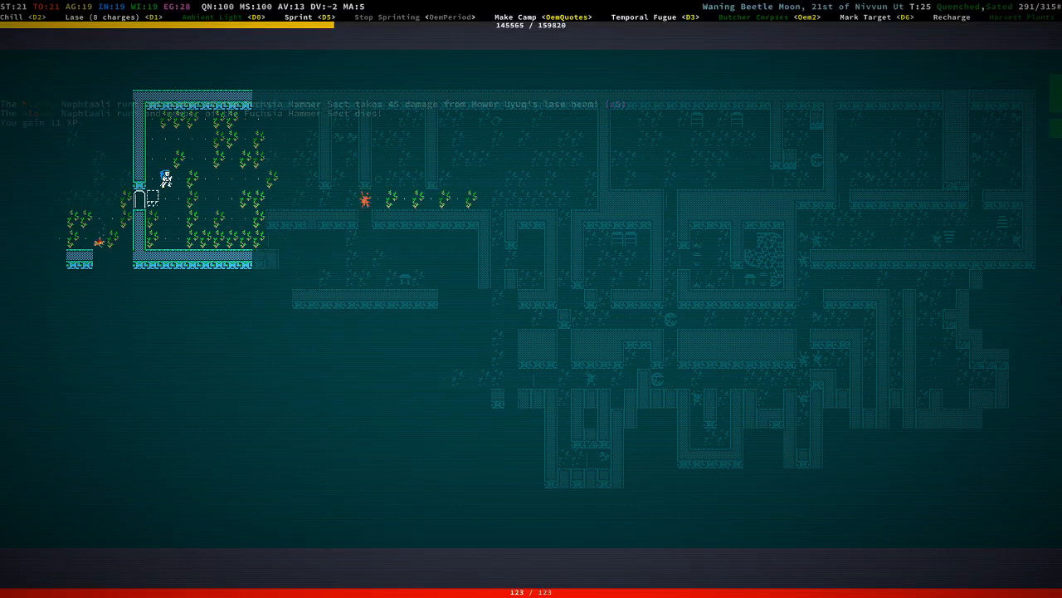
pyautogui.press('Left')
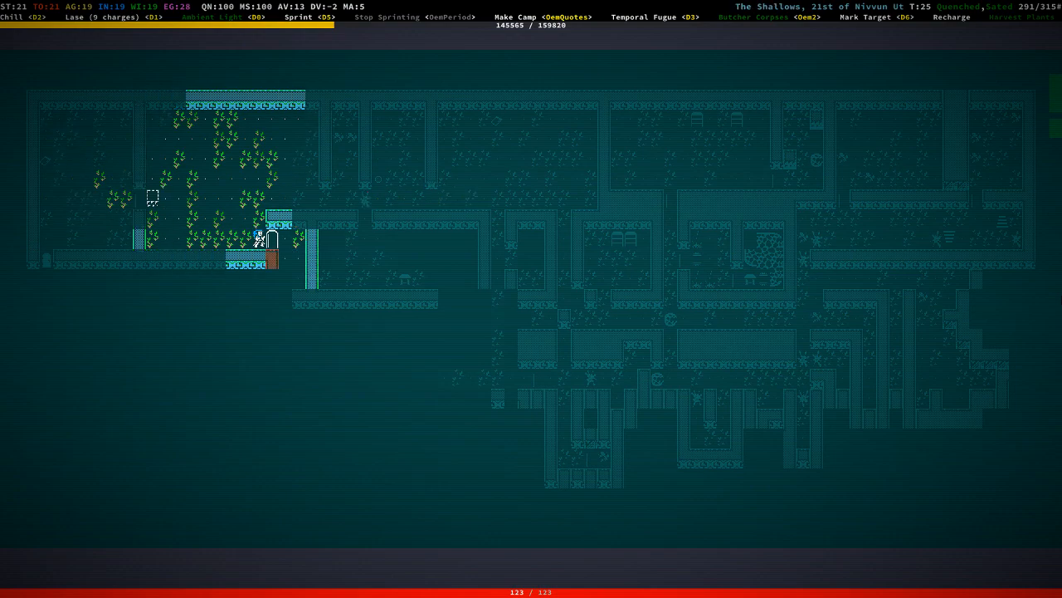
pyautogui.press('Left')
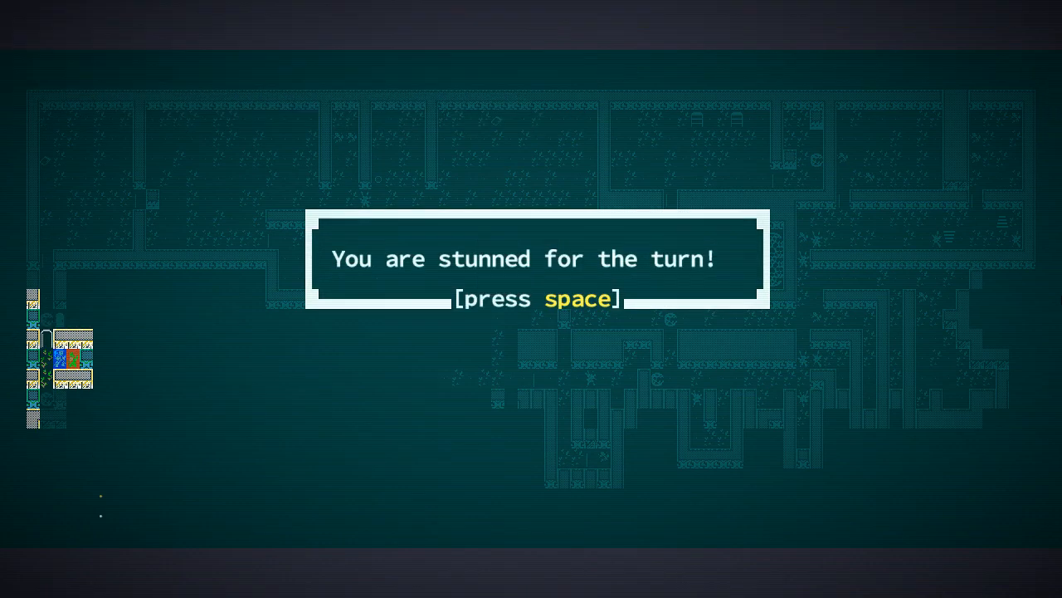
# Dismiss the stun message and scroll through the inventory mid-fight with the Fuchsia Hammer Sect.
pyautogui.press('space')
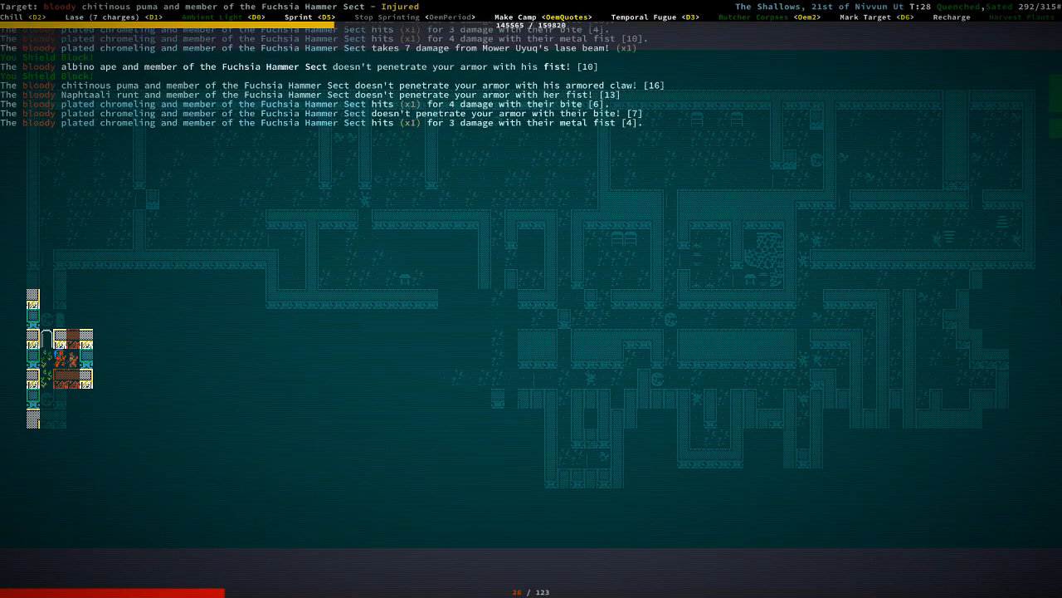
pyautogui.press('i')
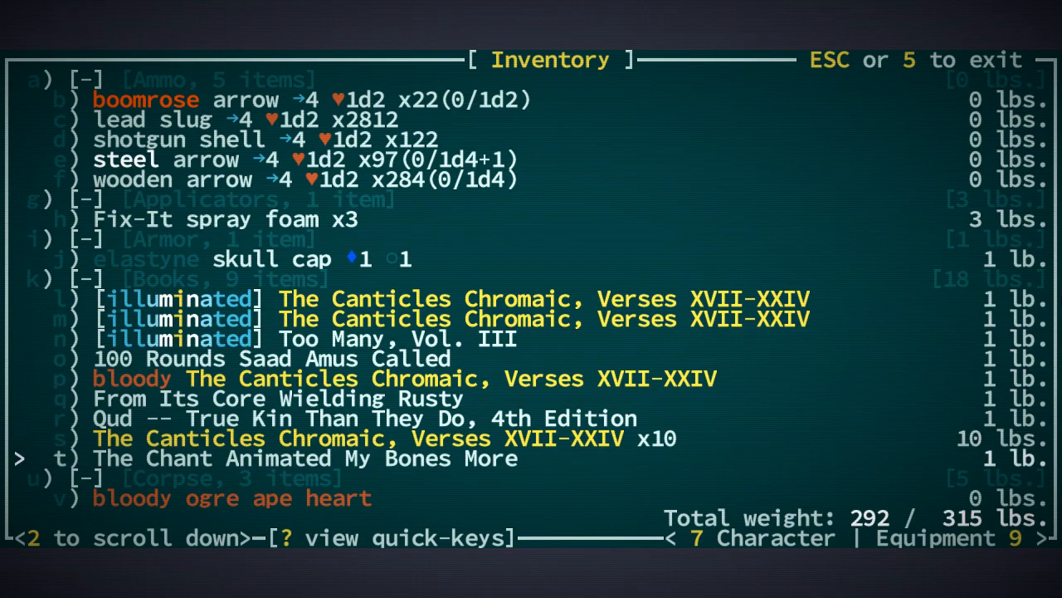
pyautogui.scroll(-3)
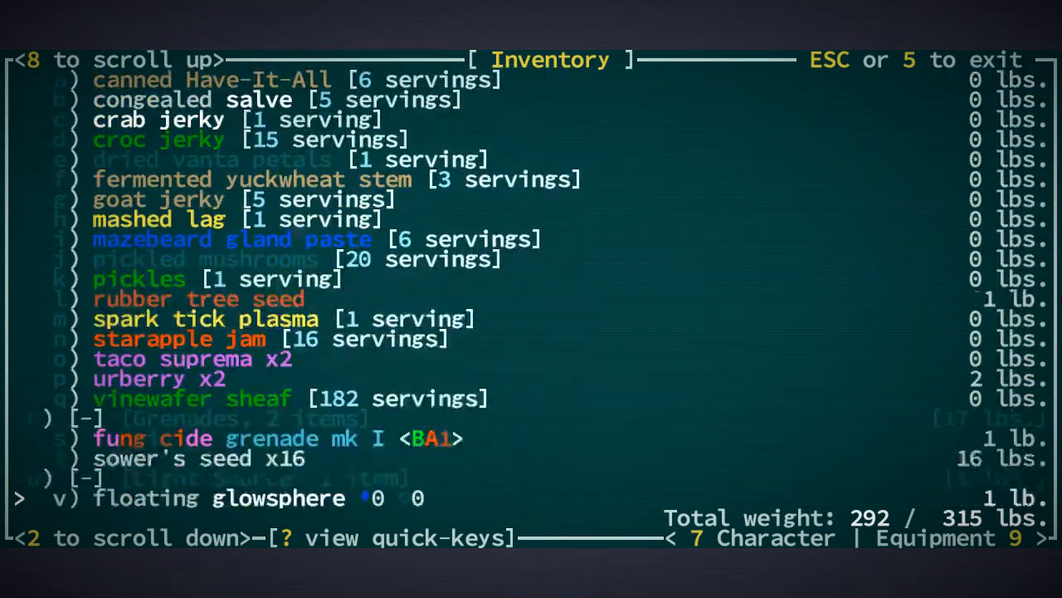
pyautogui.scroll(-3)
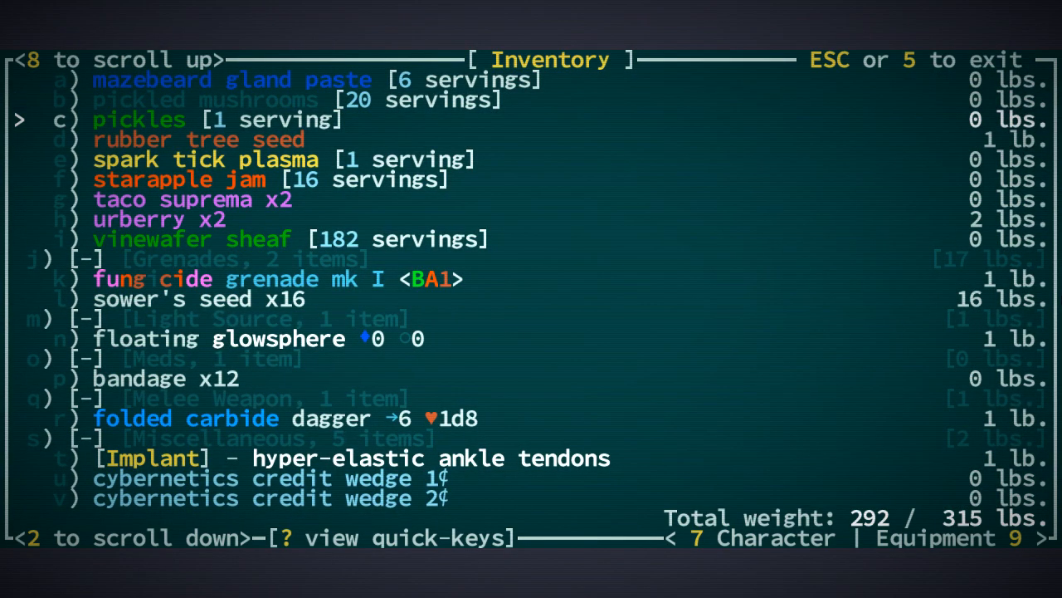
pyautogui.scroll(-3)
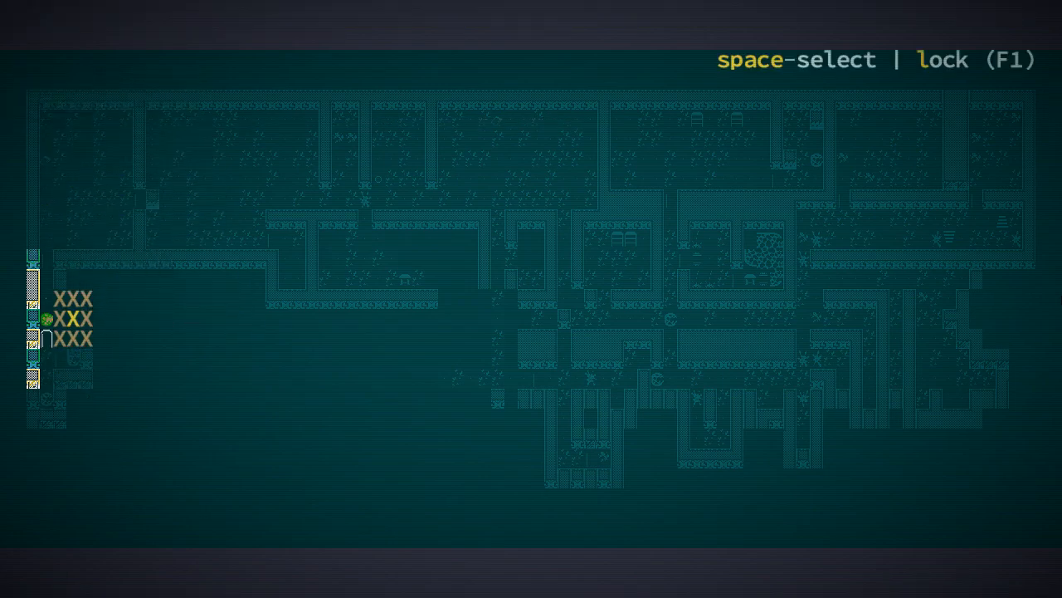
# Fire on the chosen target area, then inspect the damaged bonnet and skull cap and return to the map.
pyautogui.press('space')
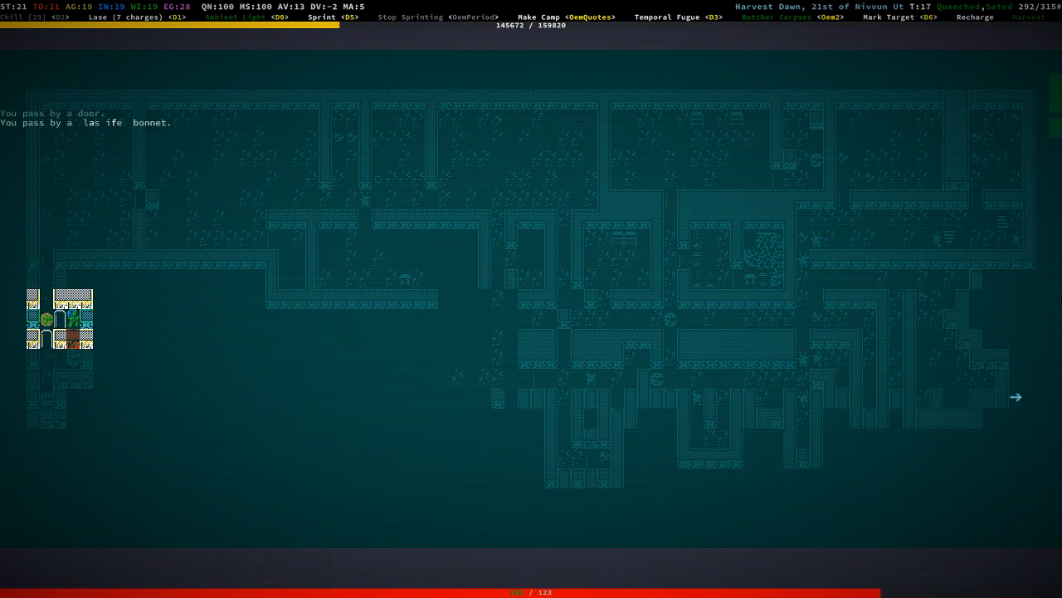
pyautogui.press('i')
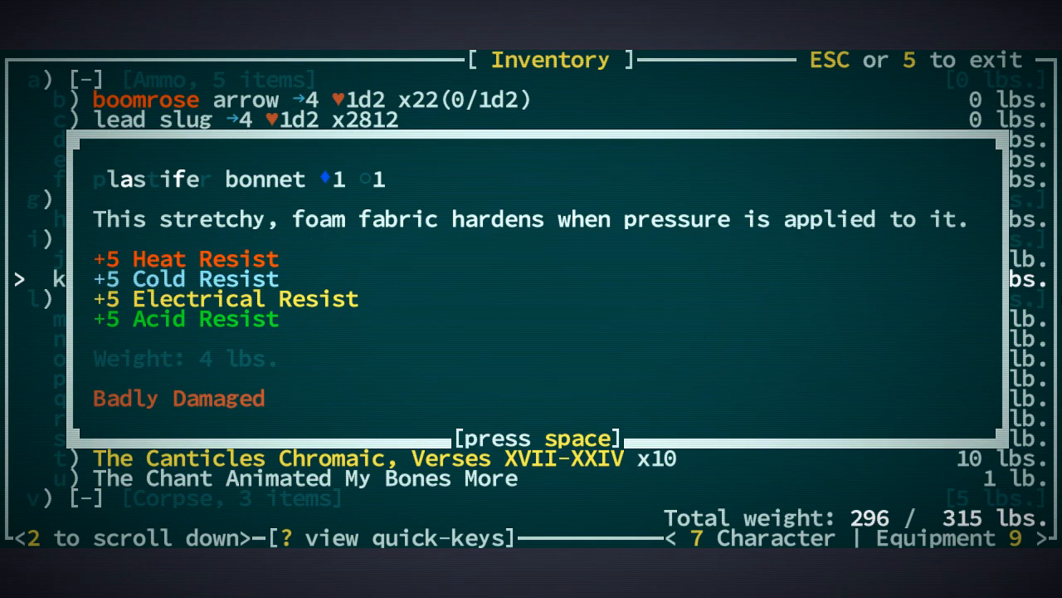
pyautogui.press('space')
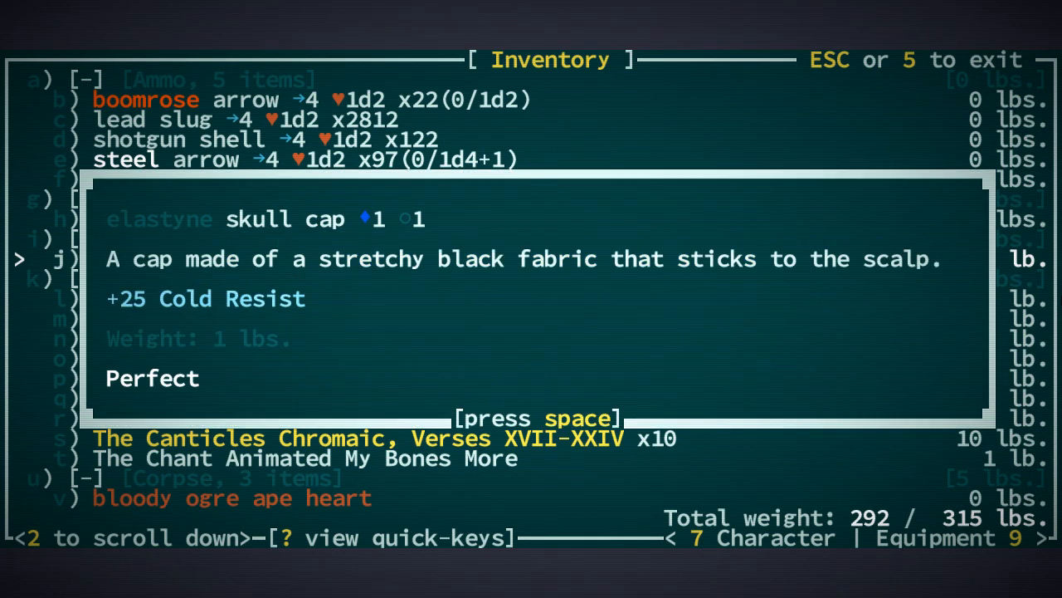
pyautogui.press('space')
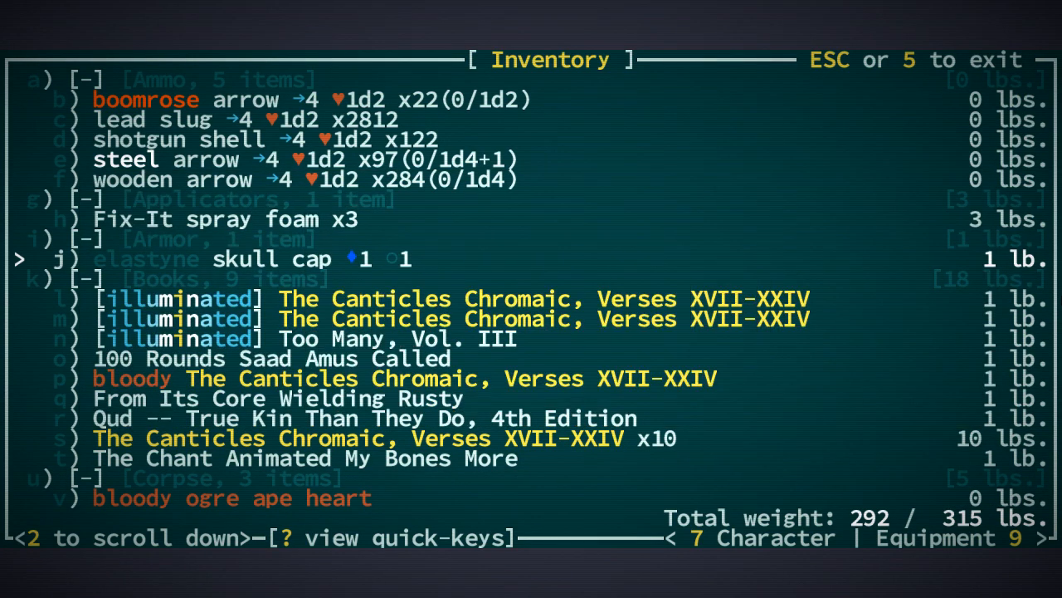
pyautogui.press('Escape')
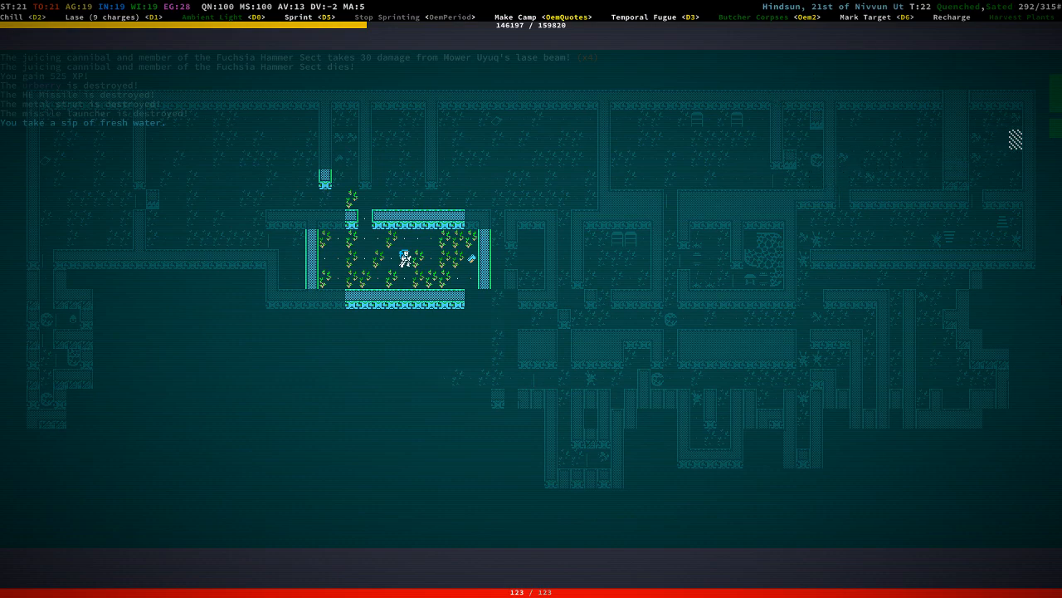
# Pick up the HE Missile and review the inventory and character sheet.
pyautogui.press('right')
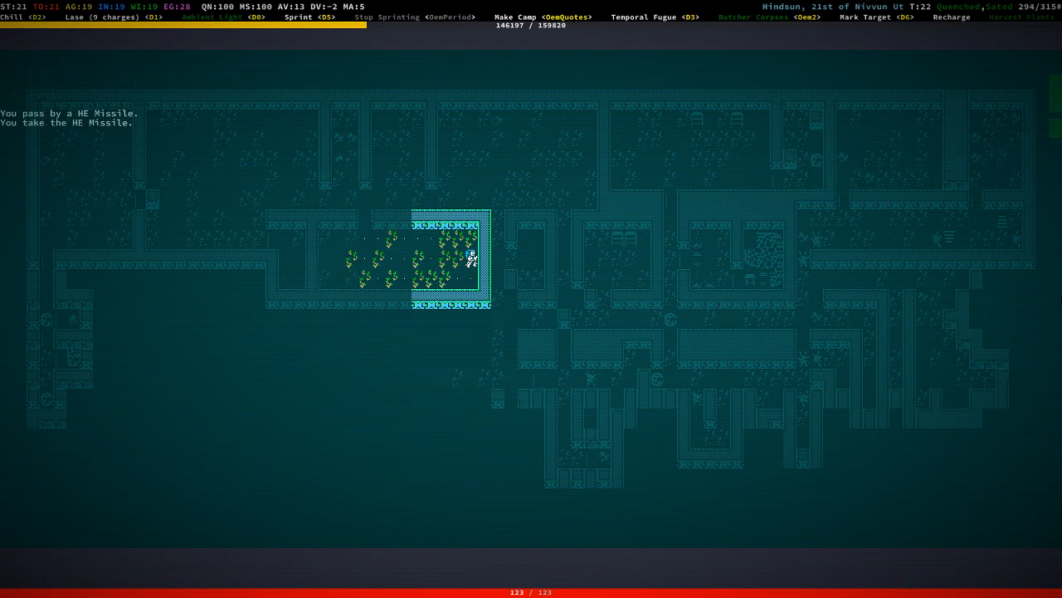
pyautogui.press('i')
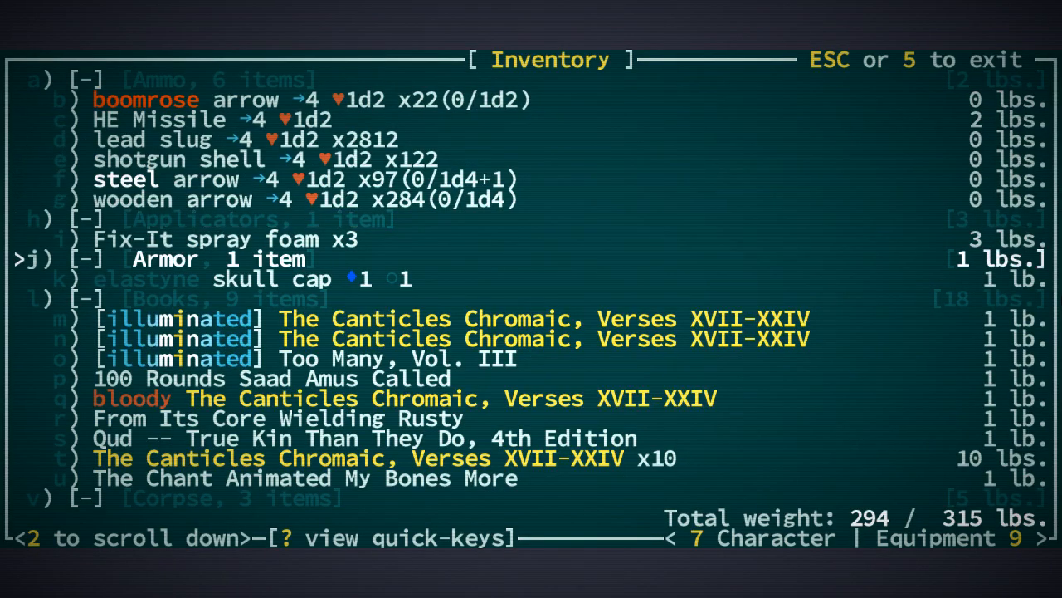
pyautogui.scroll(-3)
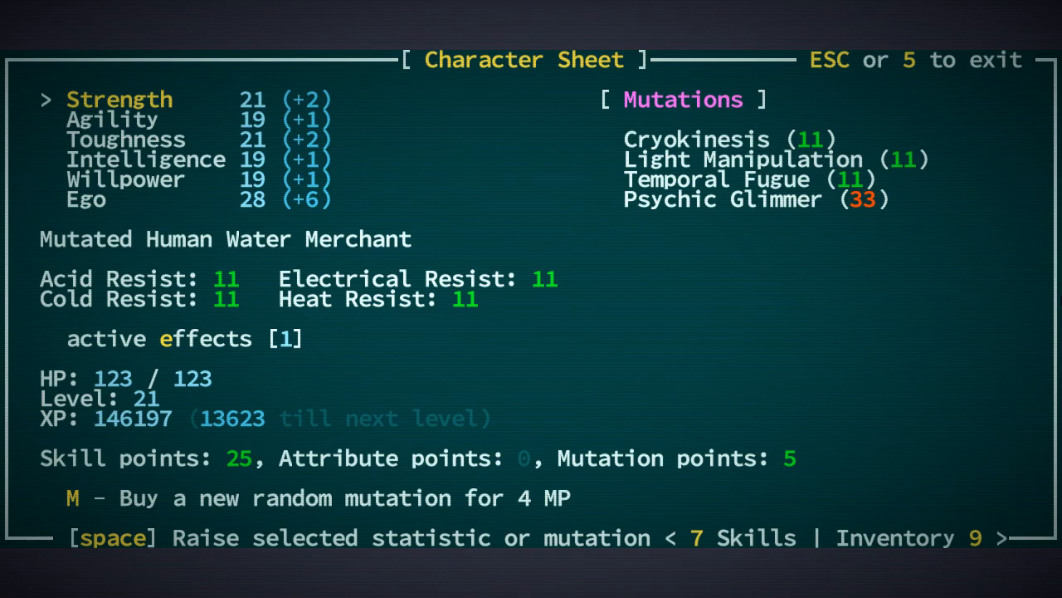
pyautogui.press('Escape')
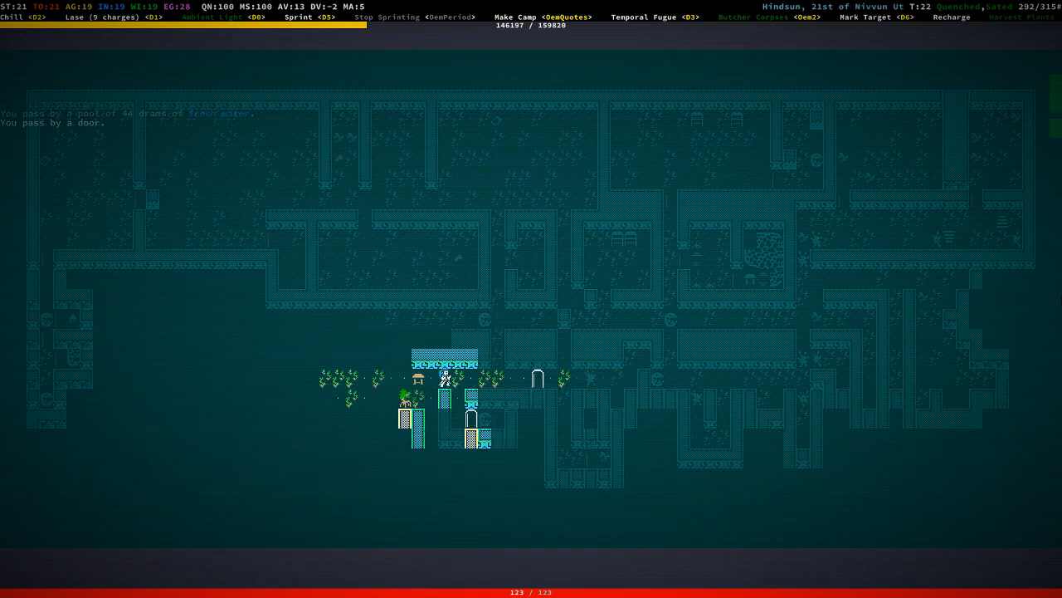
# Walk through the door into the small walled room.
pyautogui.press('Down')
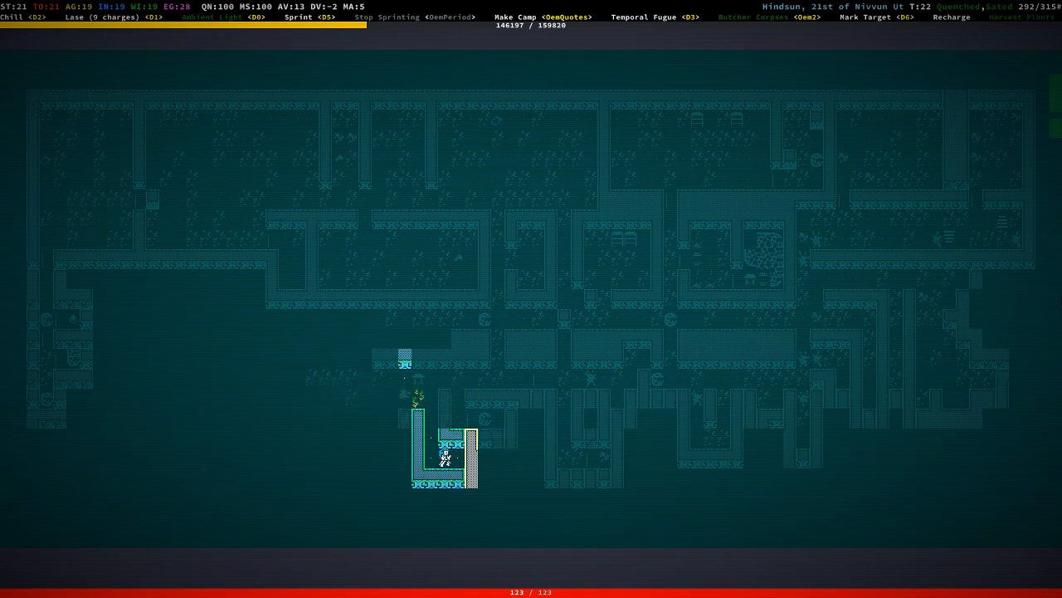
pyautogui.press('up')
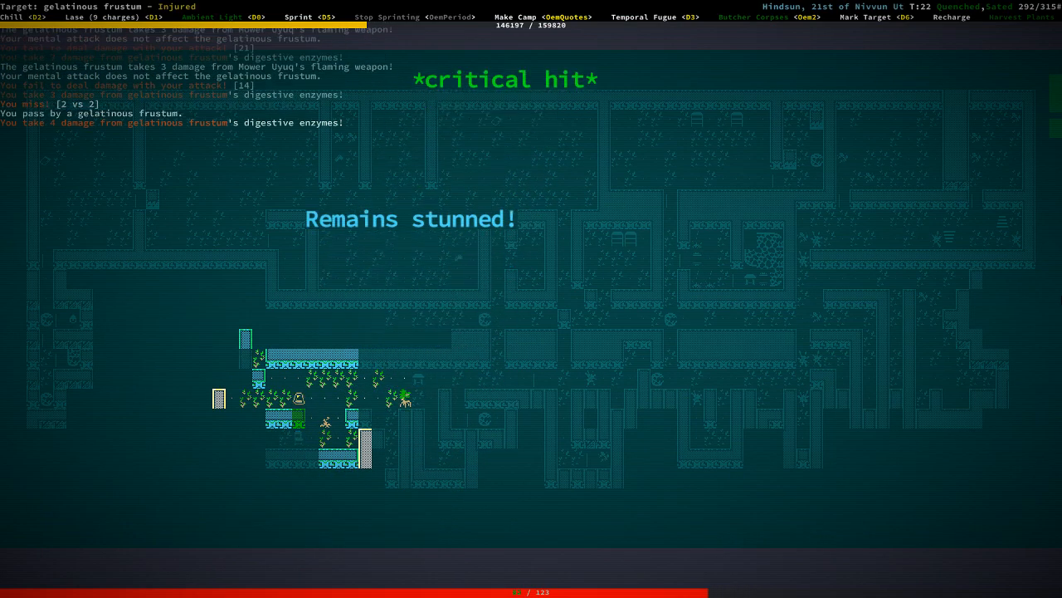
# Use a salve injector from the Tonics list and dismiss the healing messages.
pyautogui.press('i')
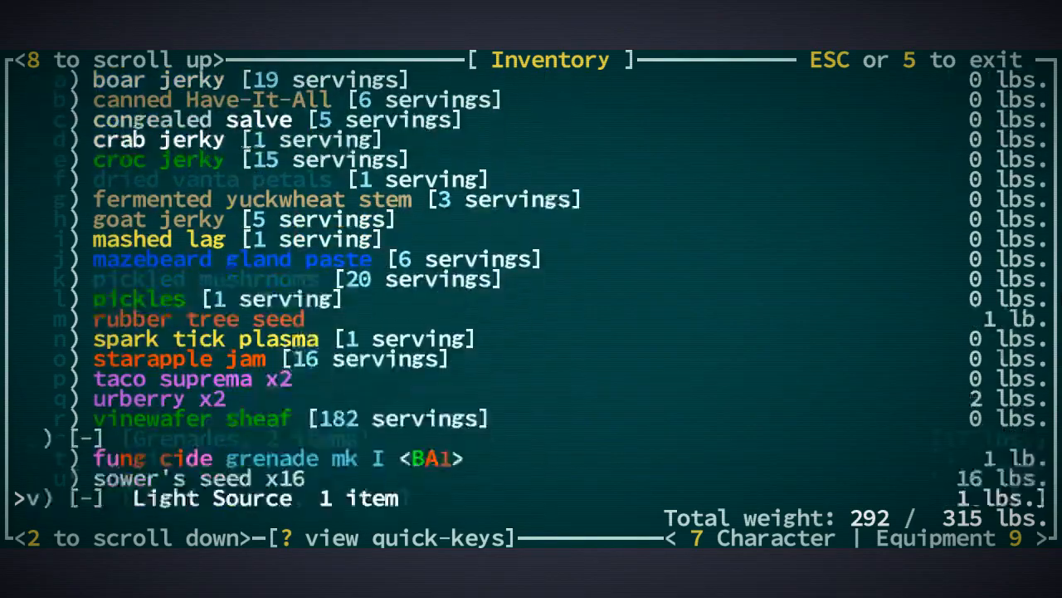
pyautogui.scroll(-3)
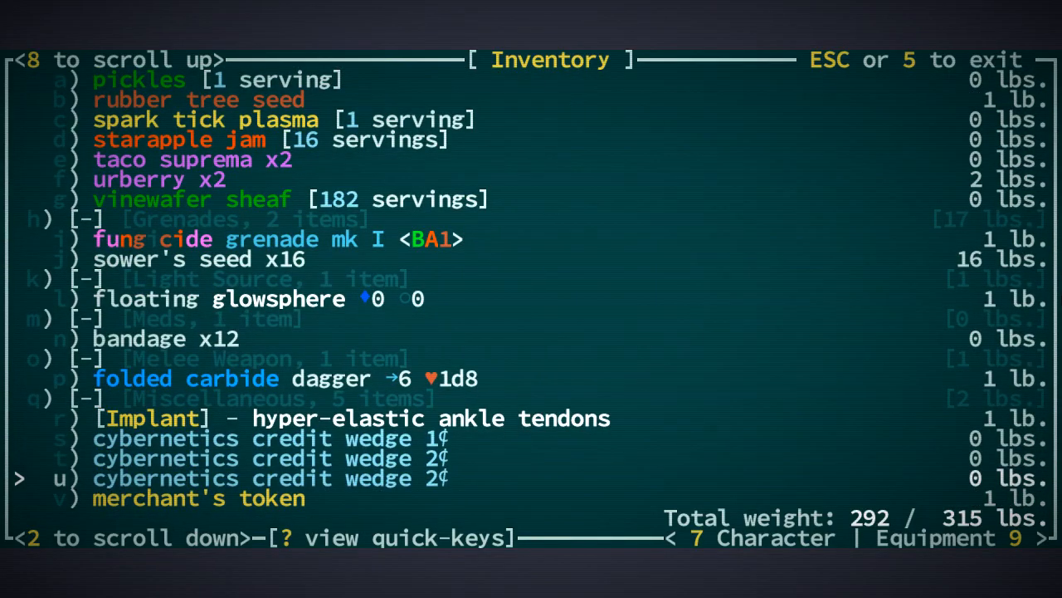
pyautogui.scroll(3)
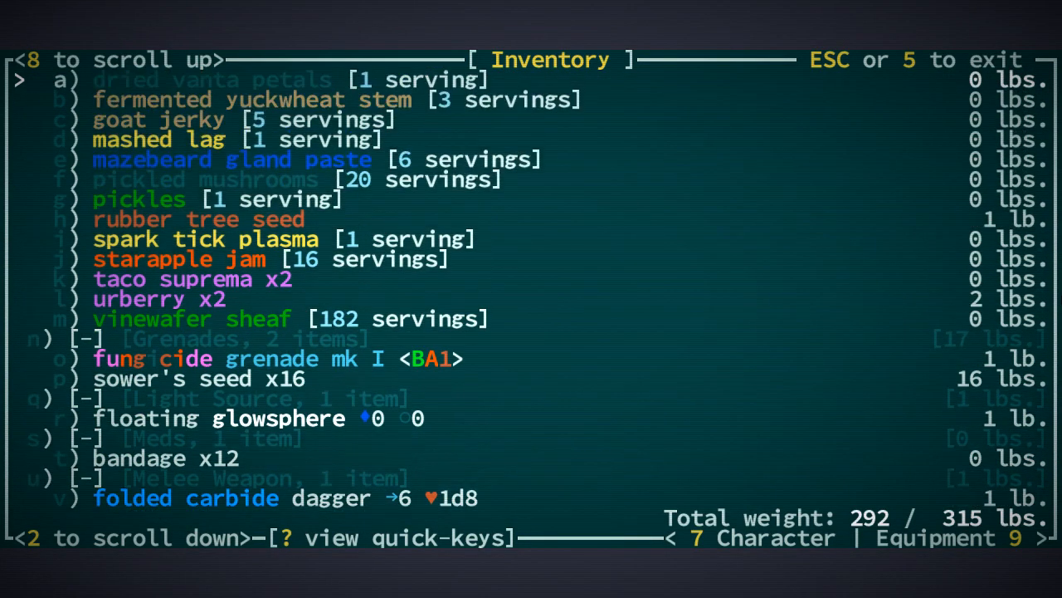
pyautogui.scroll(3)
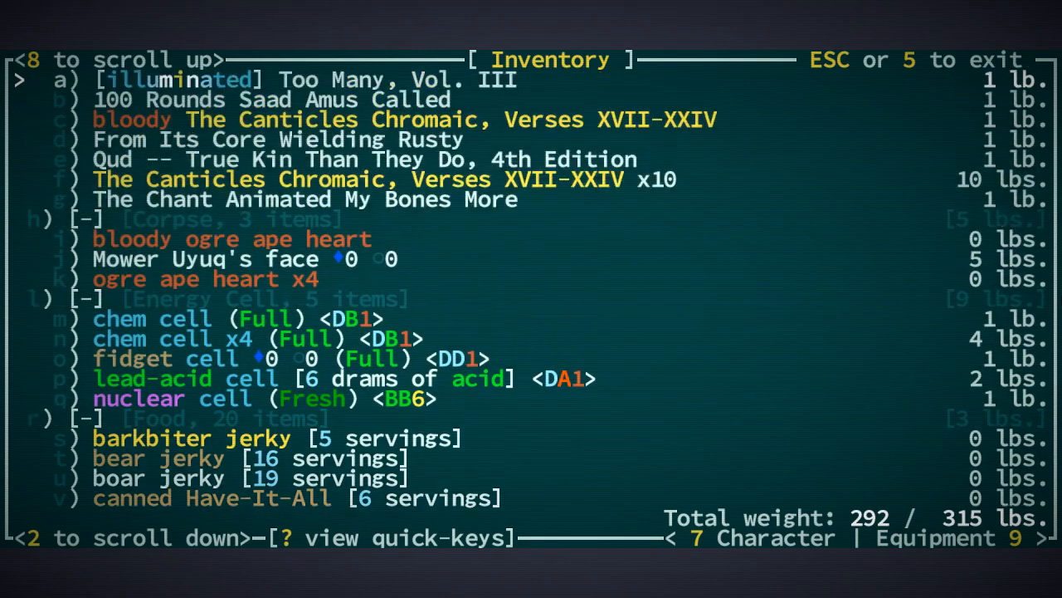
pyautogui.scroll(3)
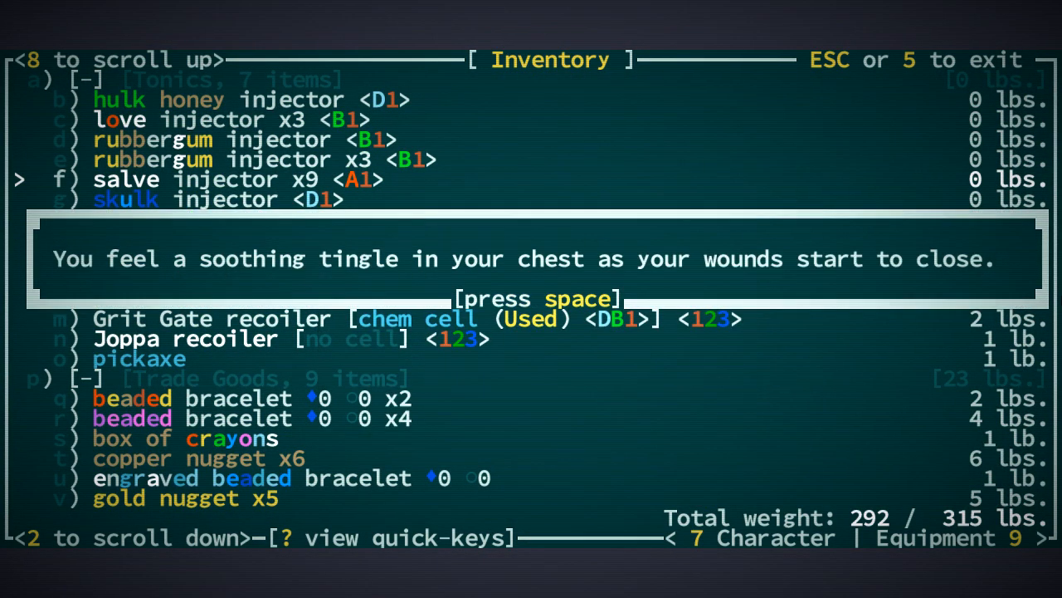
pyautogui.press('space')
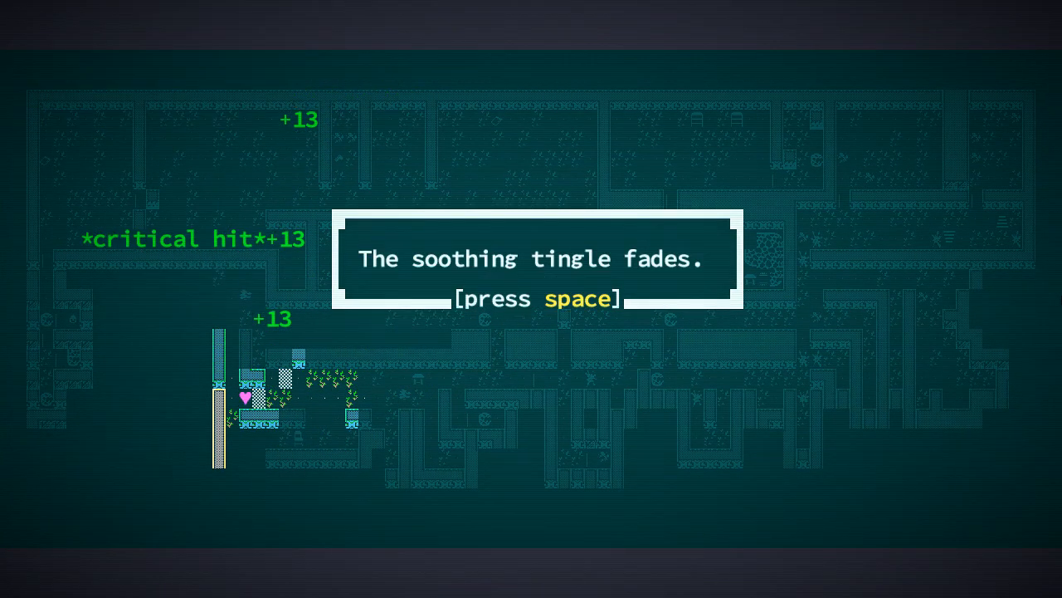
pyautogui.press('space')
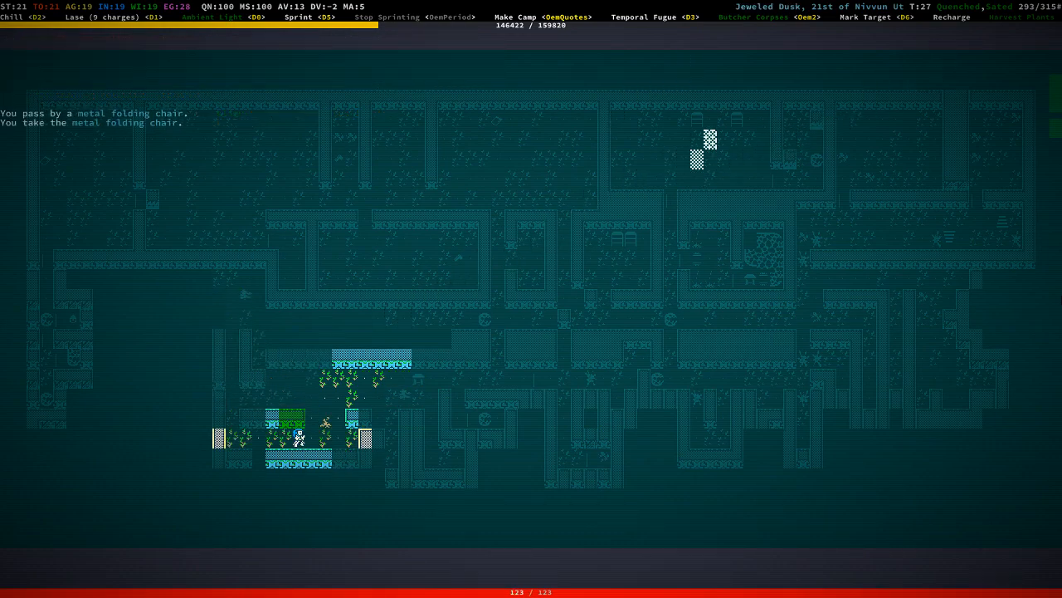
pyautogui.press('i')
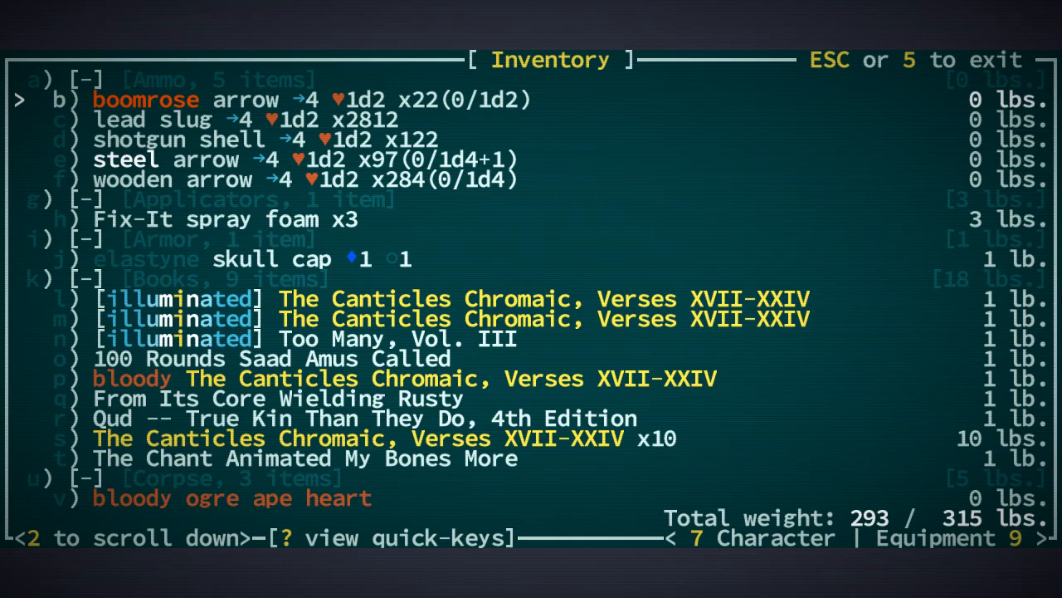
pyautogui.scroll(-3)
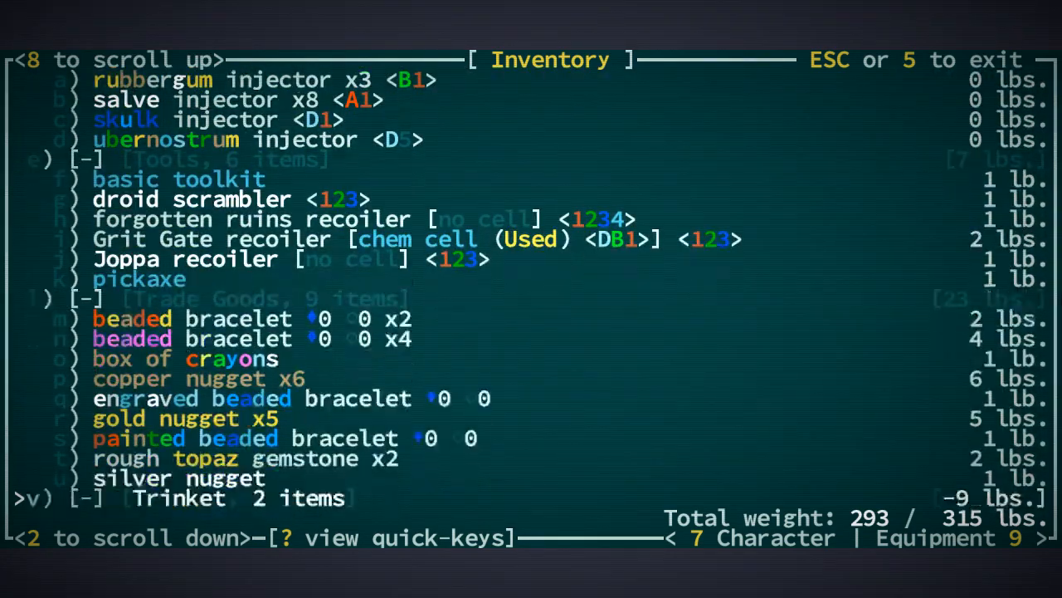
pyautogui.scroll(-3)
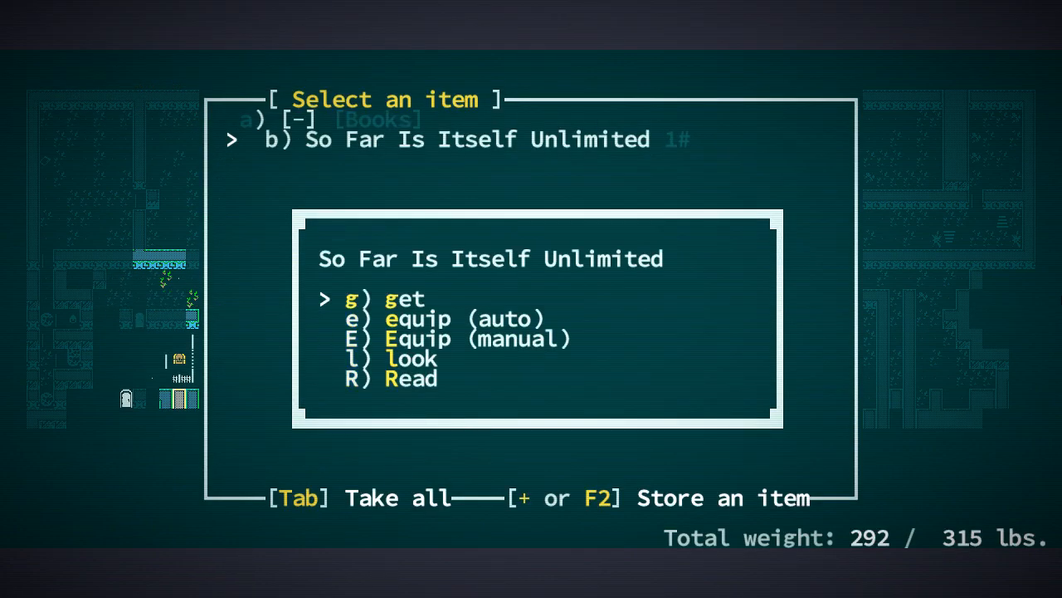
# Take the book So Far Is Itself Unlimited and the psionic crysteel long sword.
pyautogui.press('g')
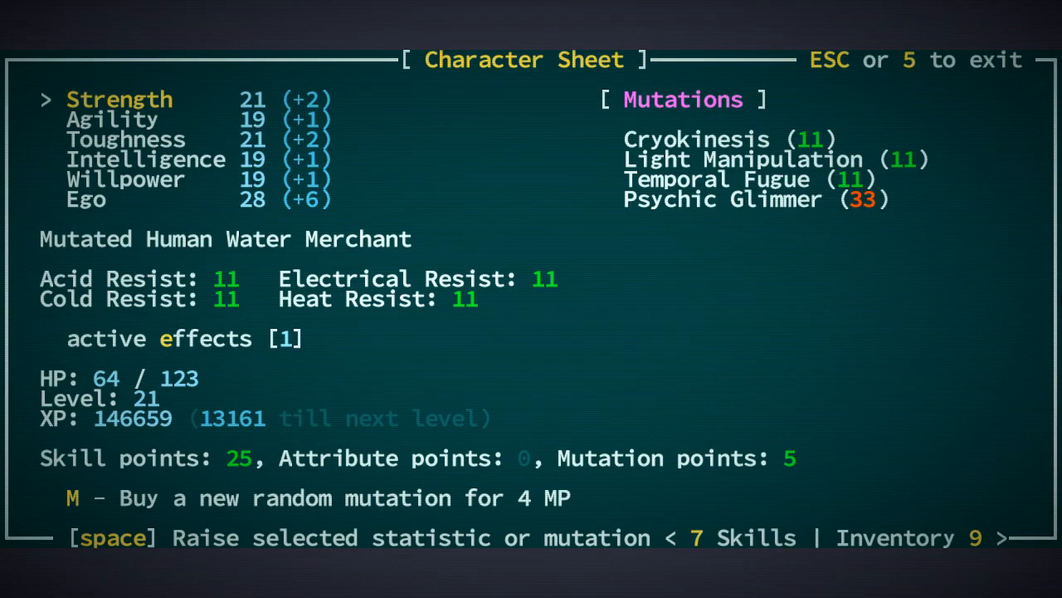
pyautogui.press('Escape')
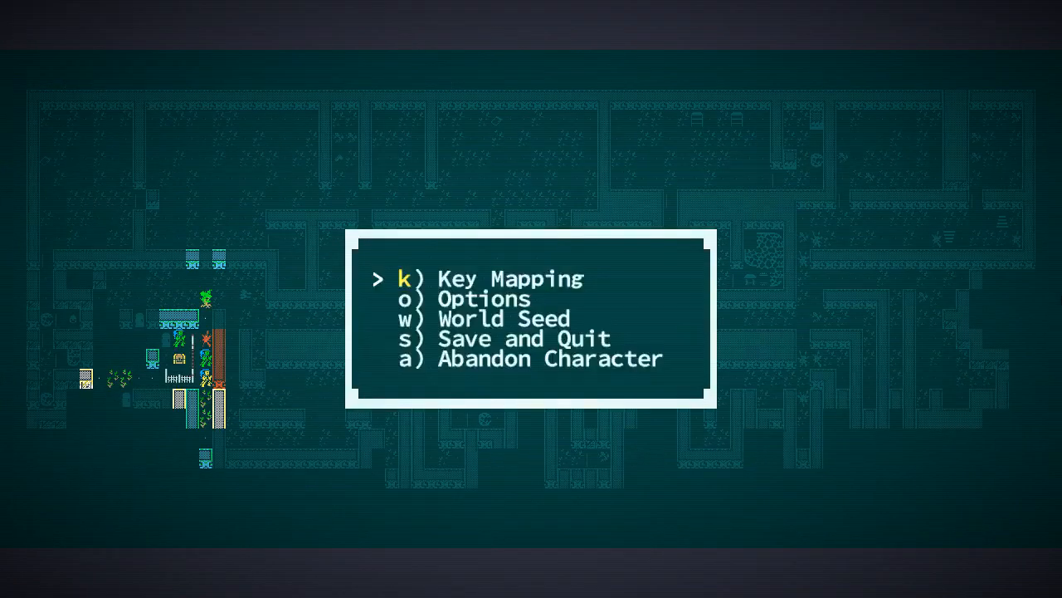
pyautogui.press('Escape')
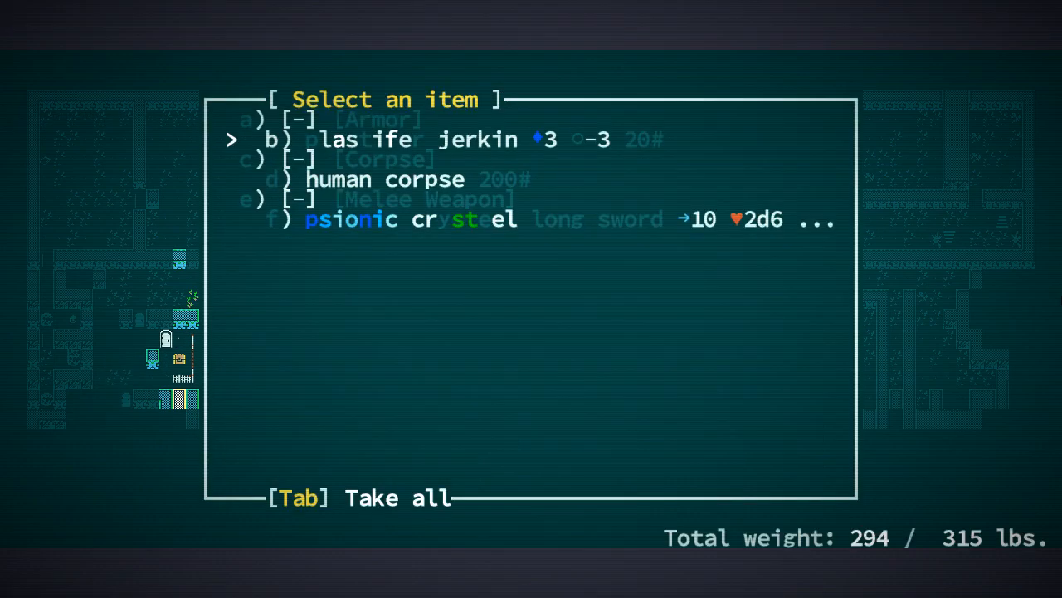
pyautogui.press('down')
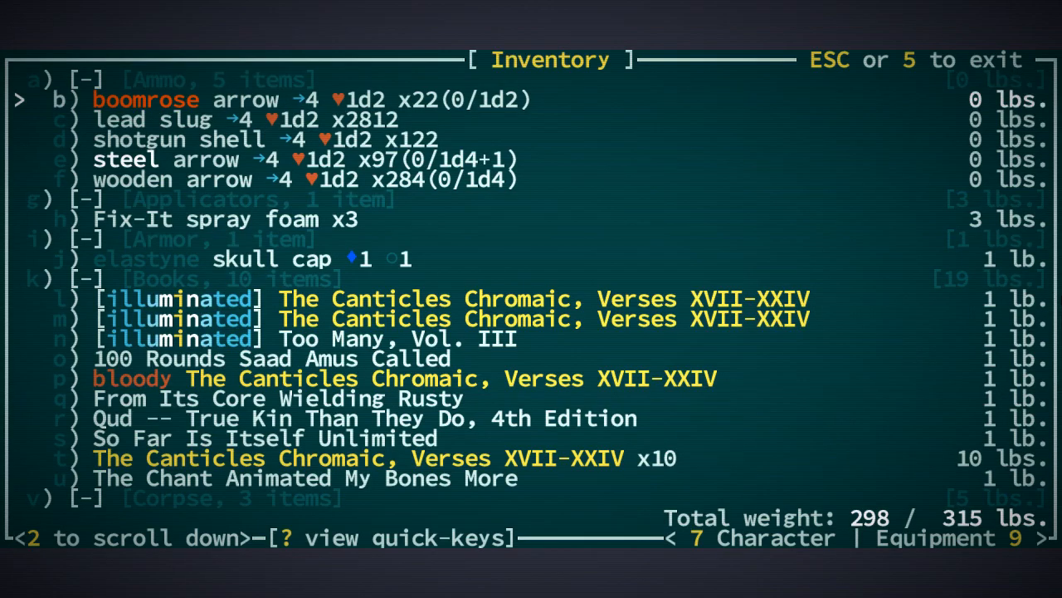
# Scroll the inventory to reach the equipped flaming maul.
pyautogui.scroll(-3)
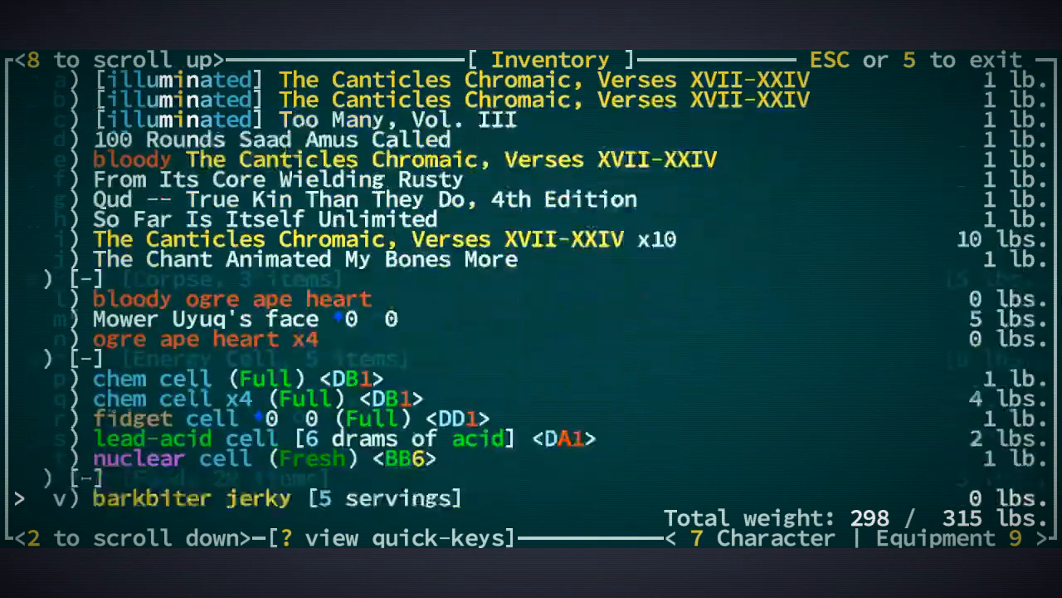
pyautogui.scroll(-3)
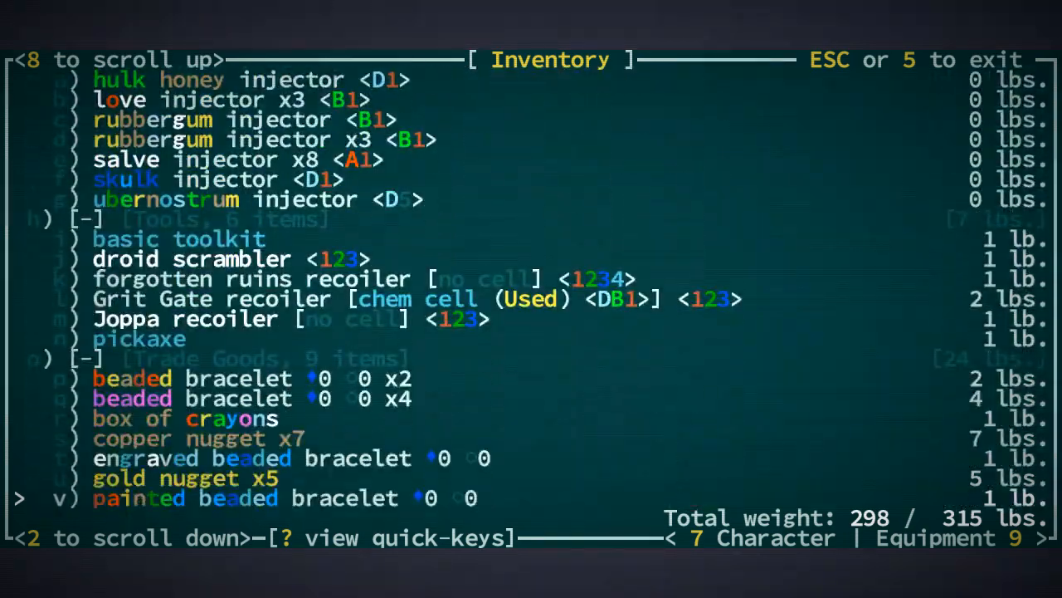
pyautogui.scroll(3)
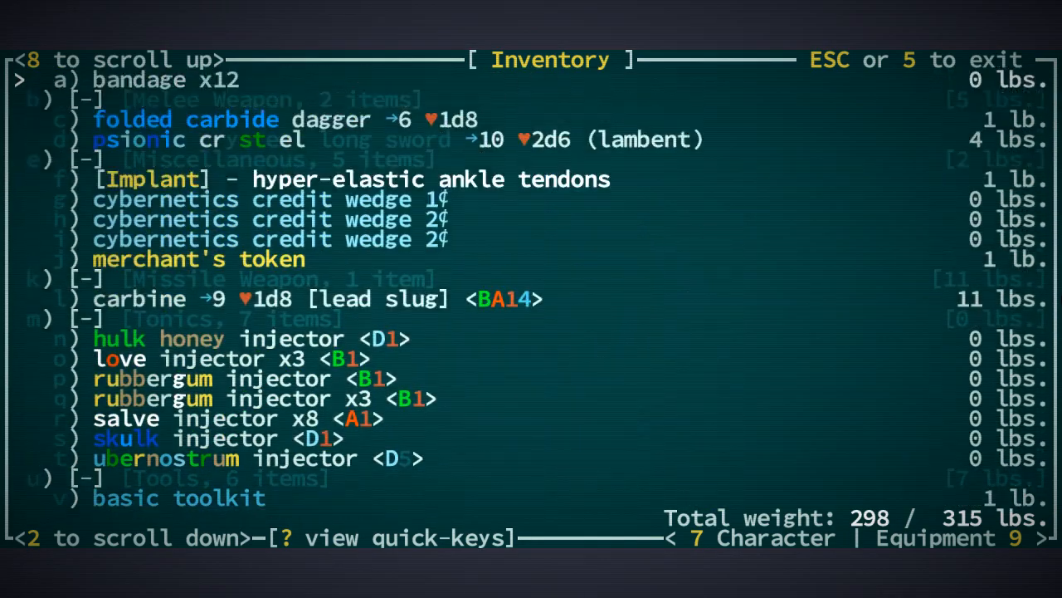
pyautogui.scroll(3)
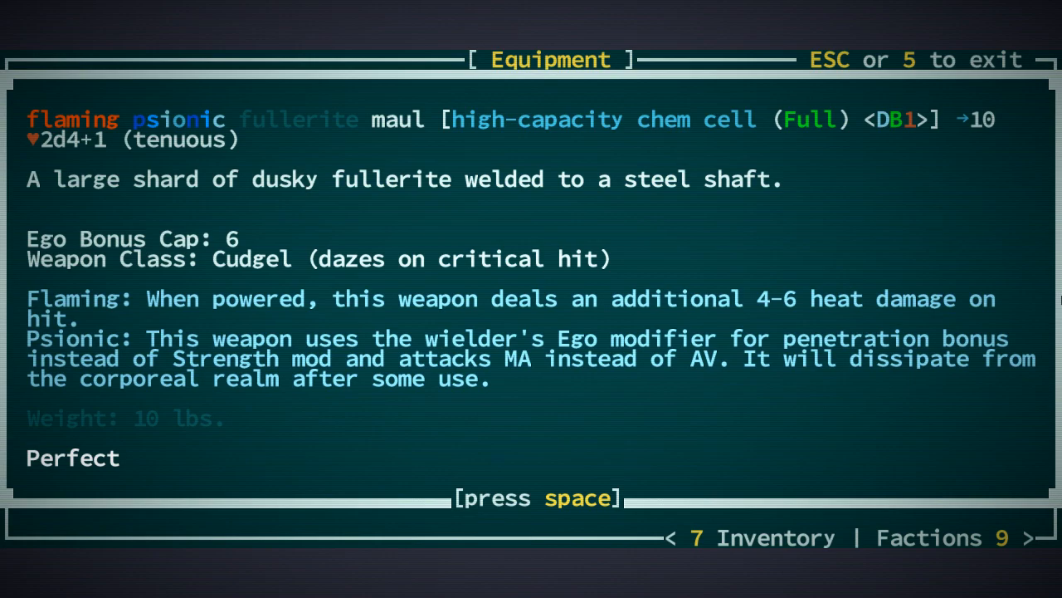
# Close the maul's description and leave the equipment screen for the map.
pyautogui.press('space')
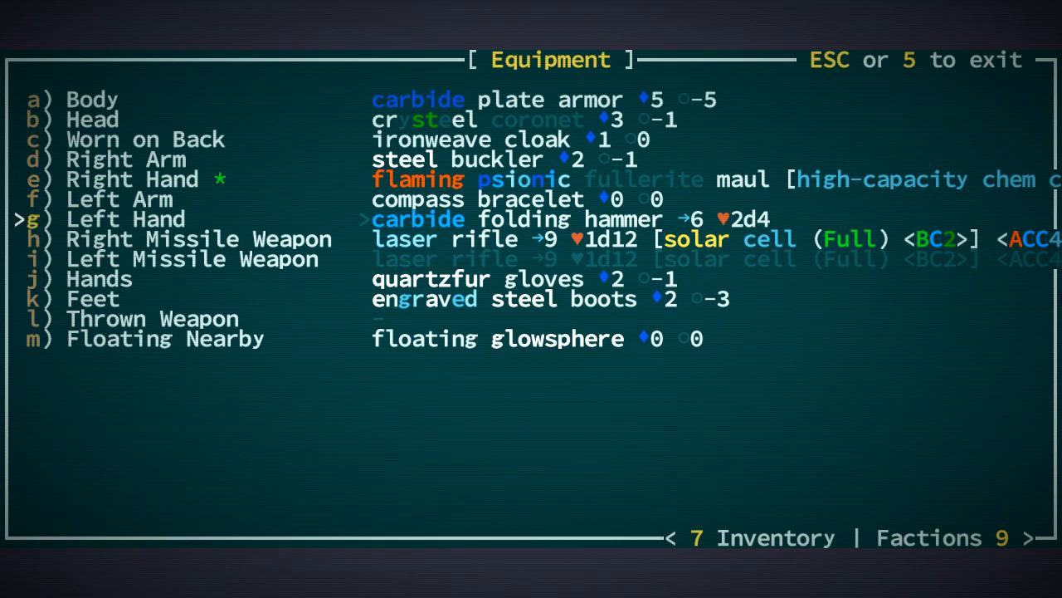
pyautogui.press('Escape')
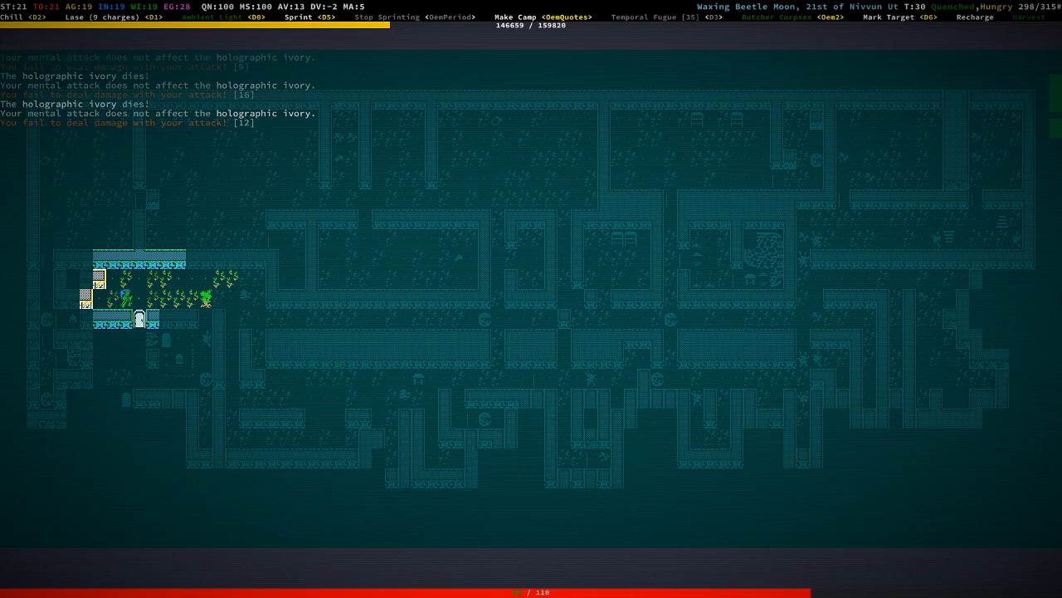
# Examine the shrine to Meh-Xerdokht and dismiss its story and the journal note.
pyautogui.press('Down')
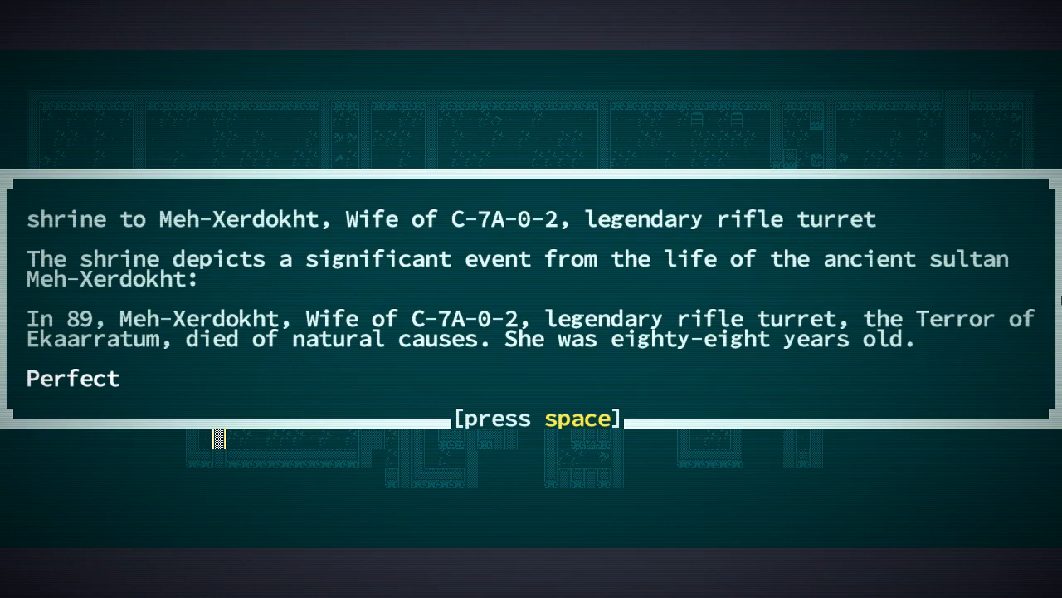
pyautogui.press('space')
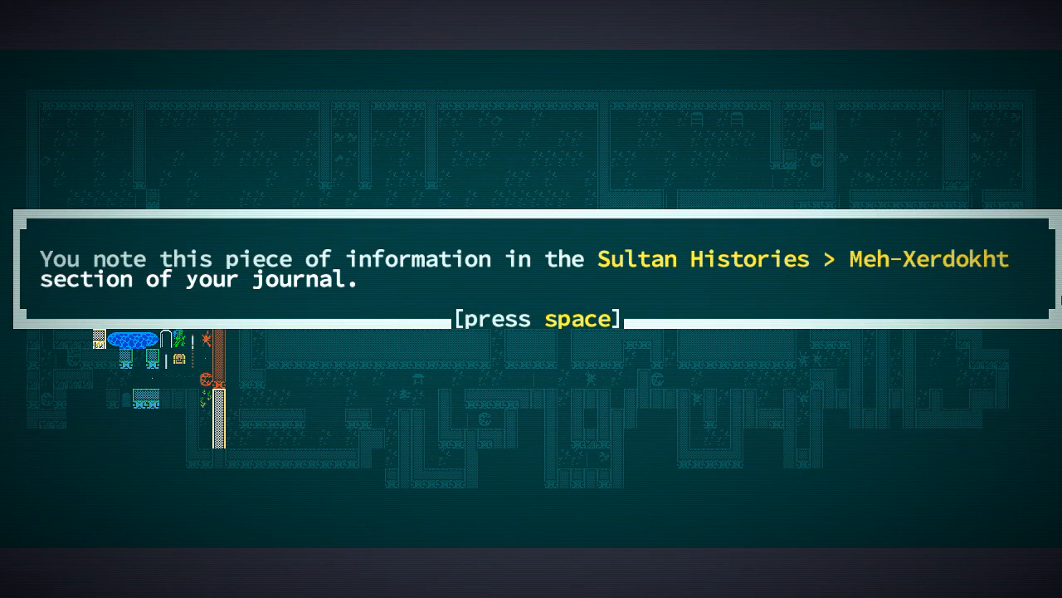
pyautogui.press('space')
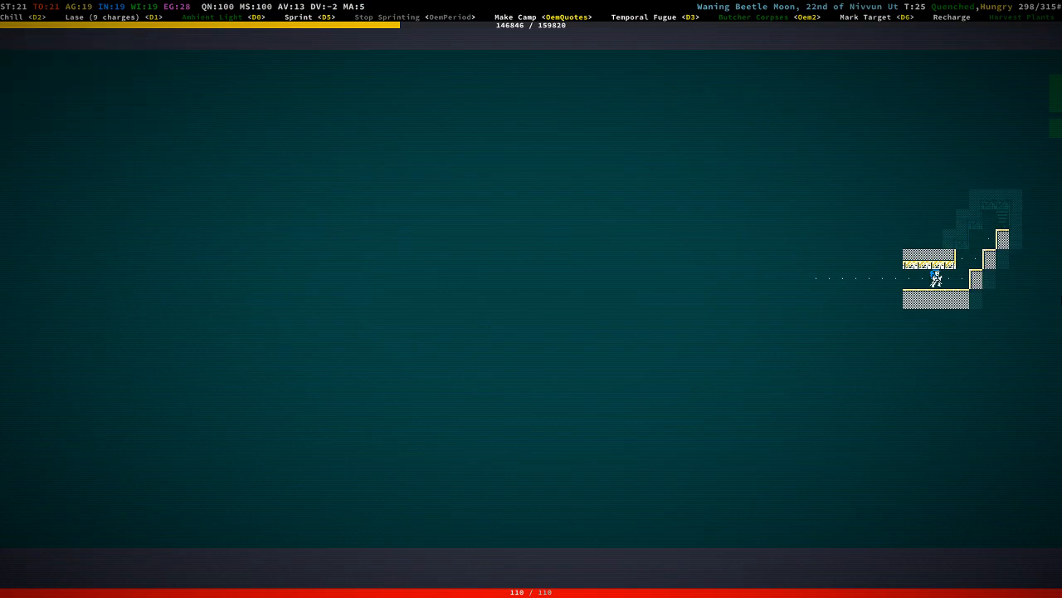
# Walk west along the corridor into the juicing cannibal fight and bring up the inventory.
pyautogui.press('Left')
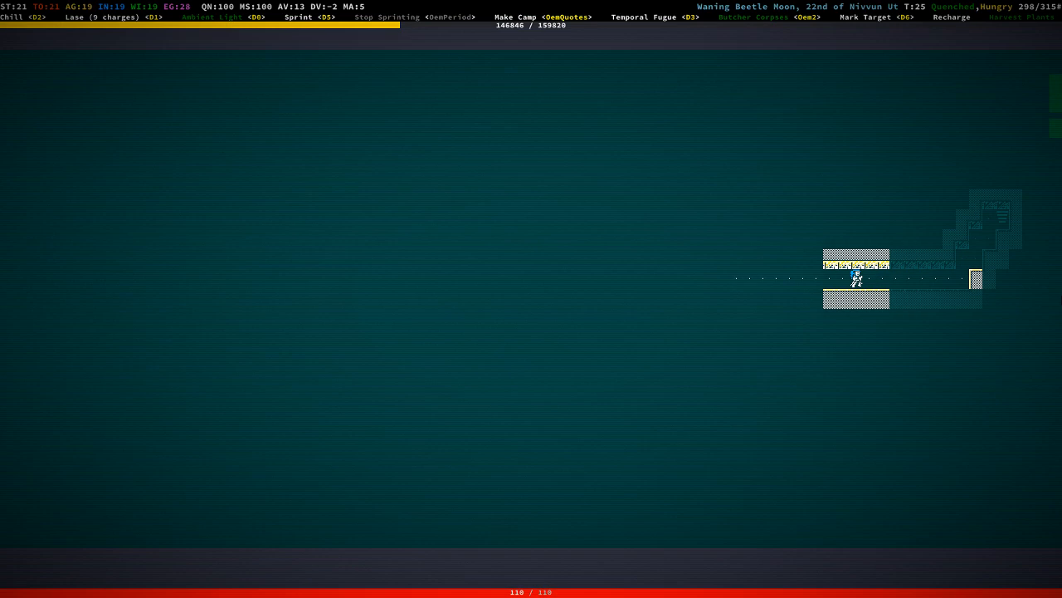
pyautogui.press('Left')
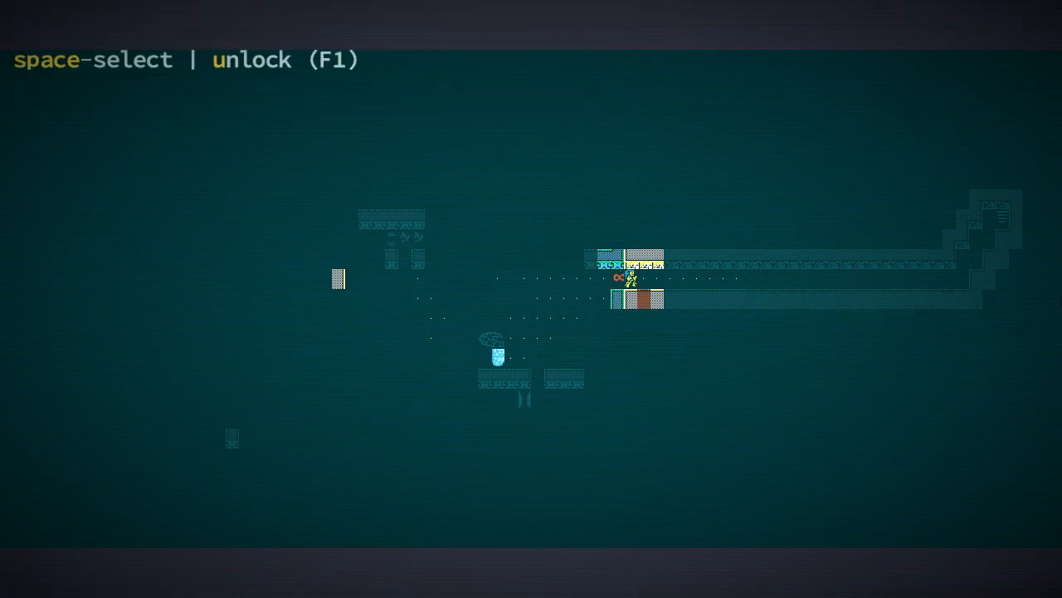
pyautogui.press('f1')
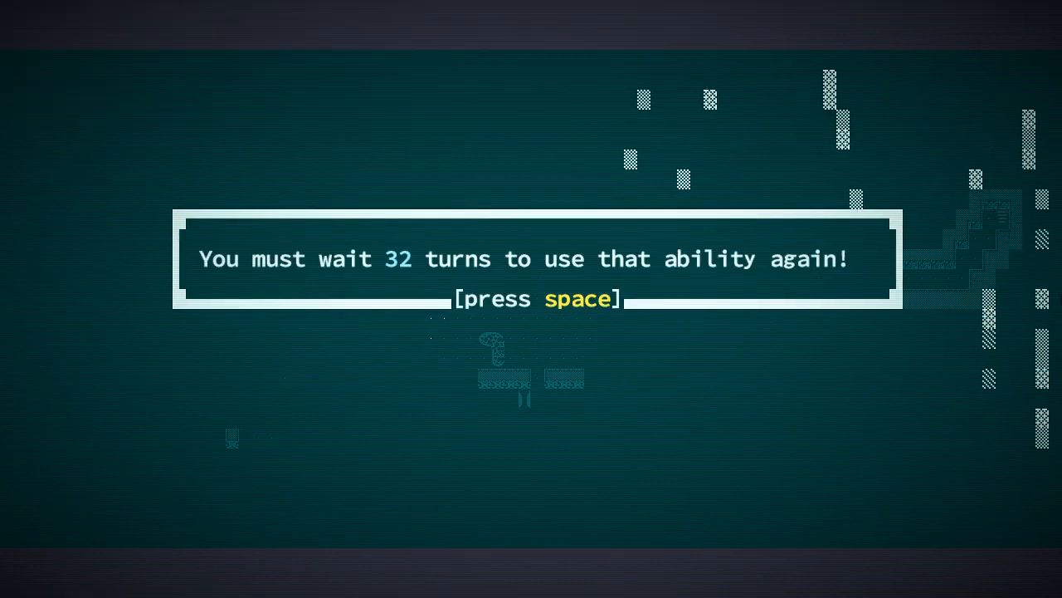
pyautogui.press('space')
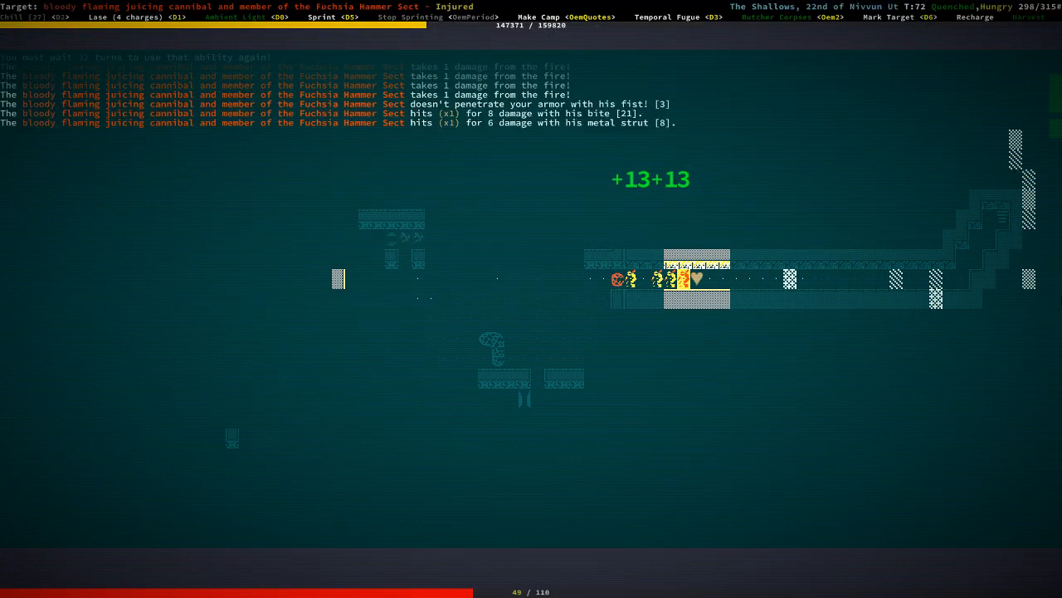
pyautogui.press('i')
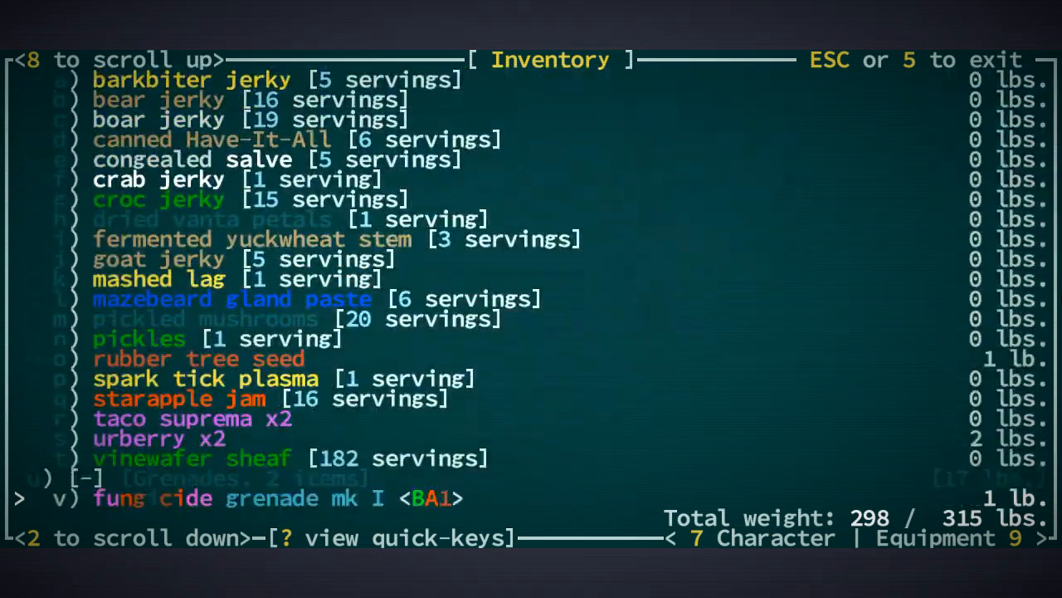
# Scroll and close the inventory, then dismiss the cooldown and tingle-fades messages.
pyautogui.scroll(-3)
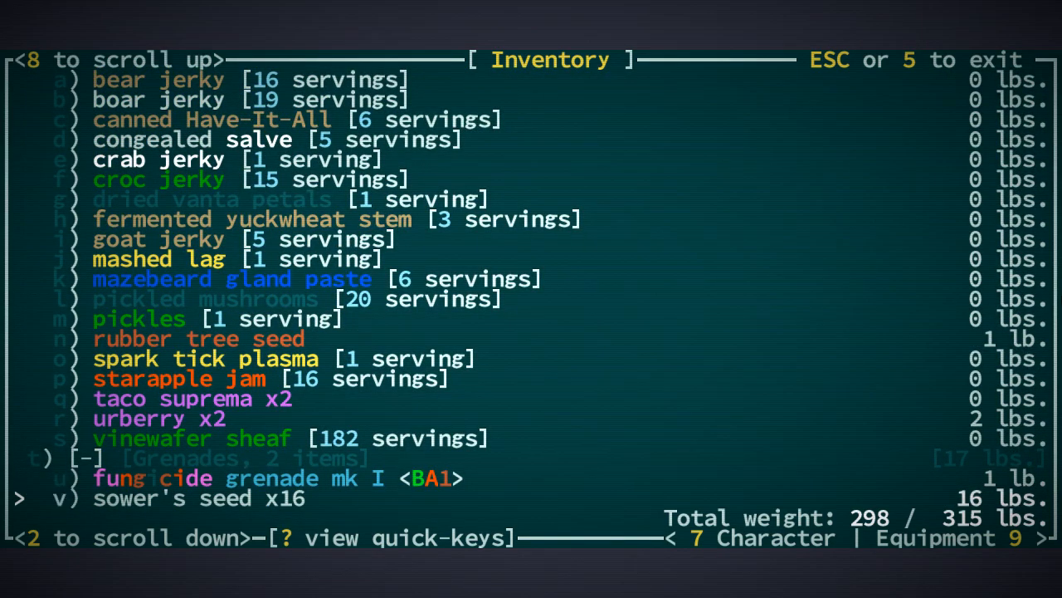
pyautogui.scroll(3)
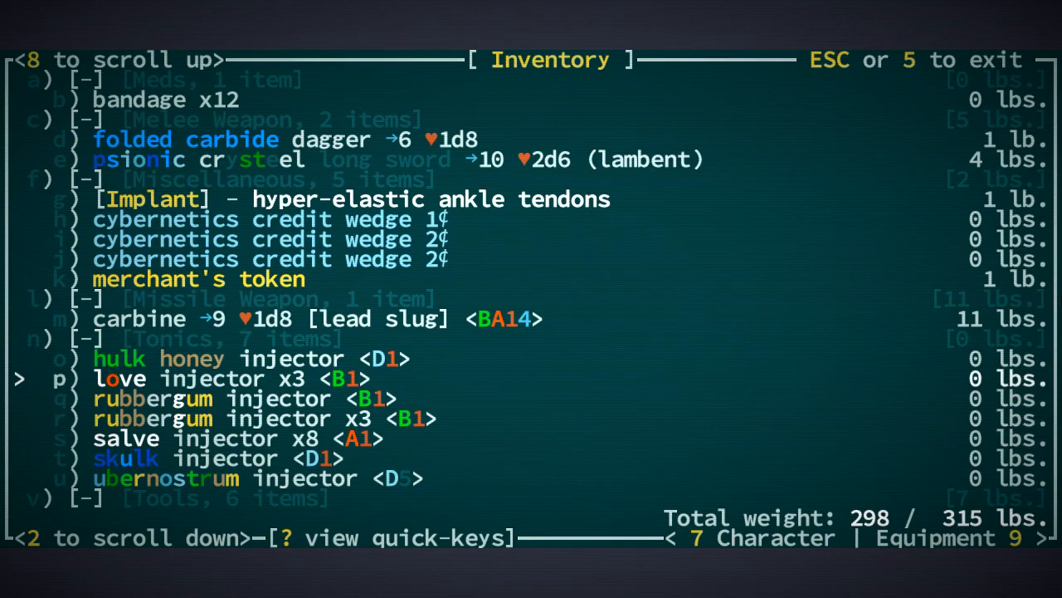
pyautogui.press('s')
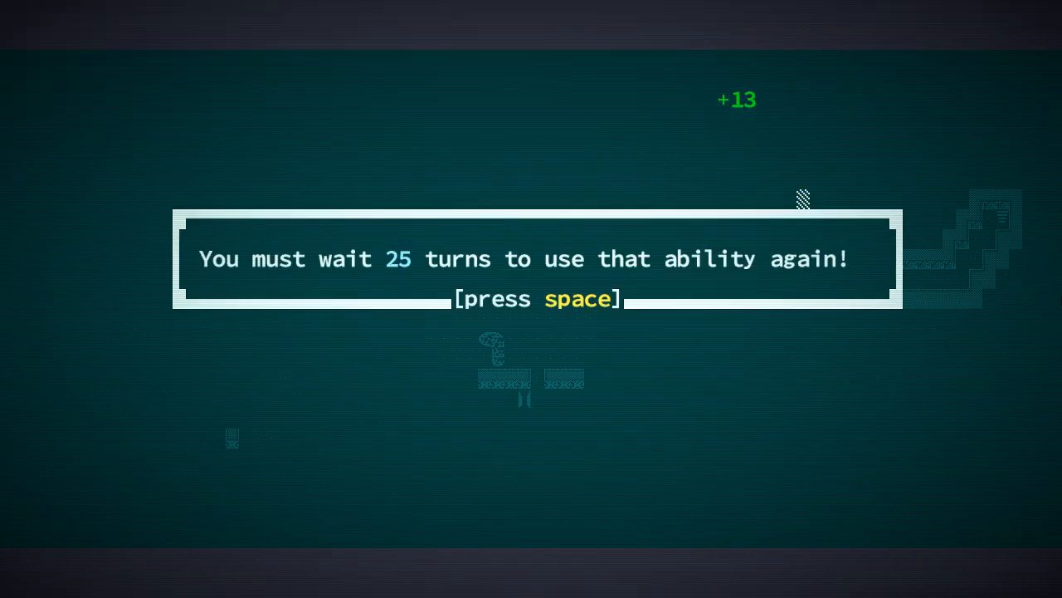
pyautogui.press('space')
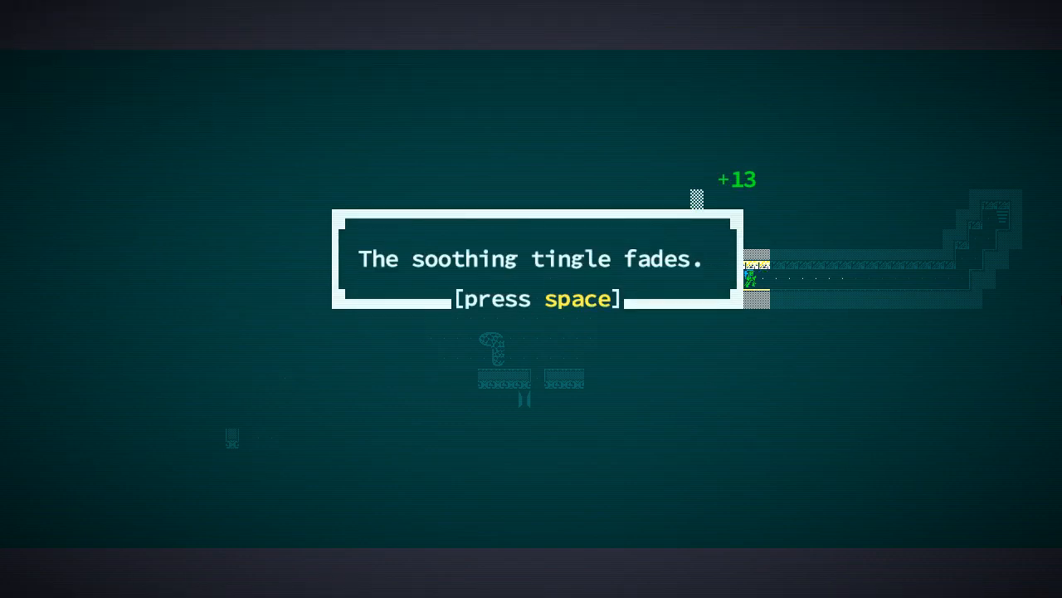
pyautogui.press('space')
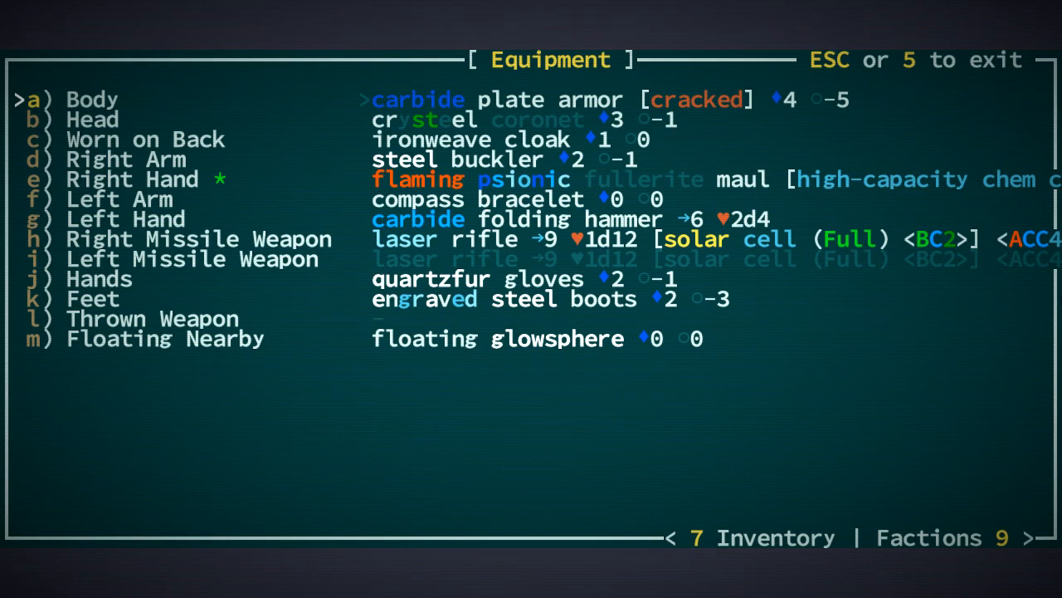
# Eat an urberry from the food list, leaving the character Sated and Quenched.
pyautogui.press('Escape')
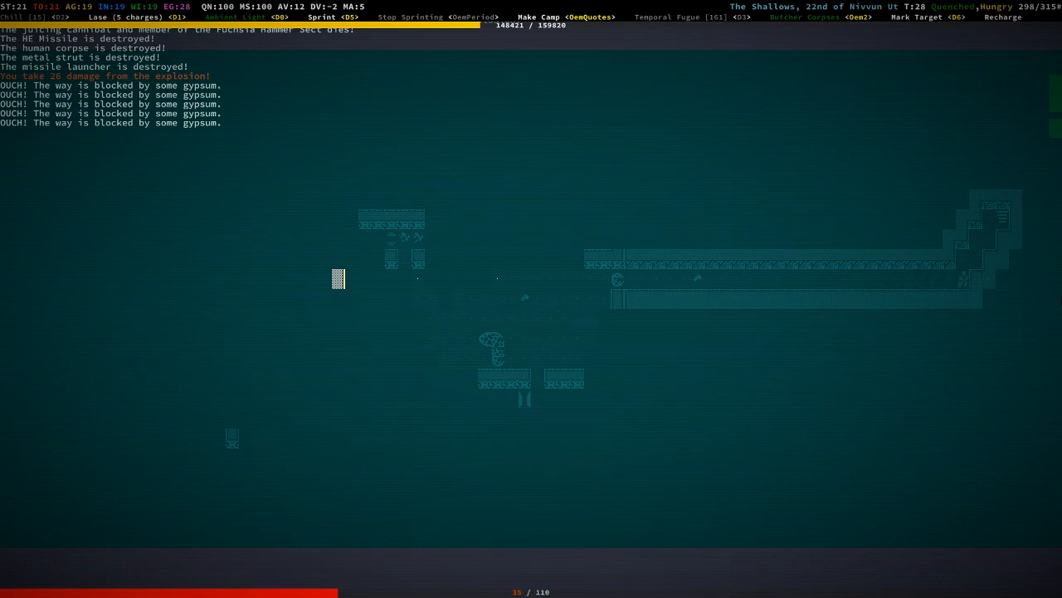
pyautogui.press('i')
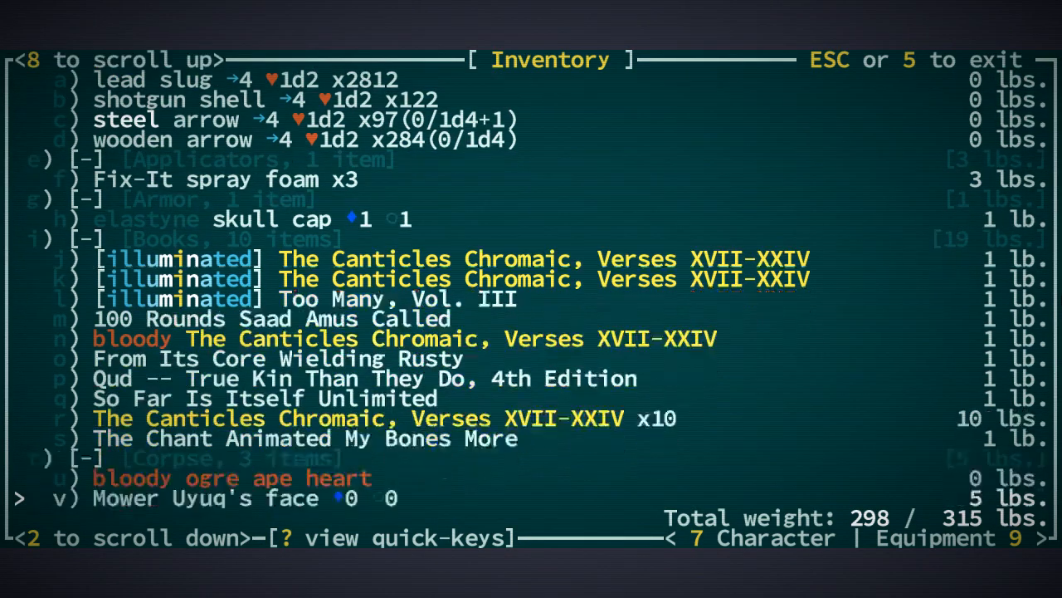
pyautogui.scroll(-3)
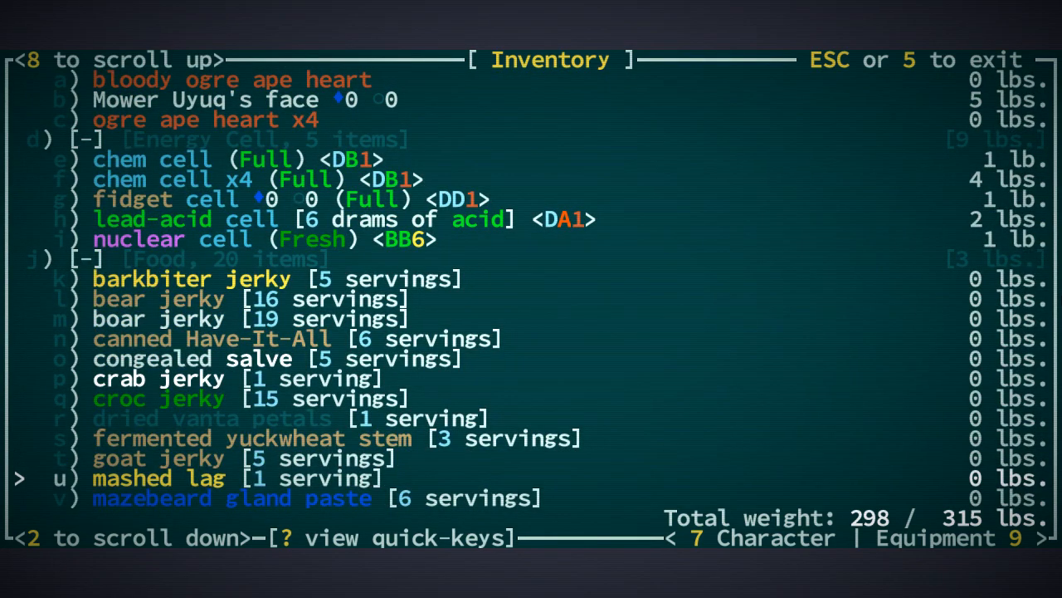
pyautogui.scroll(-3)
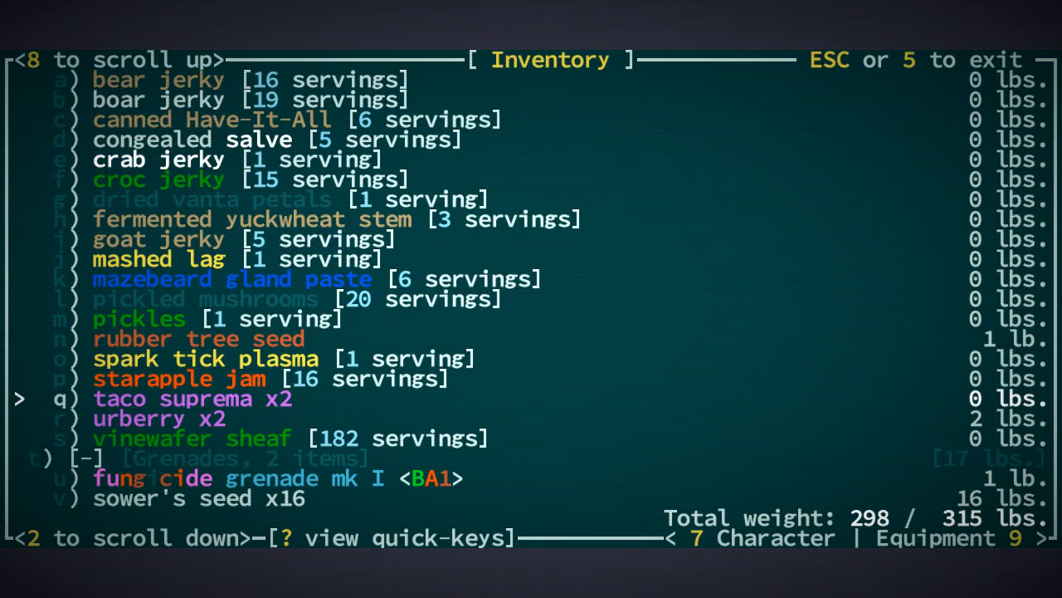
pyautogui.press('Down')
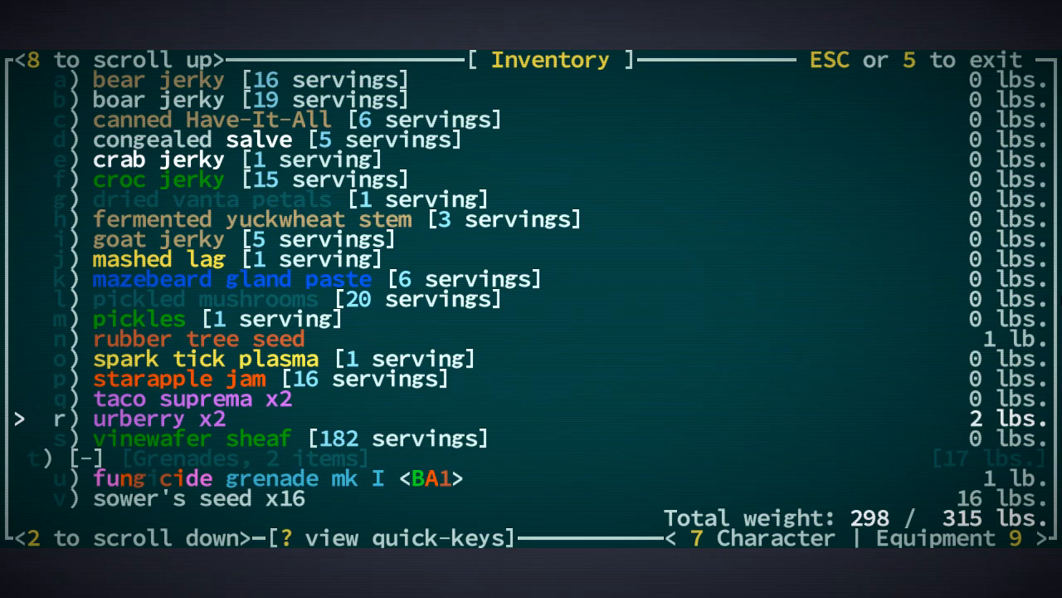
pyautogui.press('r')
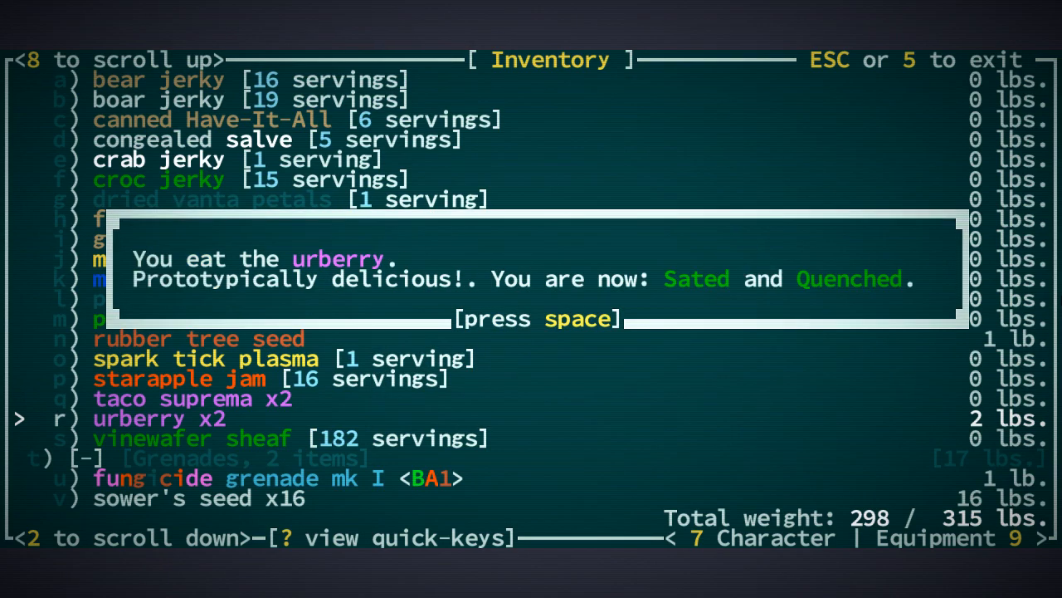
pyautogui.press('space')
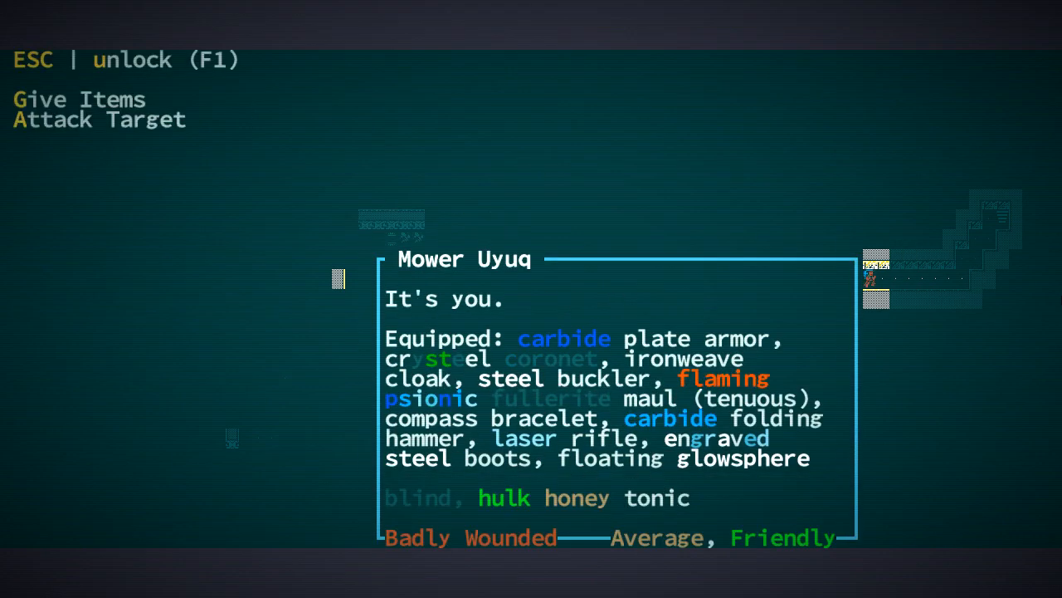
# Dismiss the self-examination panel with Escape, returning to the corridor map at 110/110 health.
pyautogui.press('Escape')
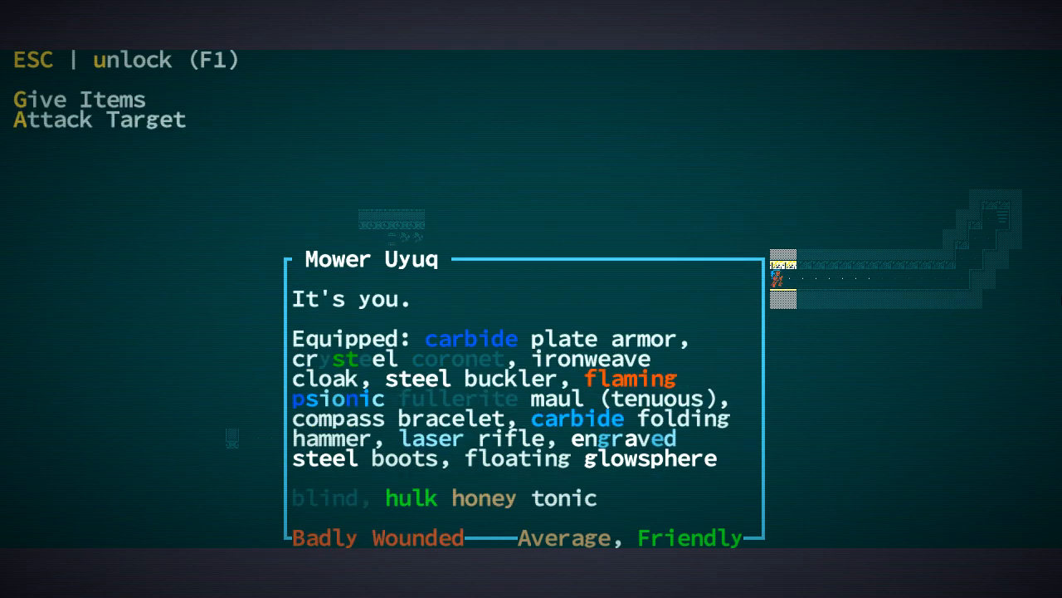
pyautogui.press('Escape')
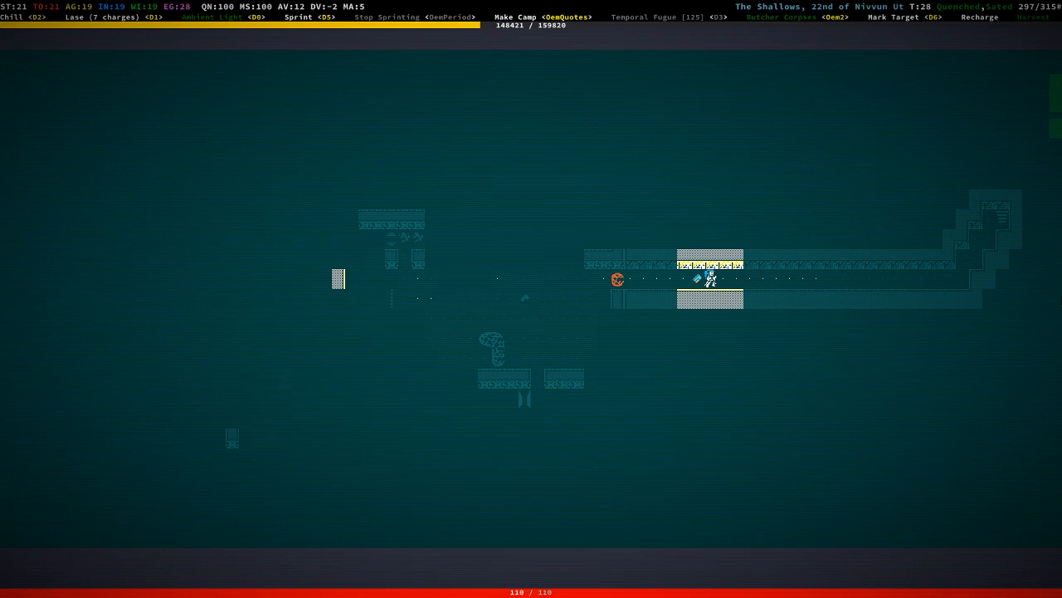
# Drop all 8 HE Missiles from inventory and wait 10 turns until they explode on the juicing cannibal.
pyautogui.press('i')
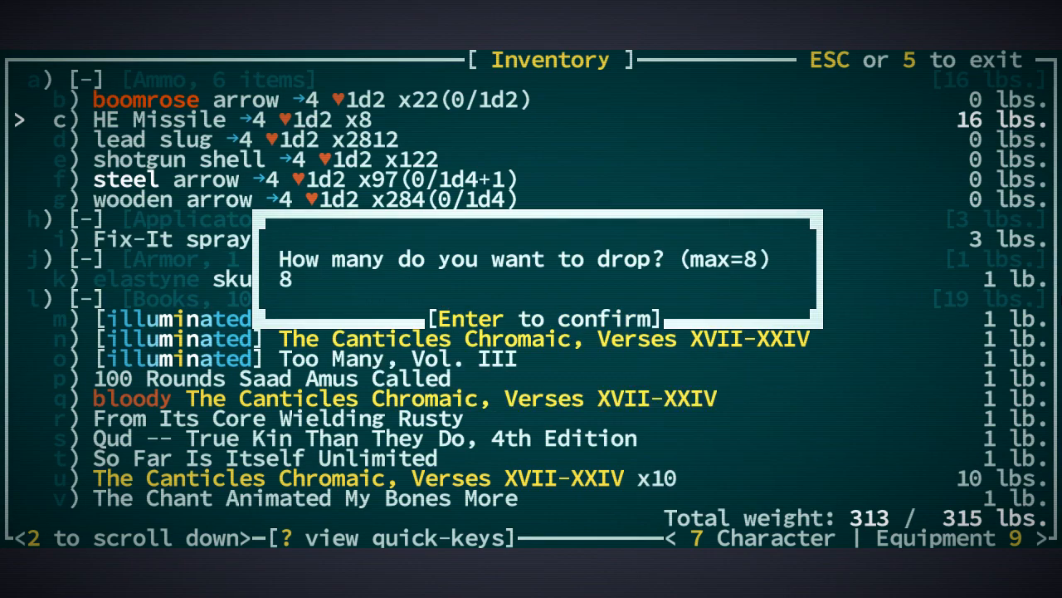
pyautogui.press('Return')
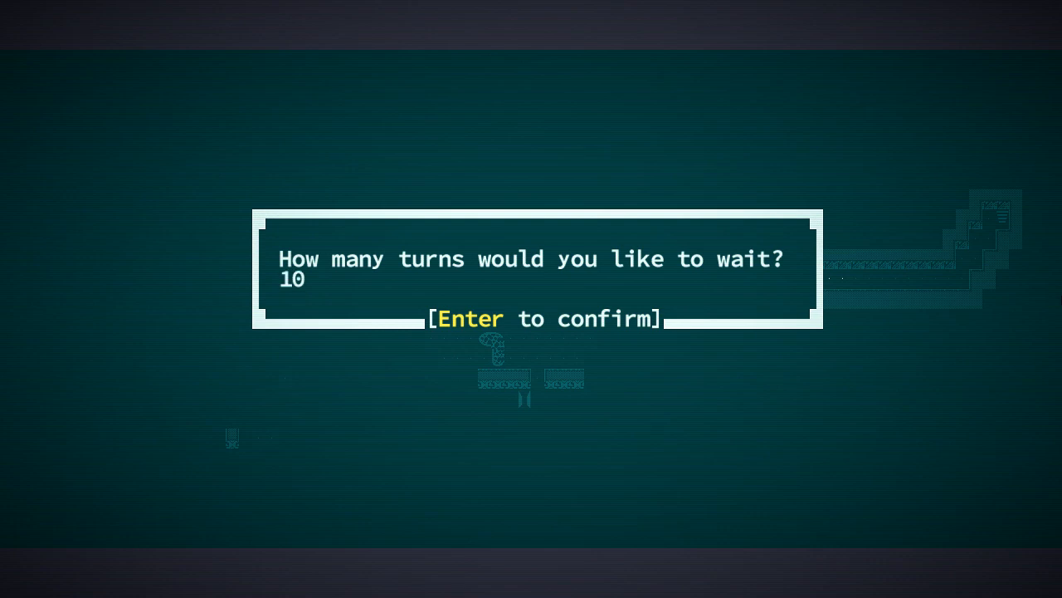
pyautogui.press('Return')
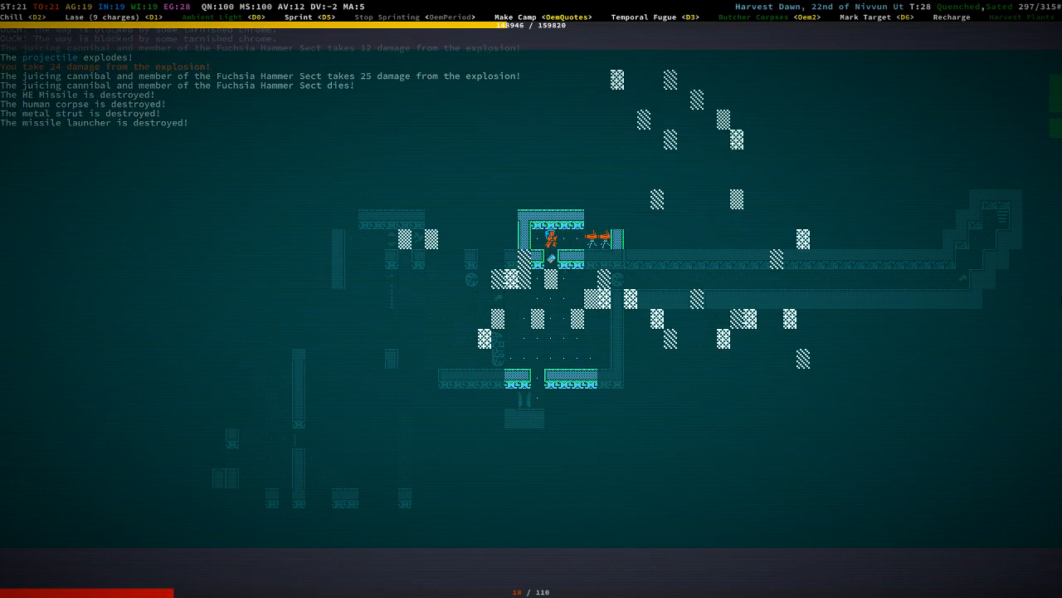
# Acknowledge the explosion messages and the 'You died' screen, returning to the main menu.
pyautogui.press('space')
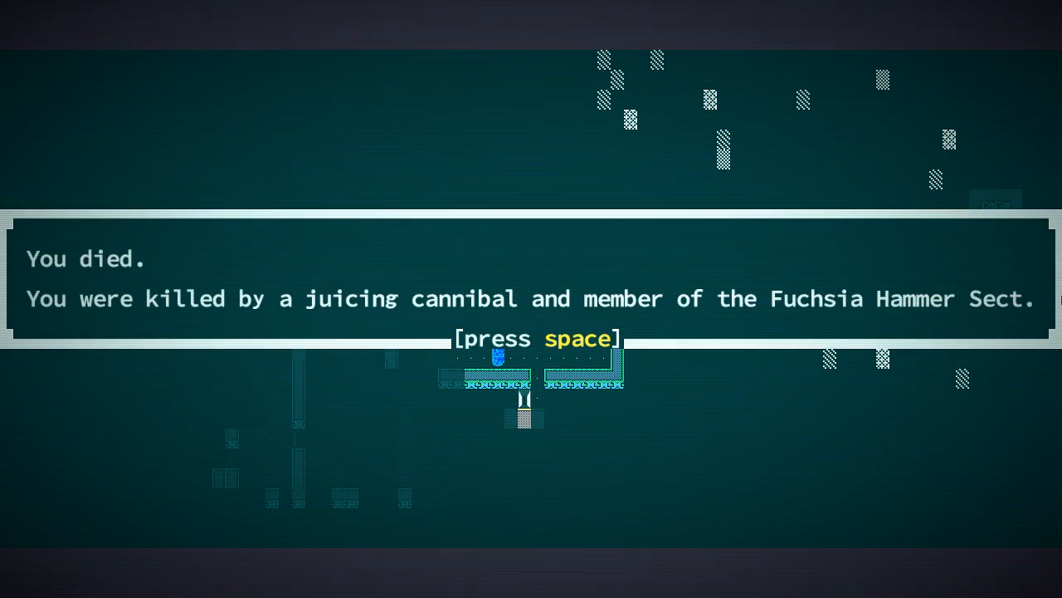
pyautogui.press('space')
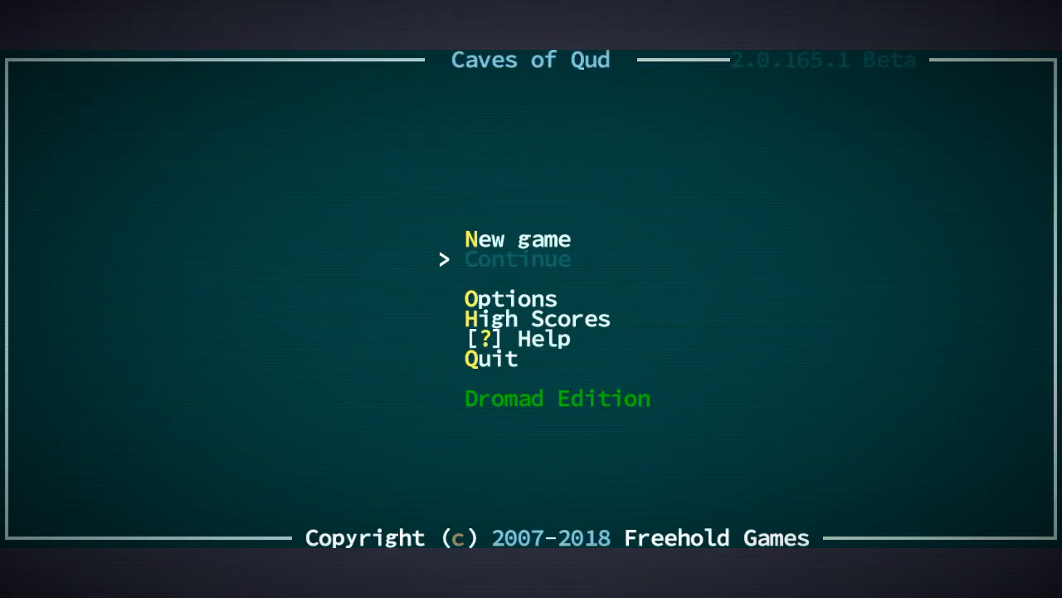
pyautogui.press('down')
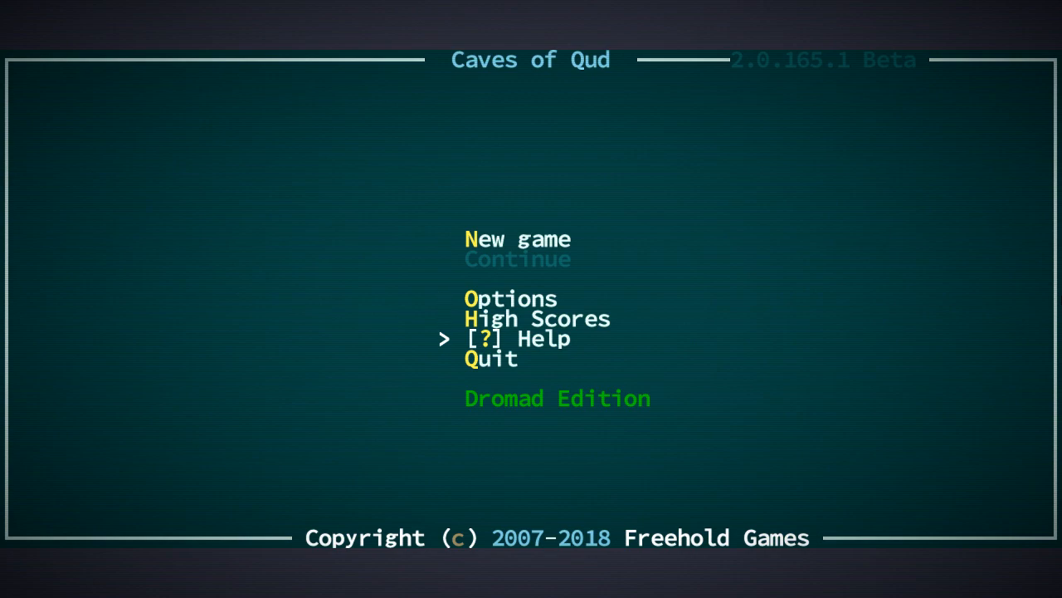
pyautogui.press('down')
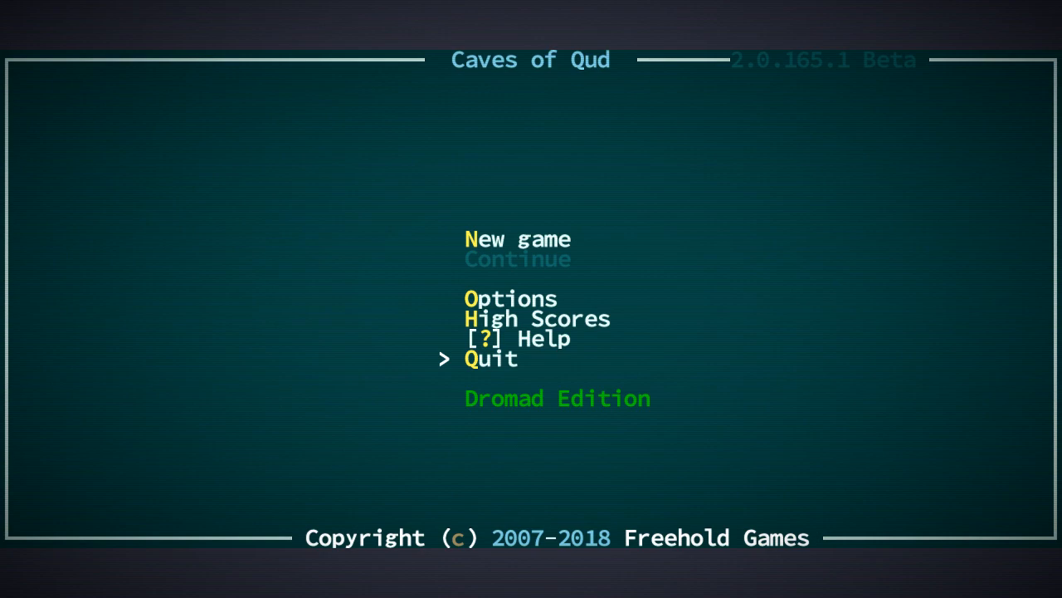
pyautogui.moveTo(626, 299)
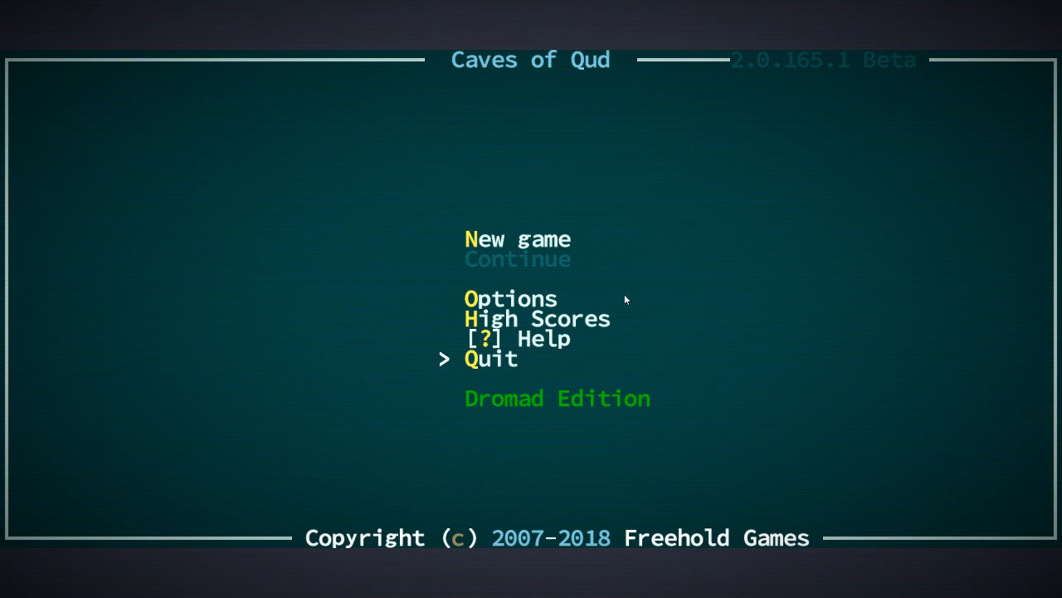